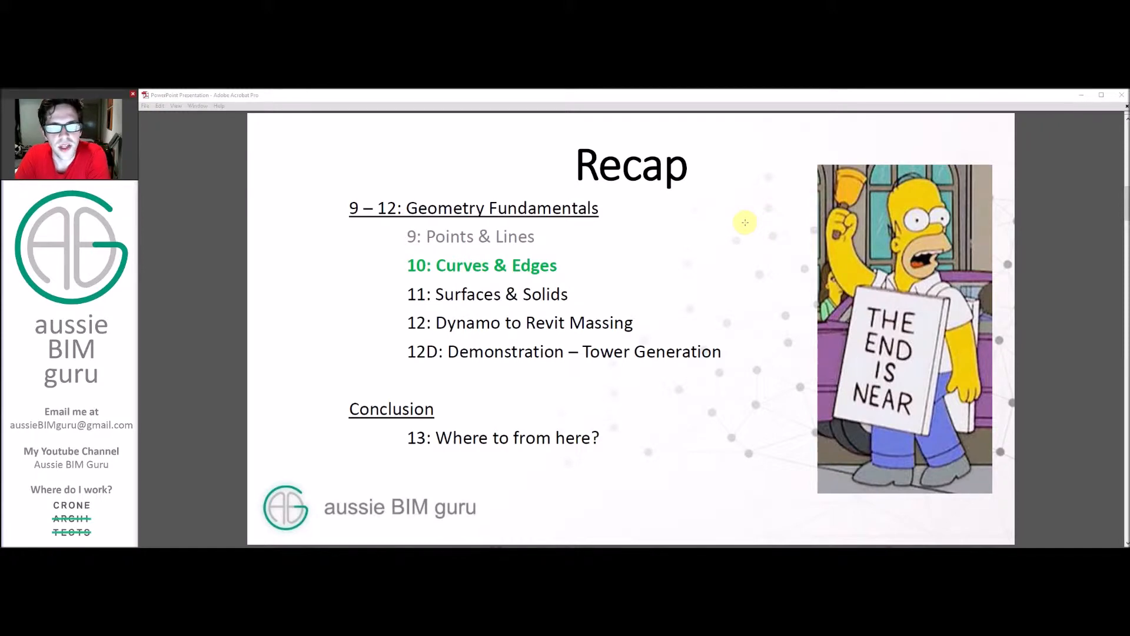
mouse_move(746, 229)
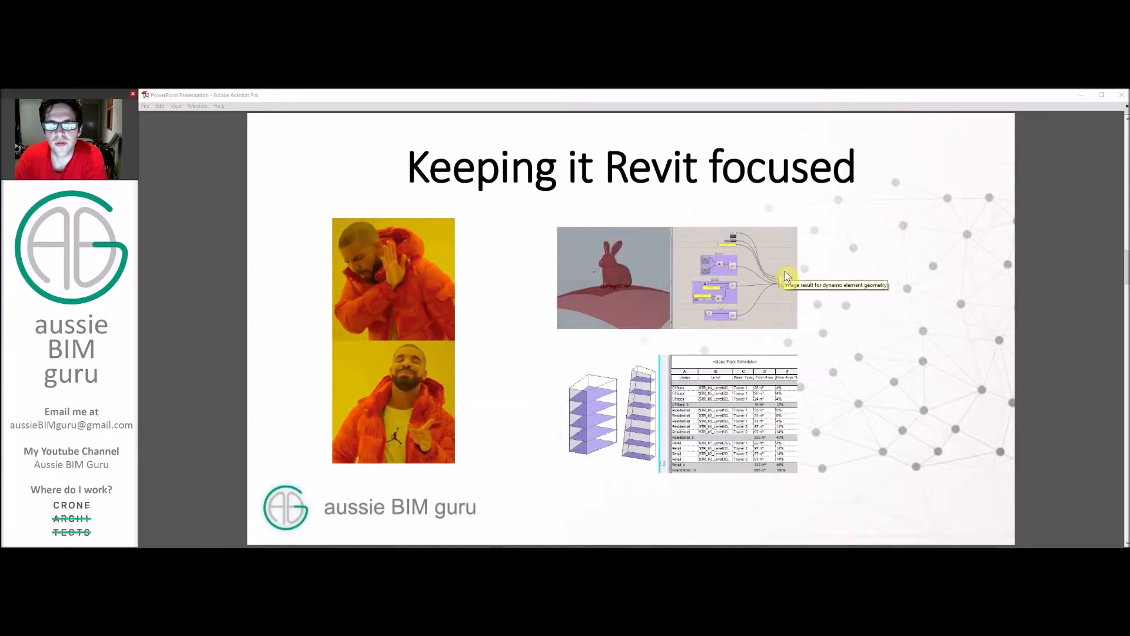
mouse_move(905, 339)
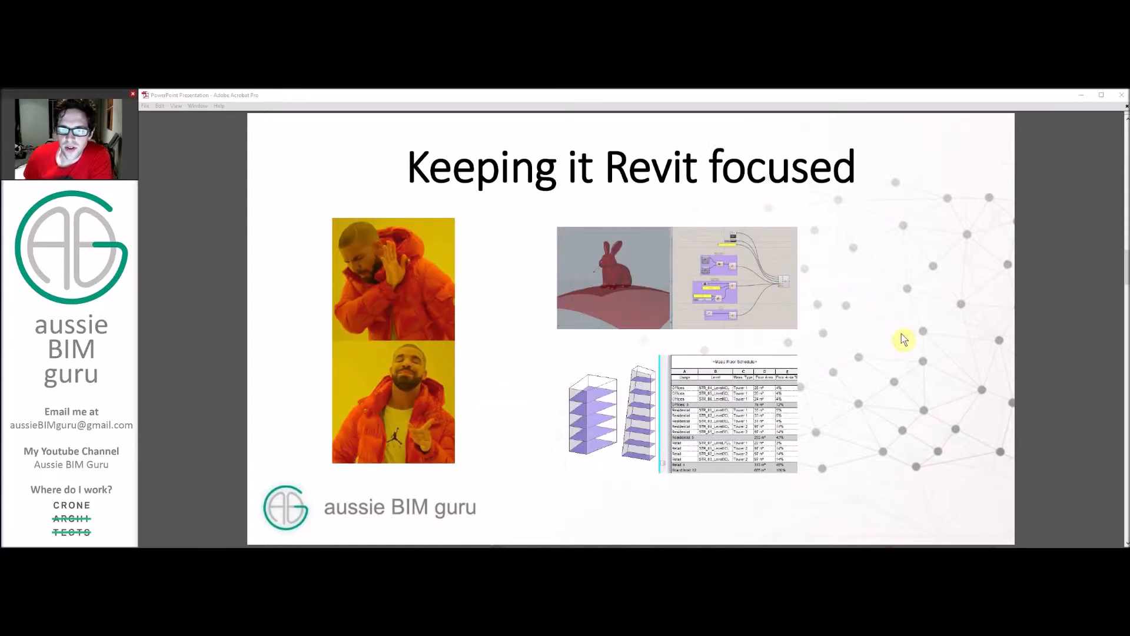
mouse_move(849, 269)
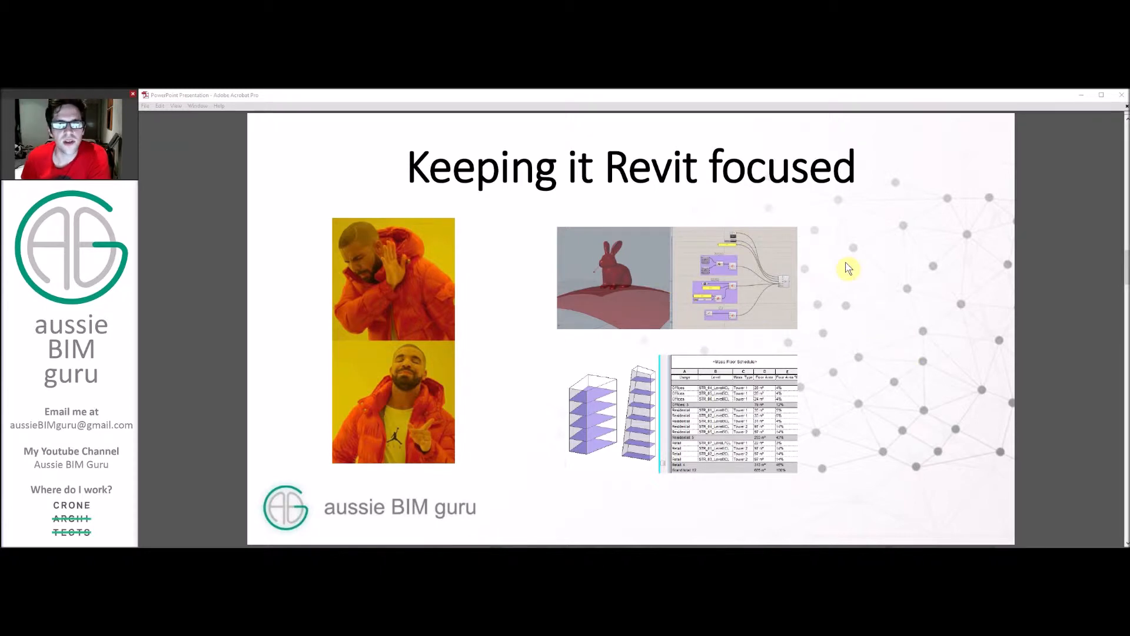
mouse_move(781, 347)
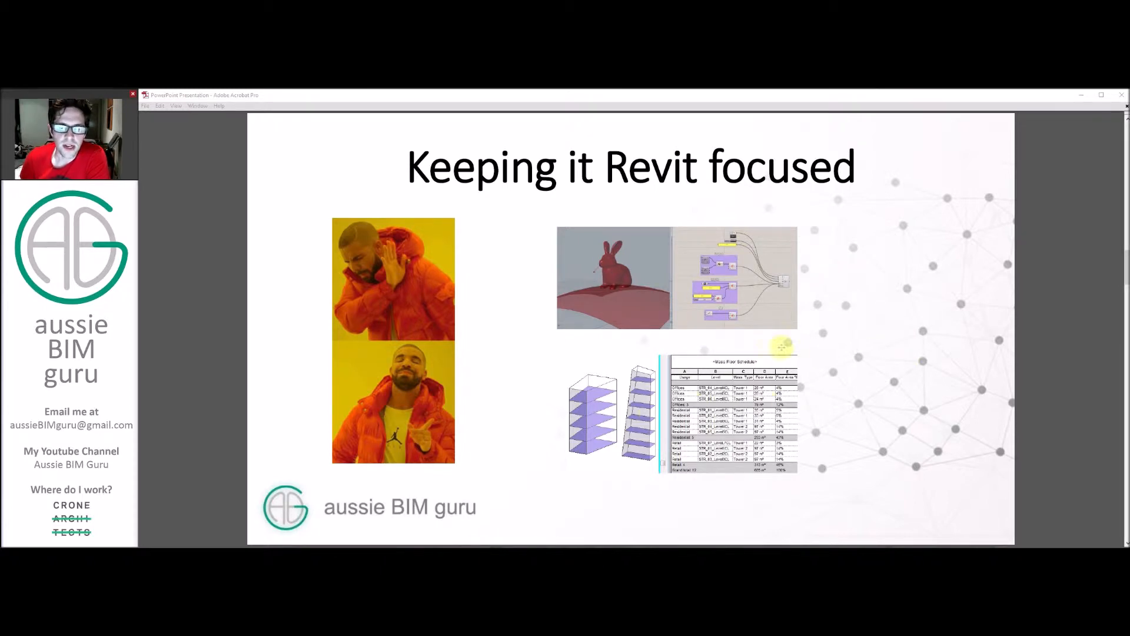
mouse_move(843, 350)
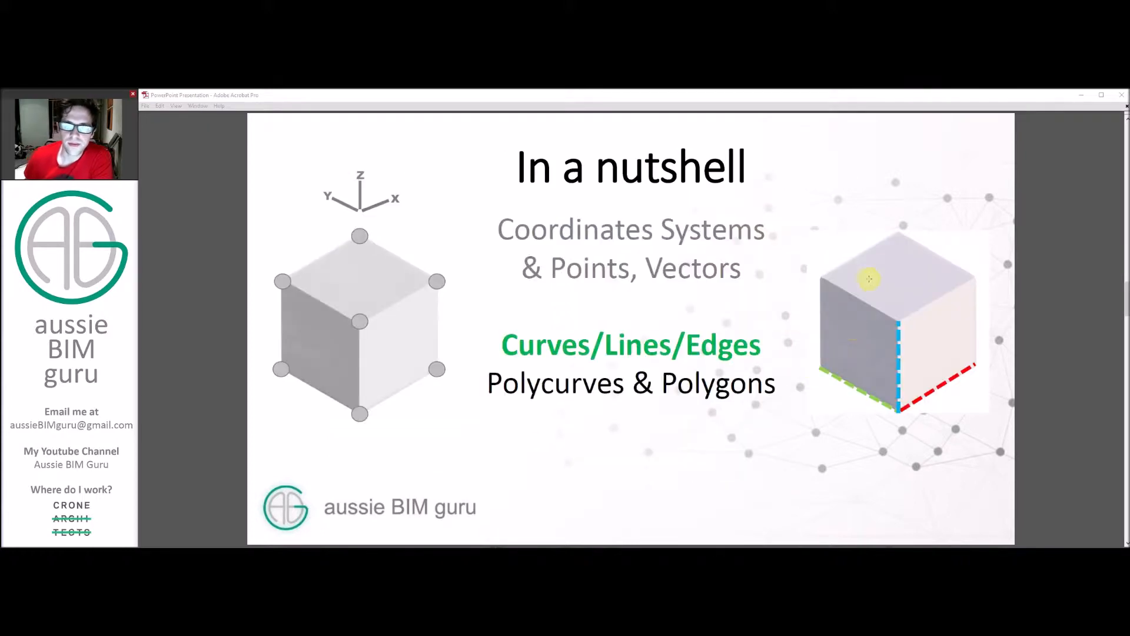
mouse_move(944, 221)
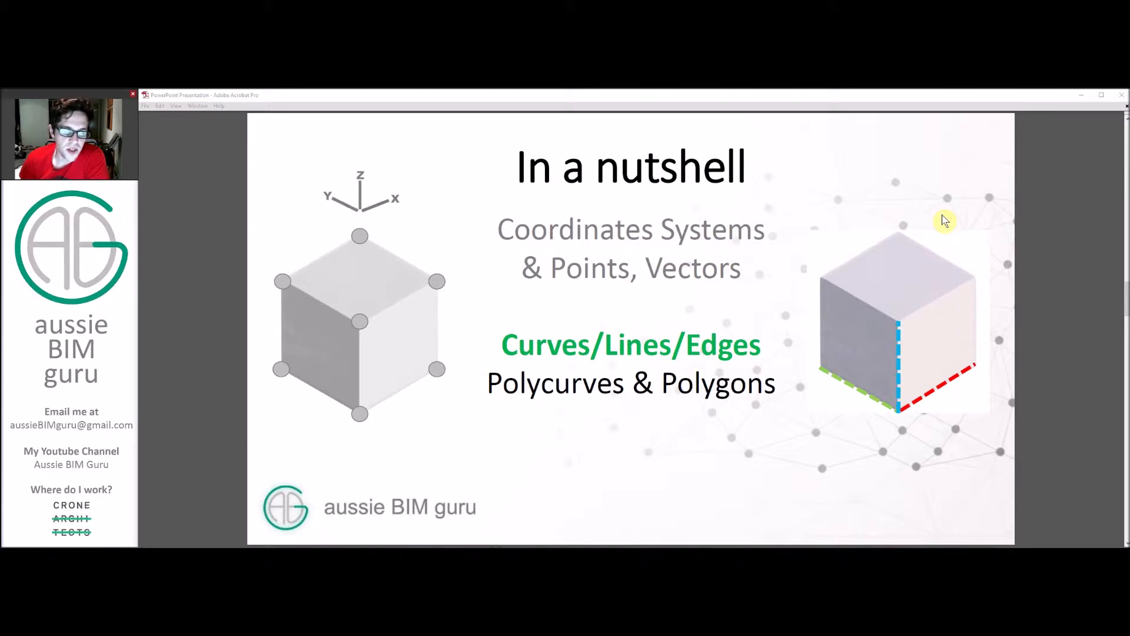
mouse_move(937, 220)
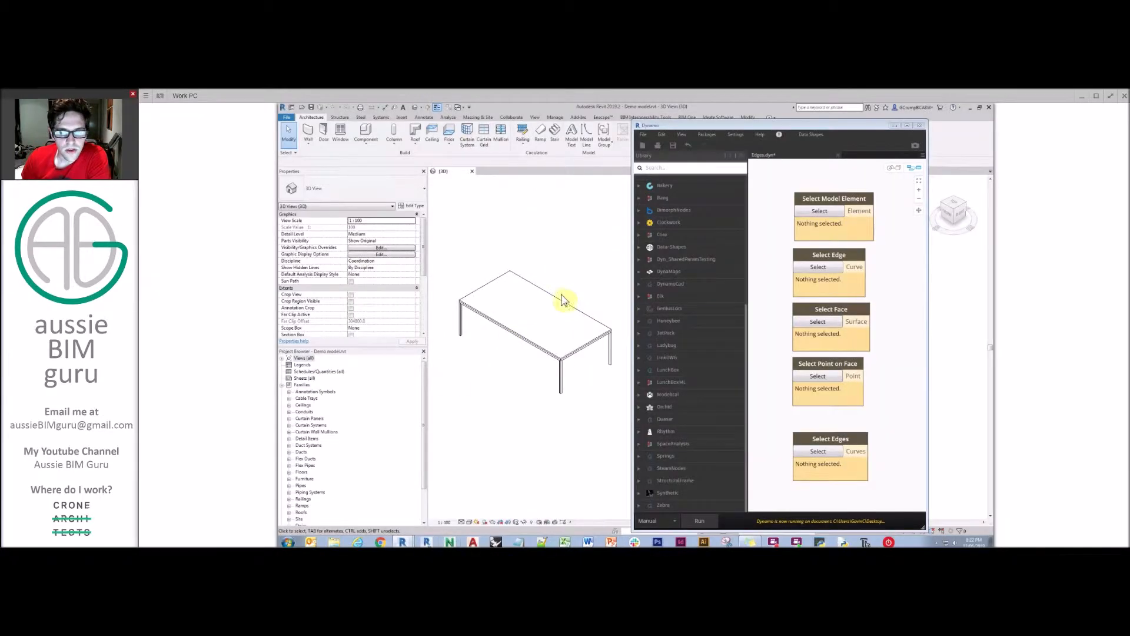
mouse_move(546, 253)
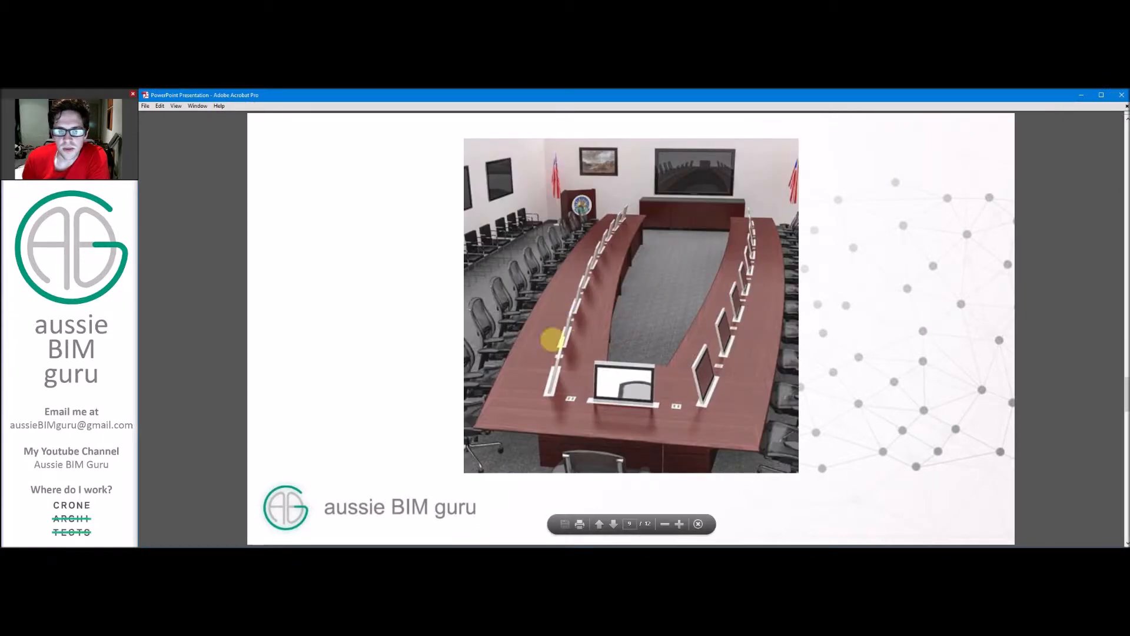
mouse_move(613, 193)
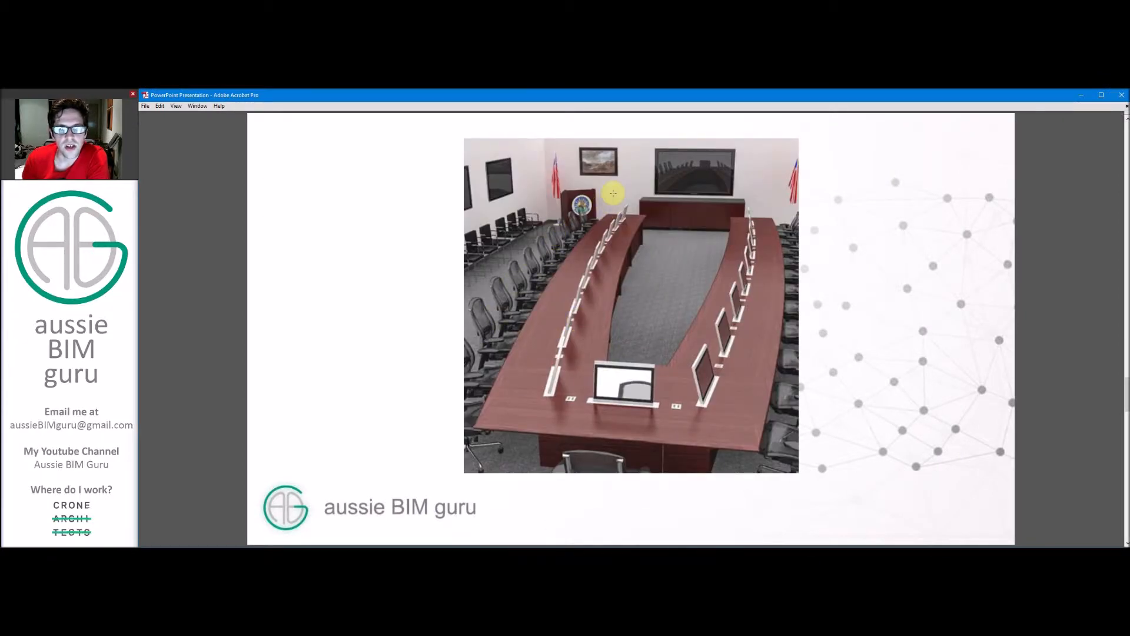
mouse_move(414, 296)
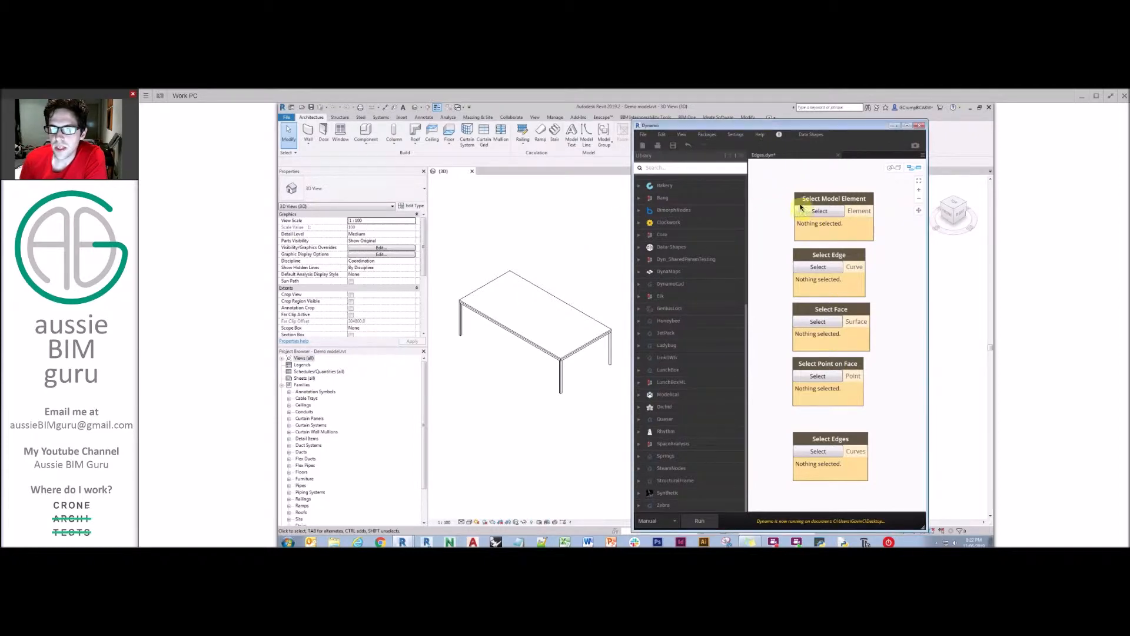
mouse_move(786, 212)
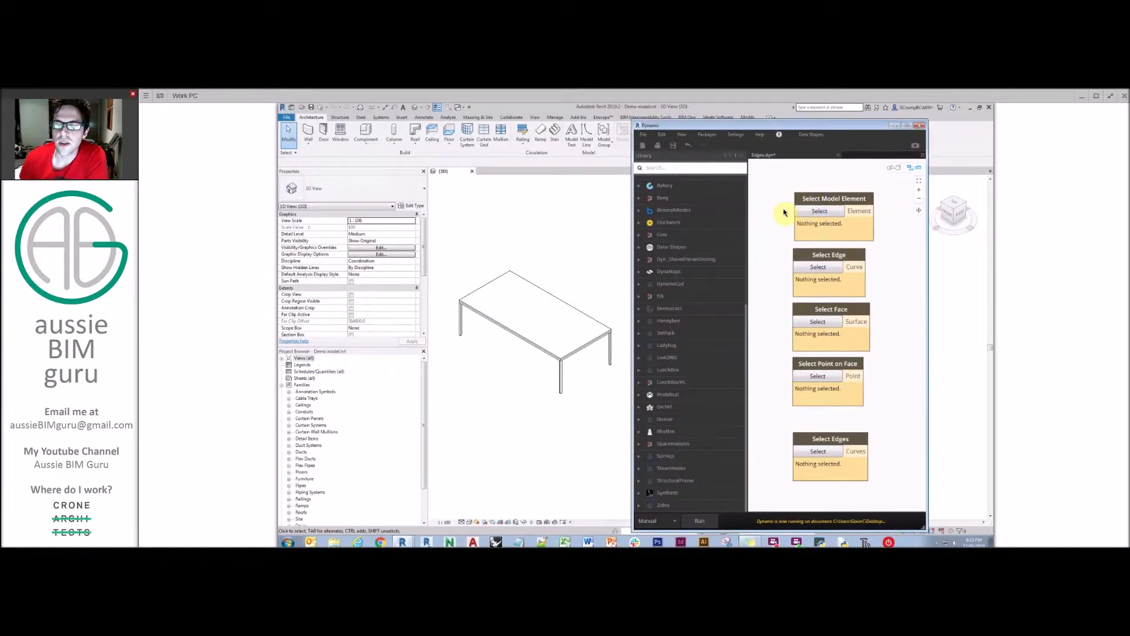
Pick the table as the model element and one of its edges, then begin selecting its face
click(820, 211)
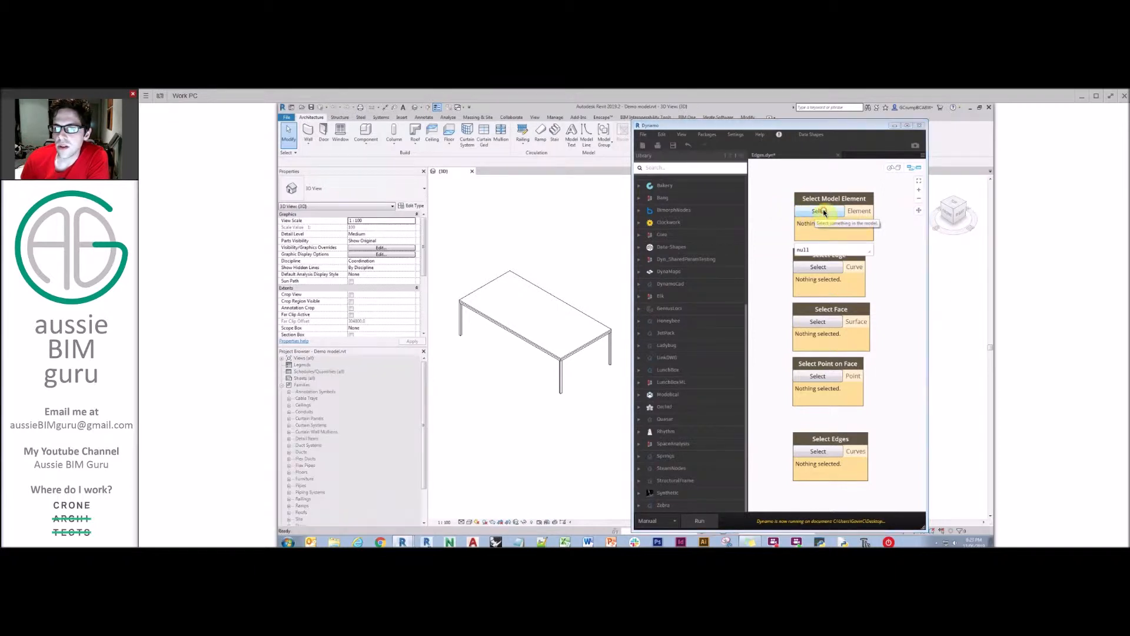
click(817, 211)
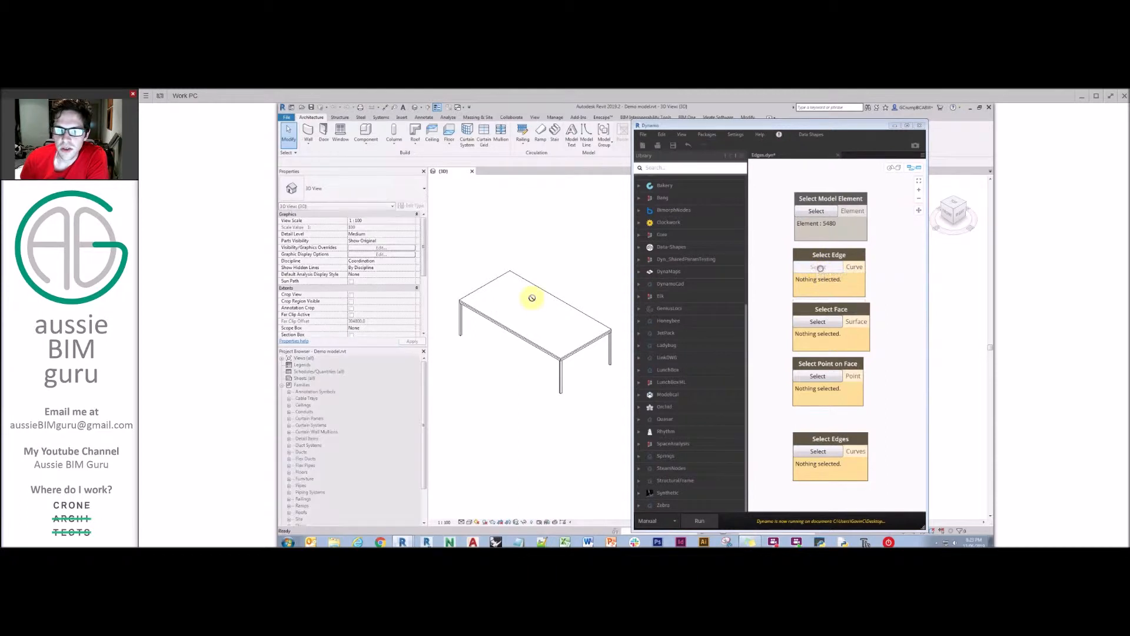
click(829, 267)
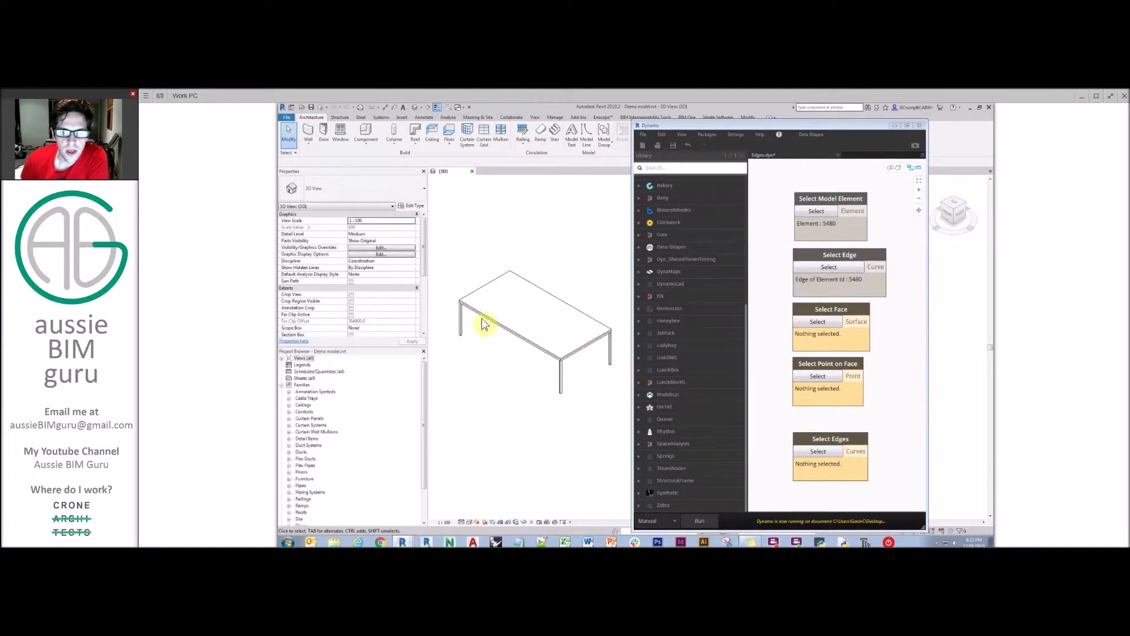
drag(483, 325, 479, 261)
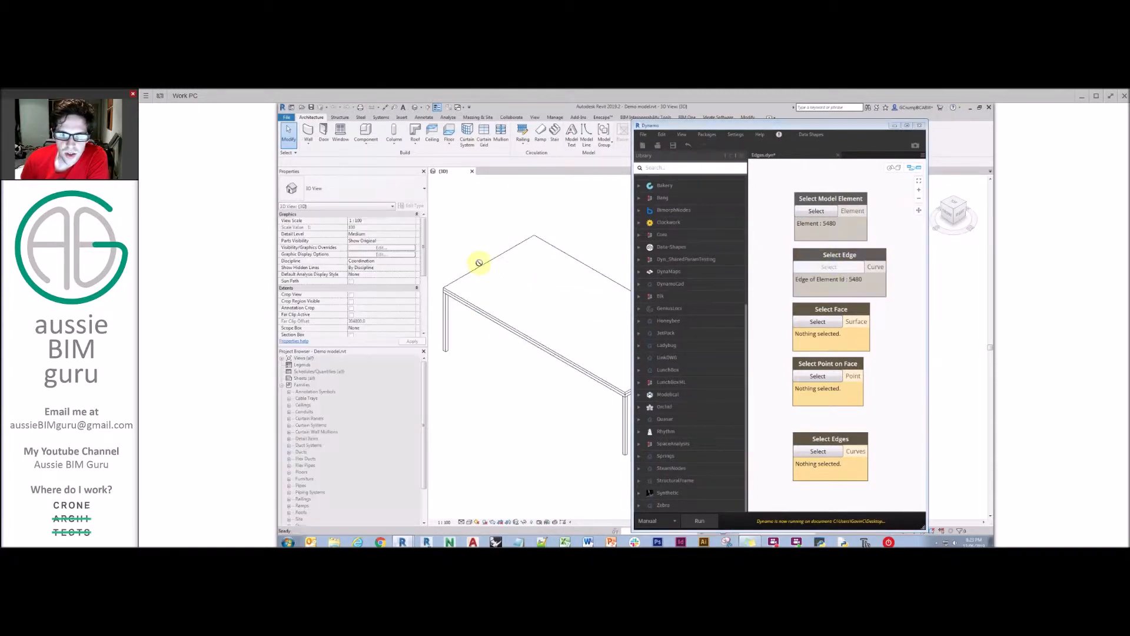
mouse_move(460, 296)
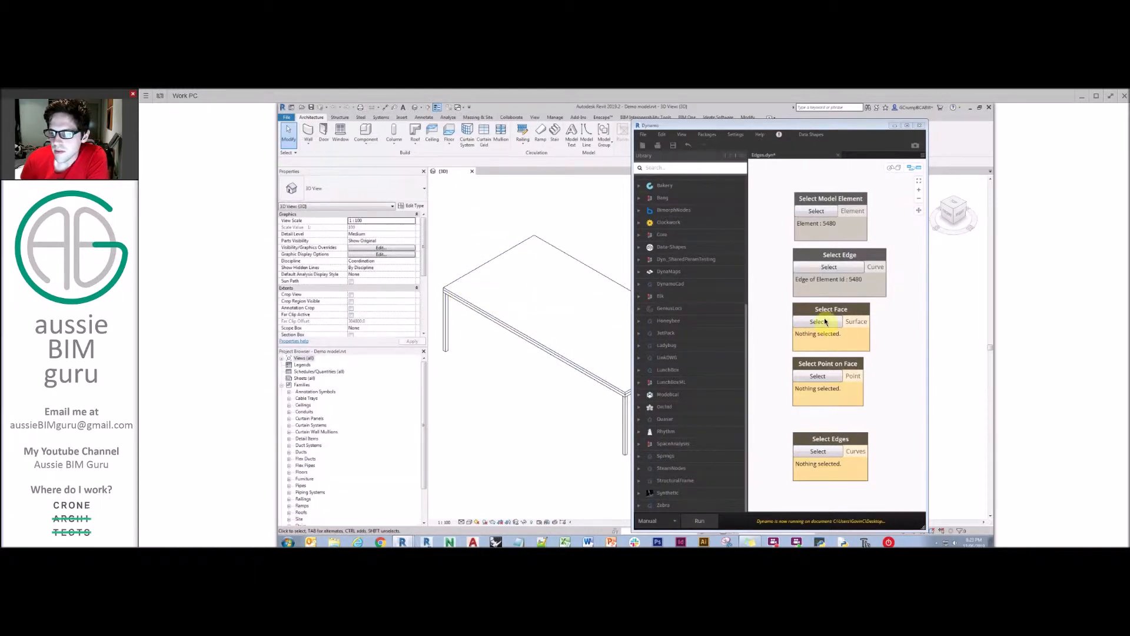
click(818, 322)
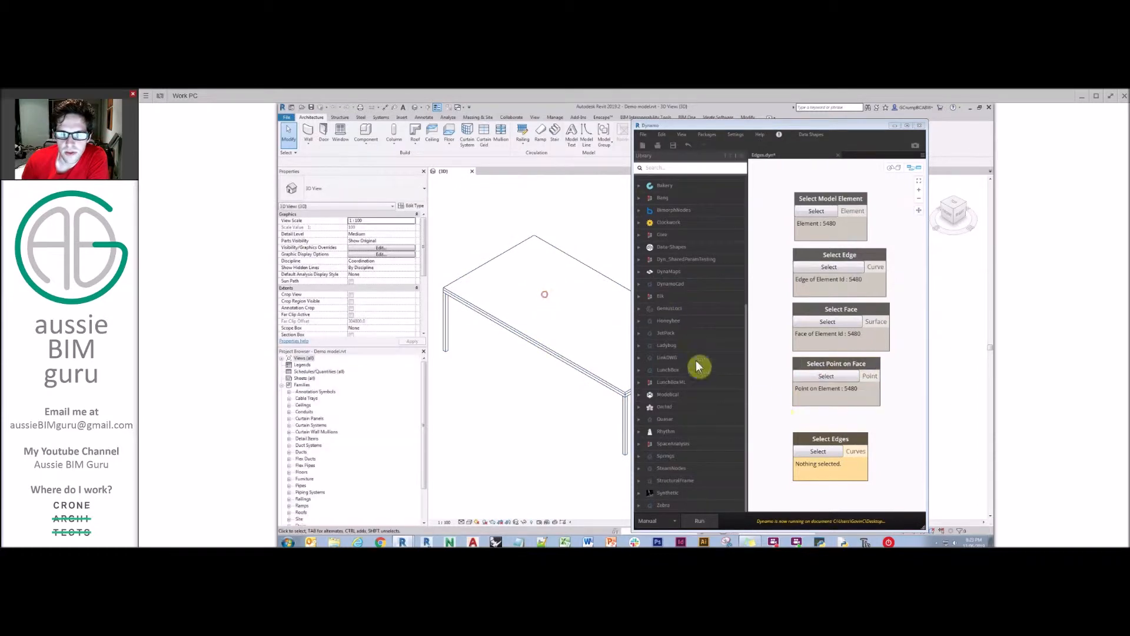
mouse_move(565, 336)
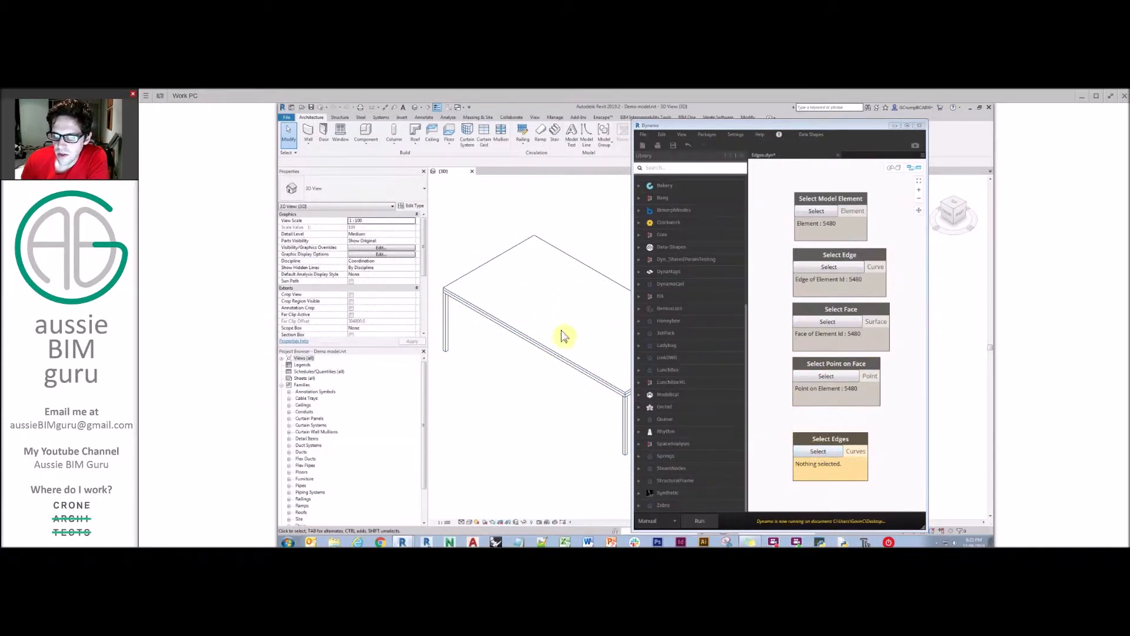
mouse_move(767, 308)
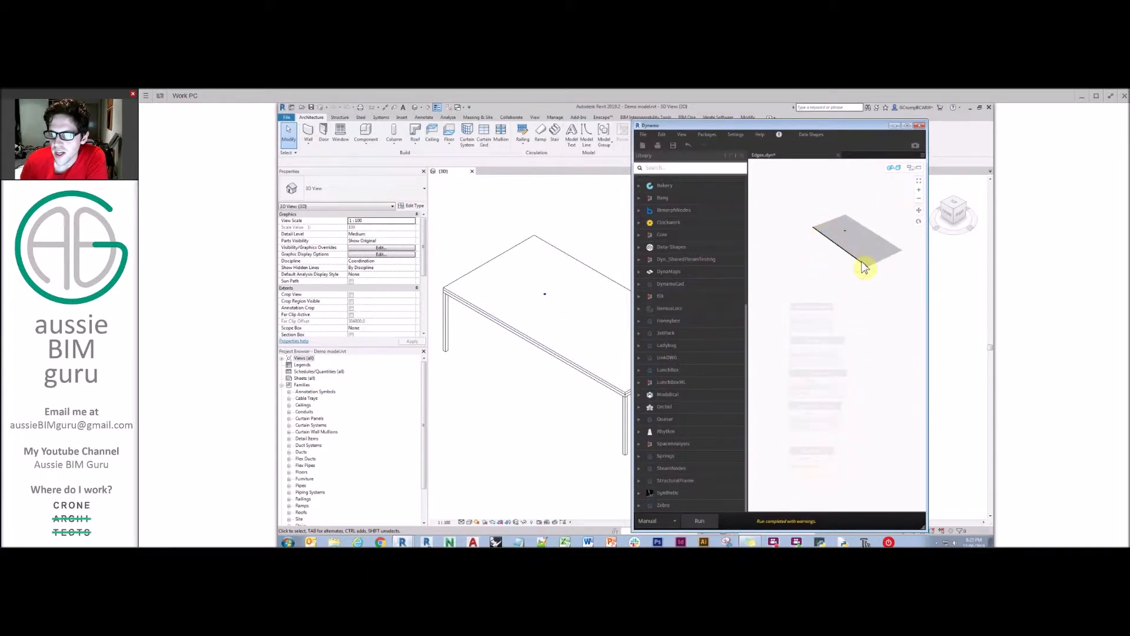
mouse_move(851, 237)
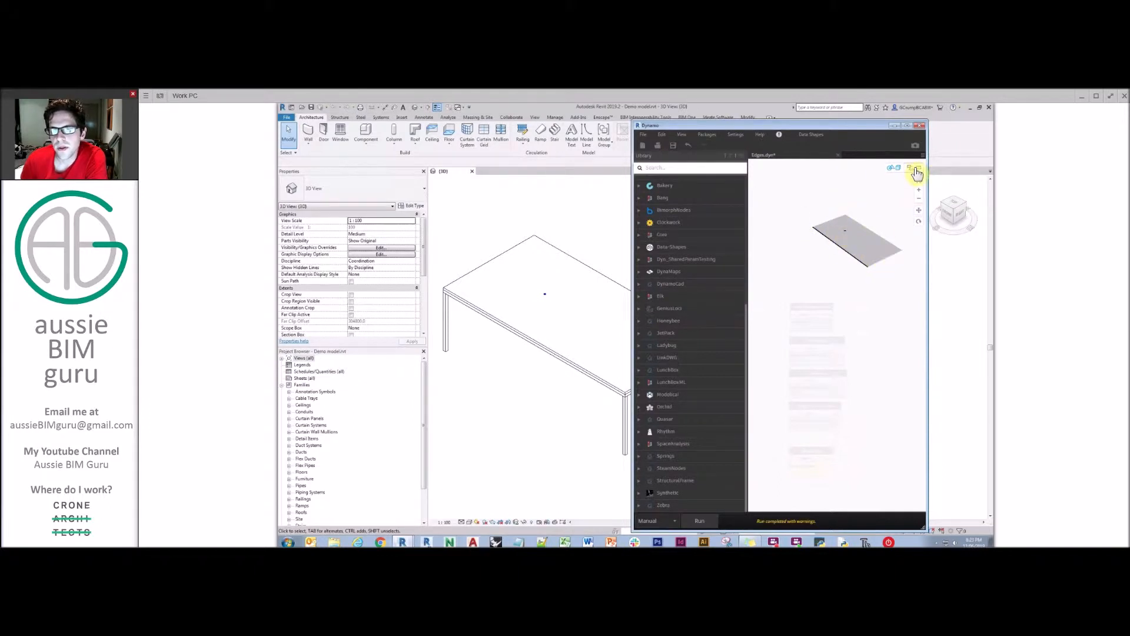
Leave background 3D preview navigation and return to the graph canvas
click(917, 173)
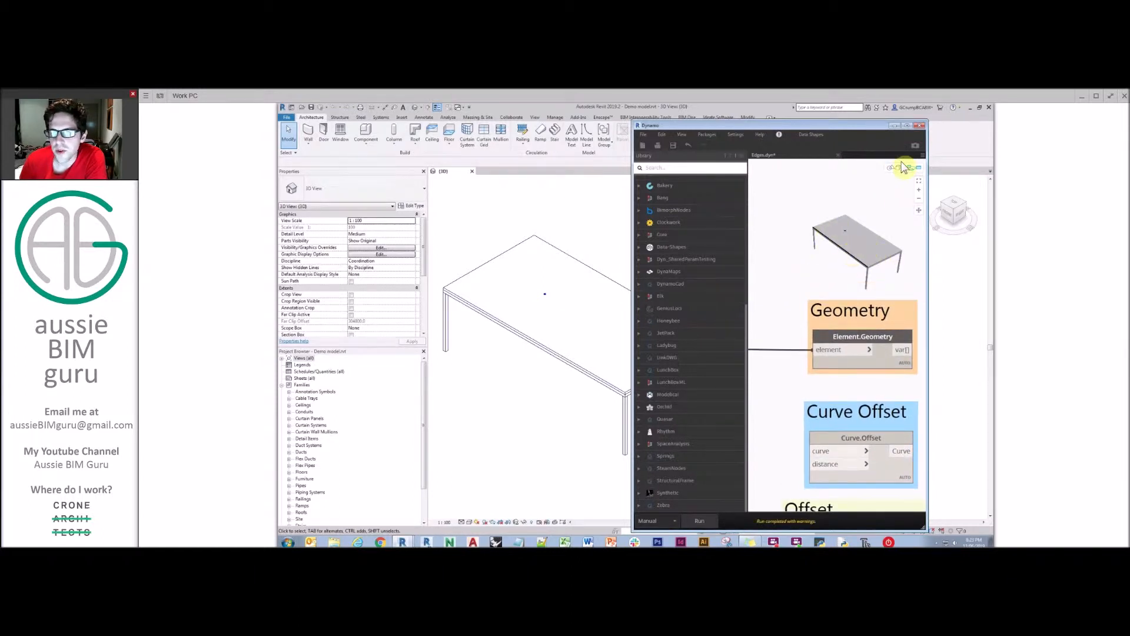
mouse_move(877, 208)
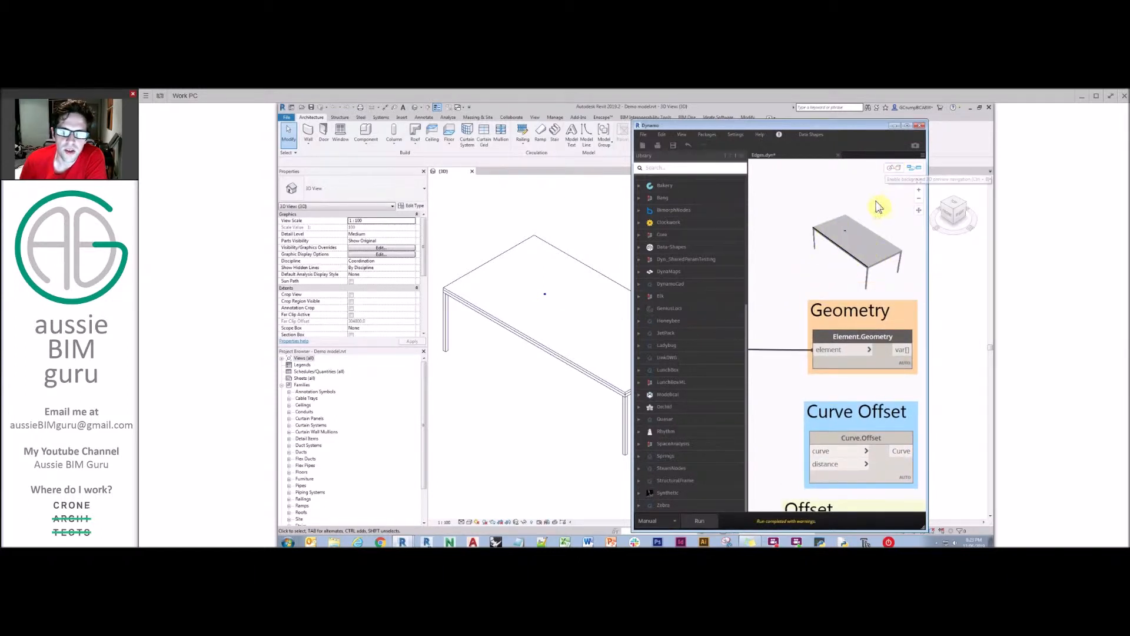
mouse_move(865, 232)
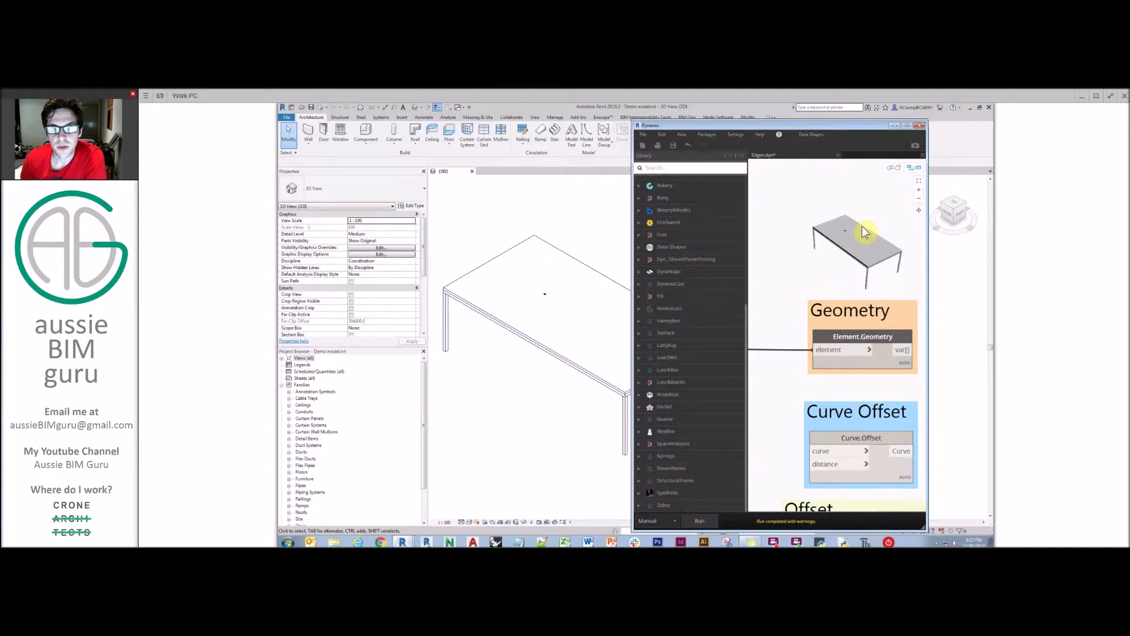
mouse_move(887, 236)
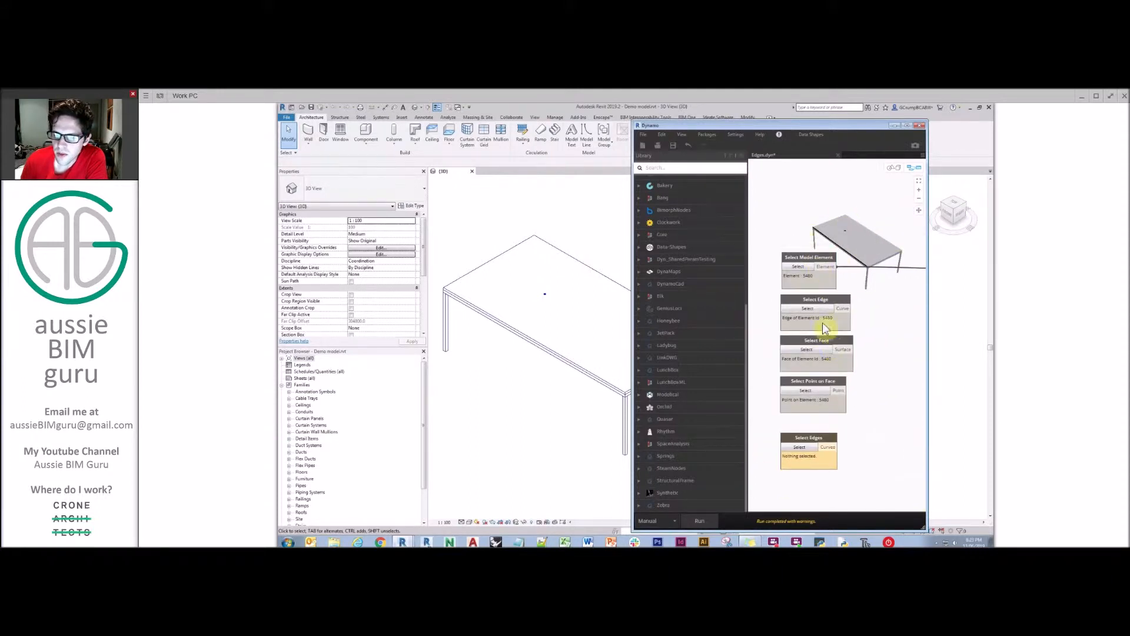
mouse_move(832, 343)
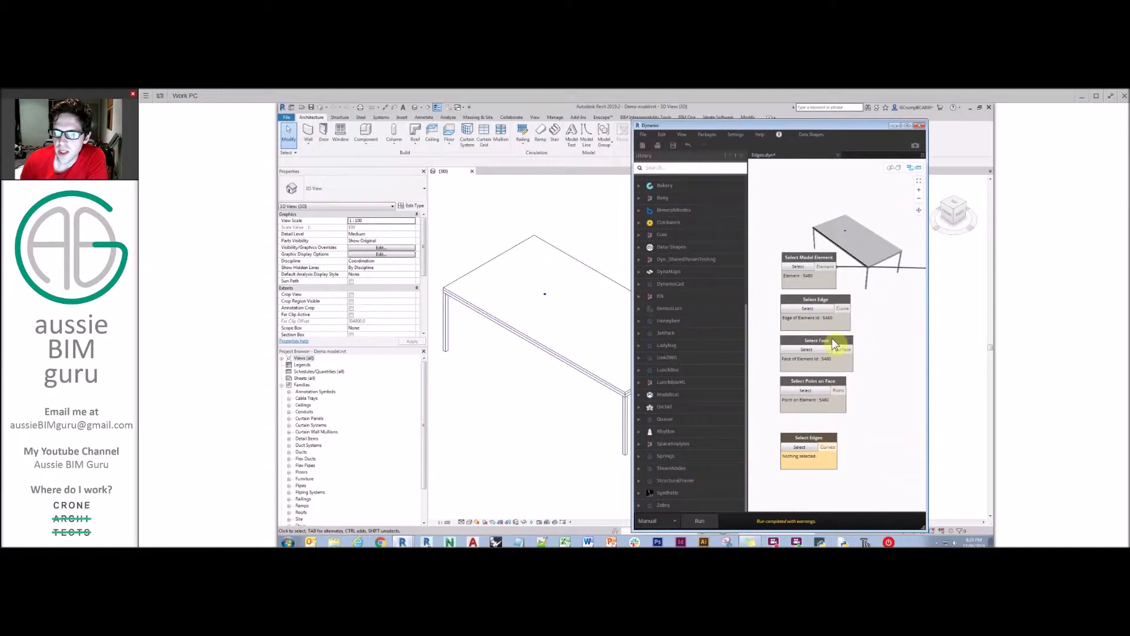
Toggle the Select Face node's geometry preview and bring the graph editor forward
right_click(817, 350)
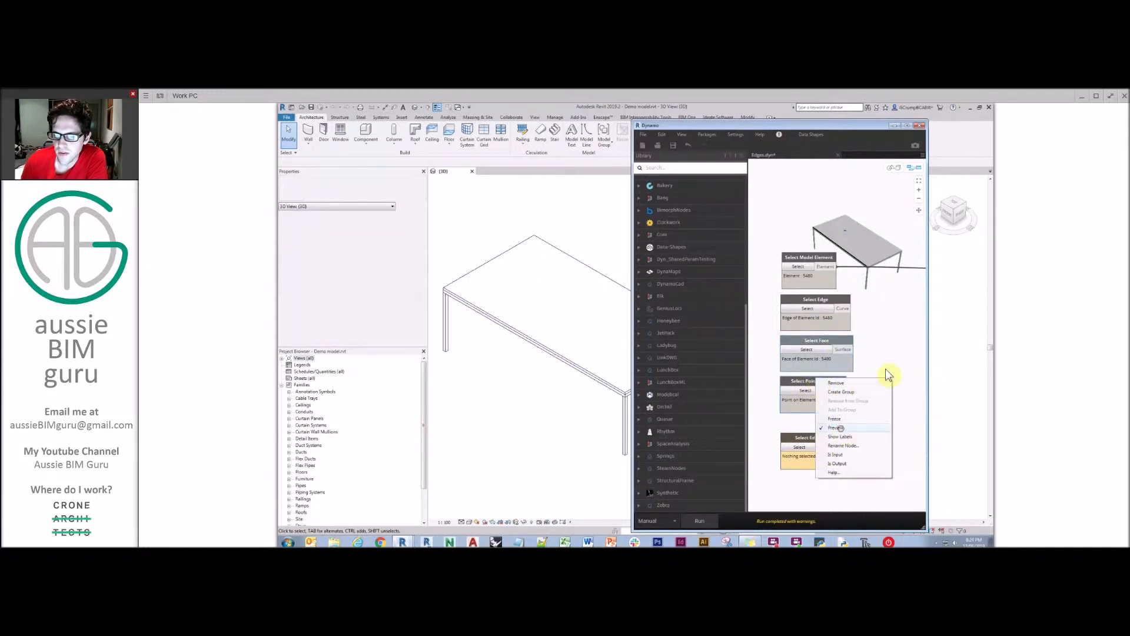
click(835, 427)
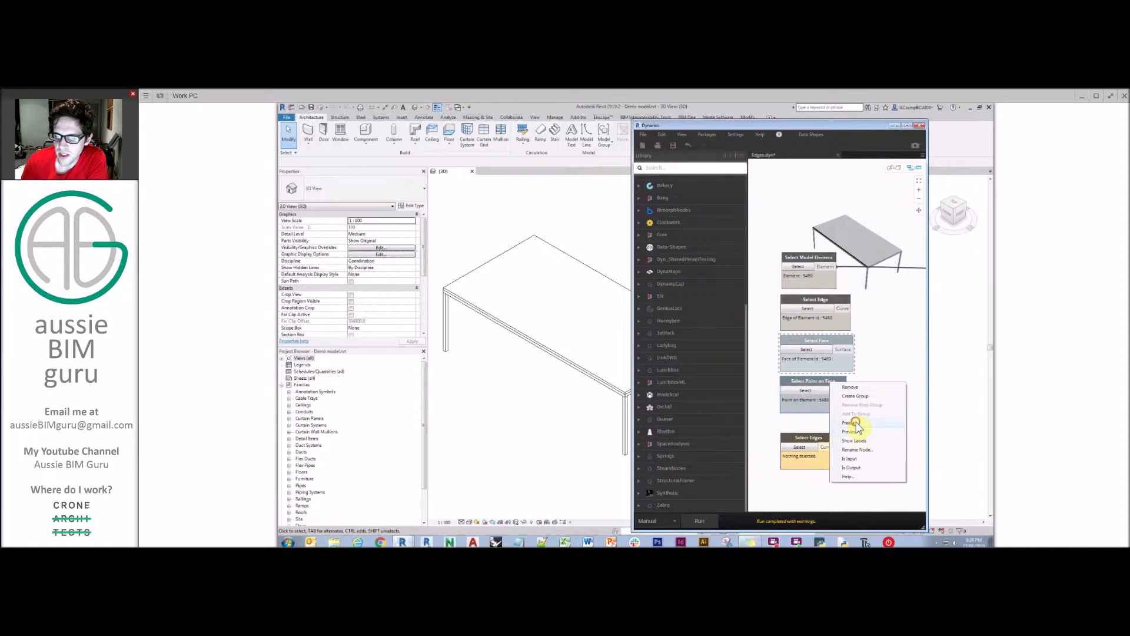
click(853, 422)
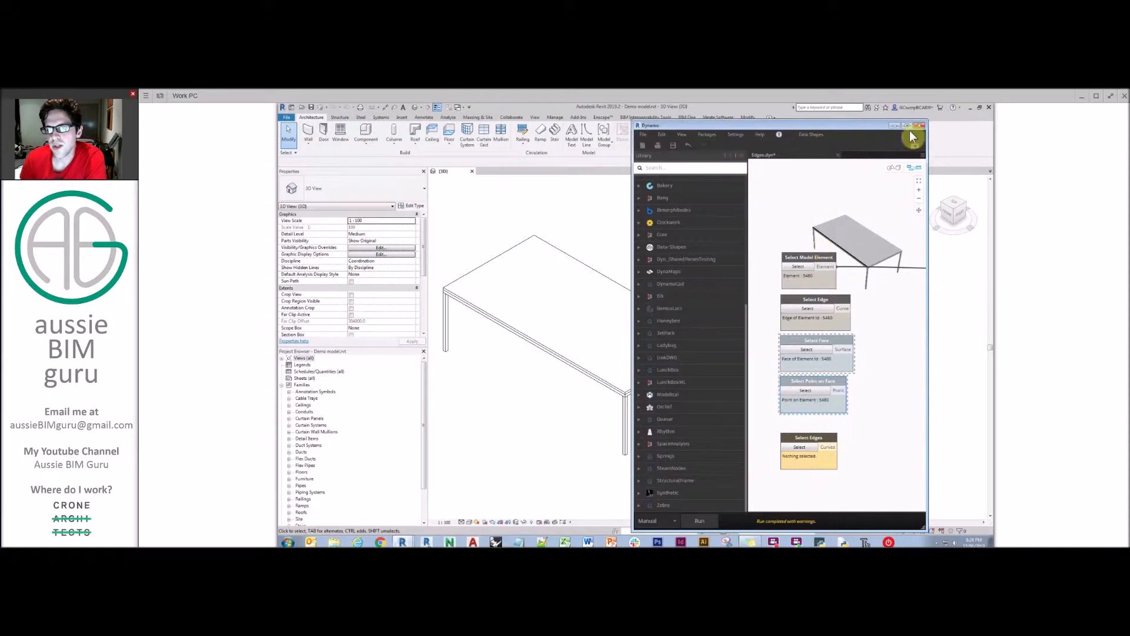
Set the Curve.Offset distance to 400 and hide the selected edge's preview geometry
click(906, 125)
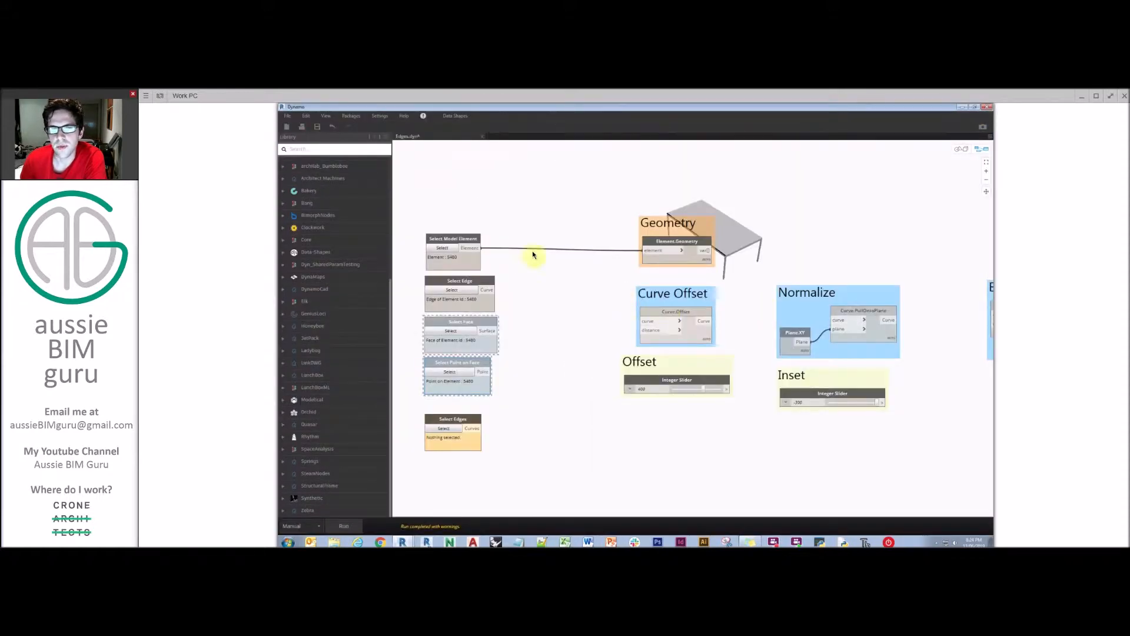
mouse_move(566, 321)
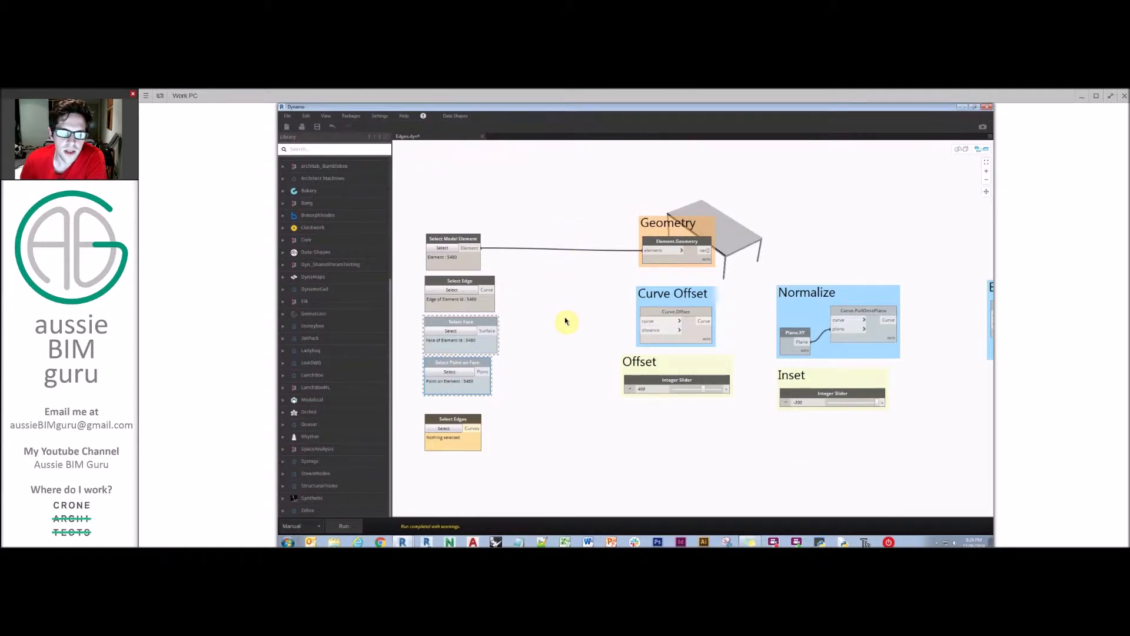
mouse_move(573, 299)
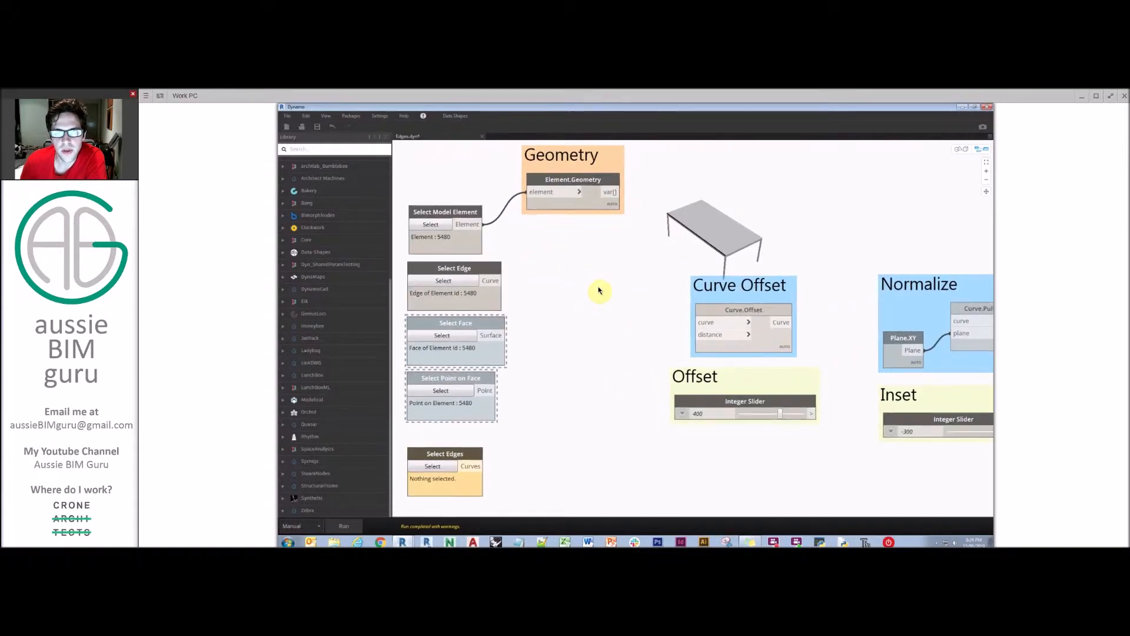
mouse_move(491, 280)
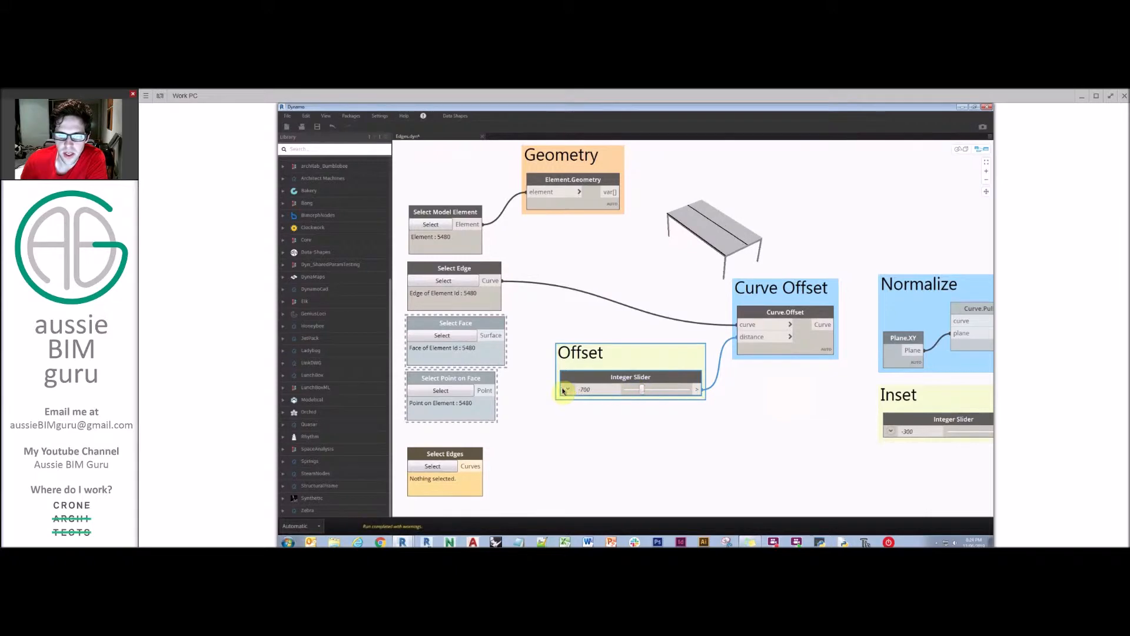
click(567, 389)
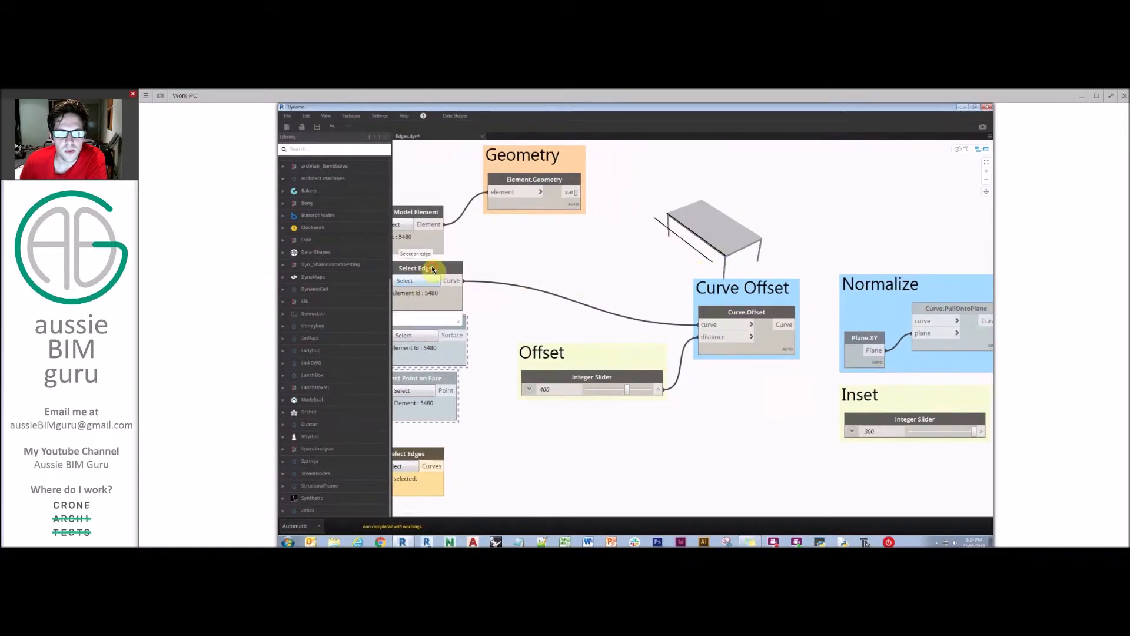
right_click(425, 267)
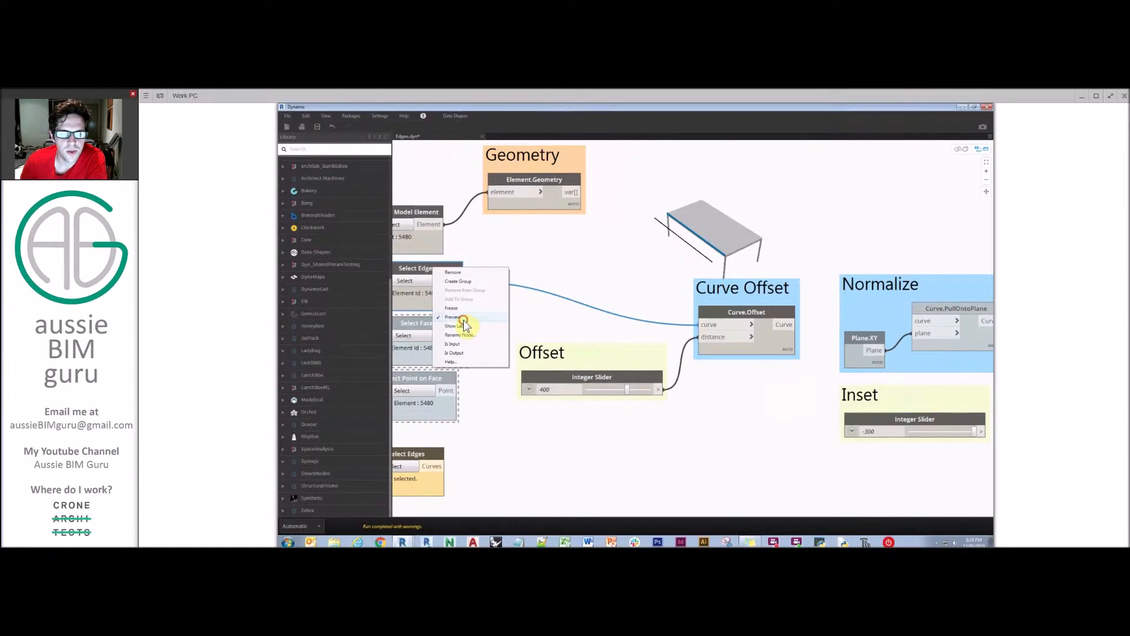
click(453, 317)
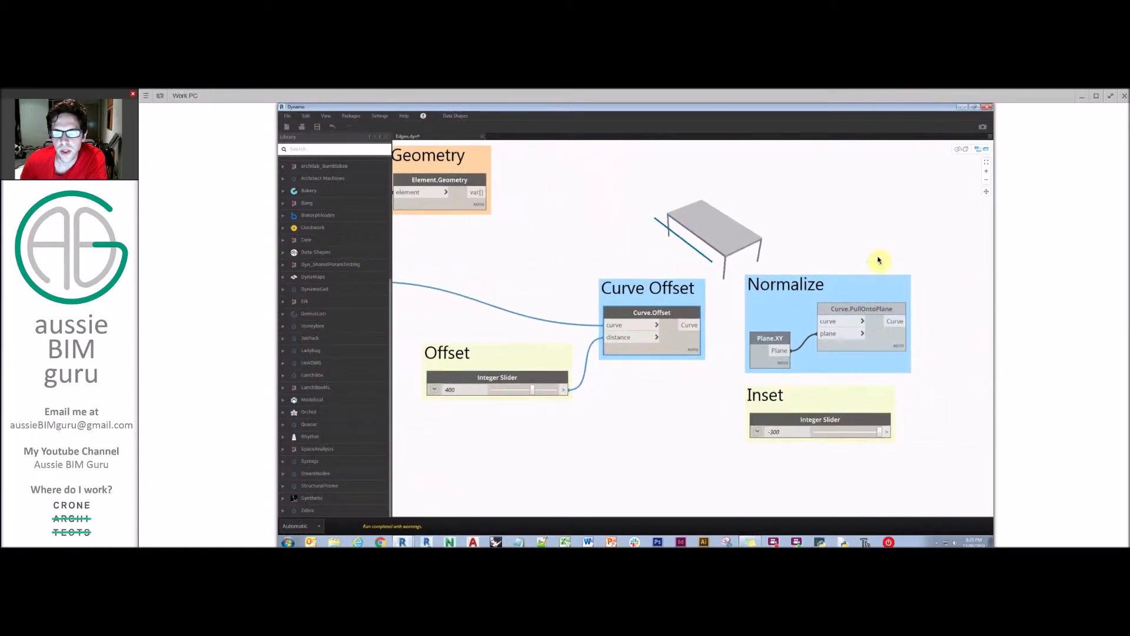
mouse_move(674, 236)
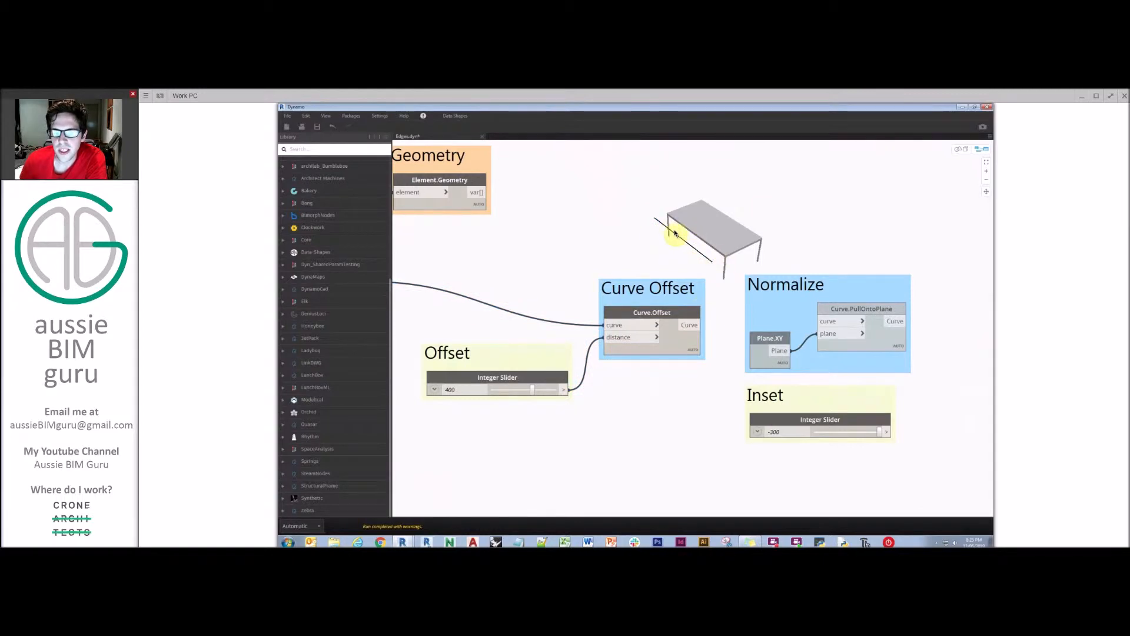
mouse_move(839, 247)
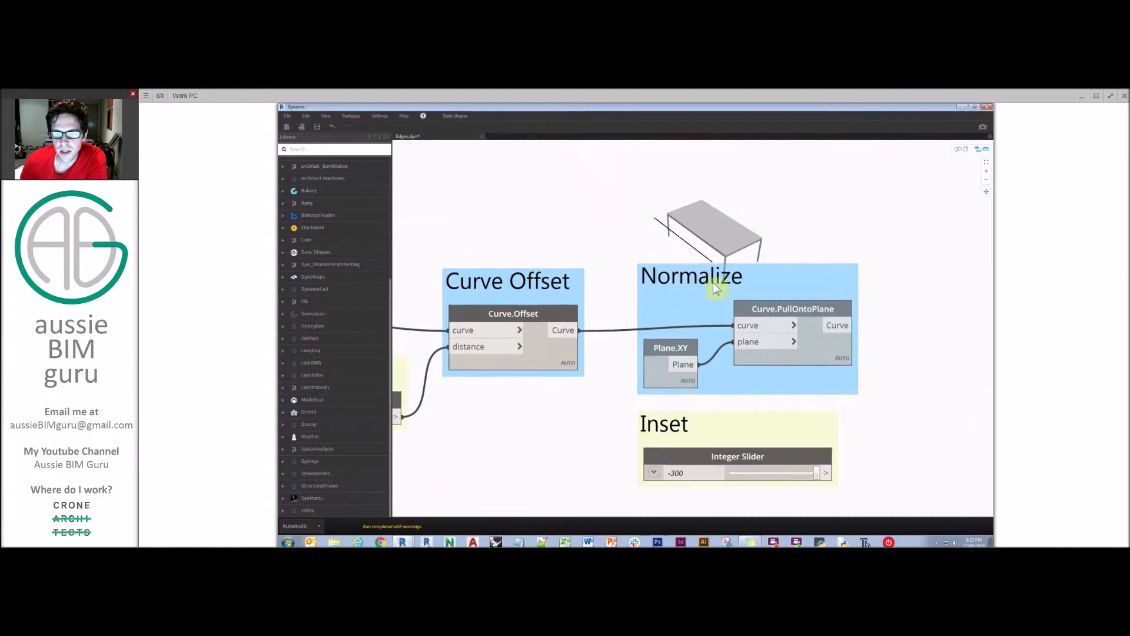
right_click(793, 324)
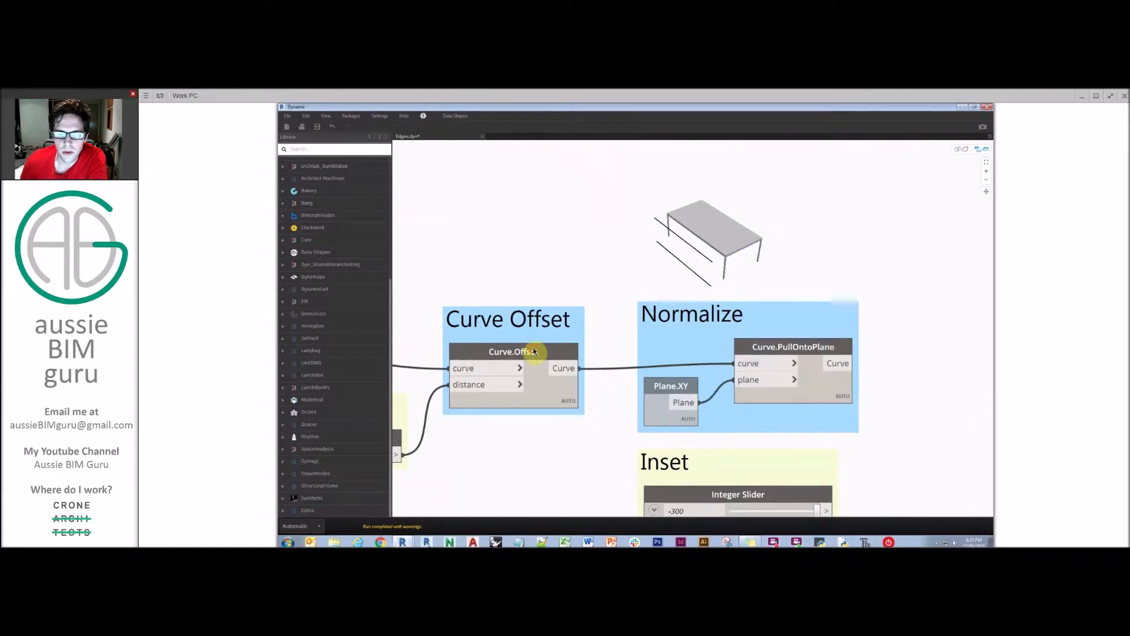
right_click(513, 352)
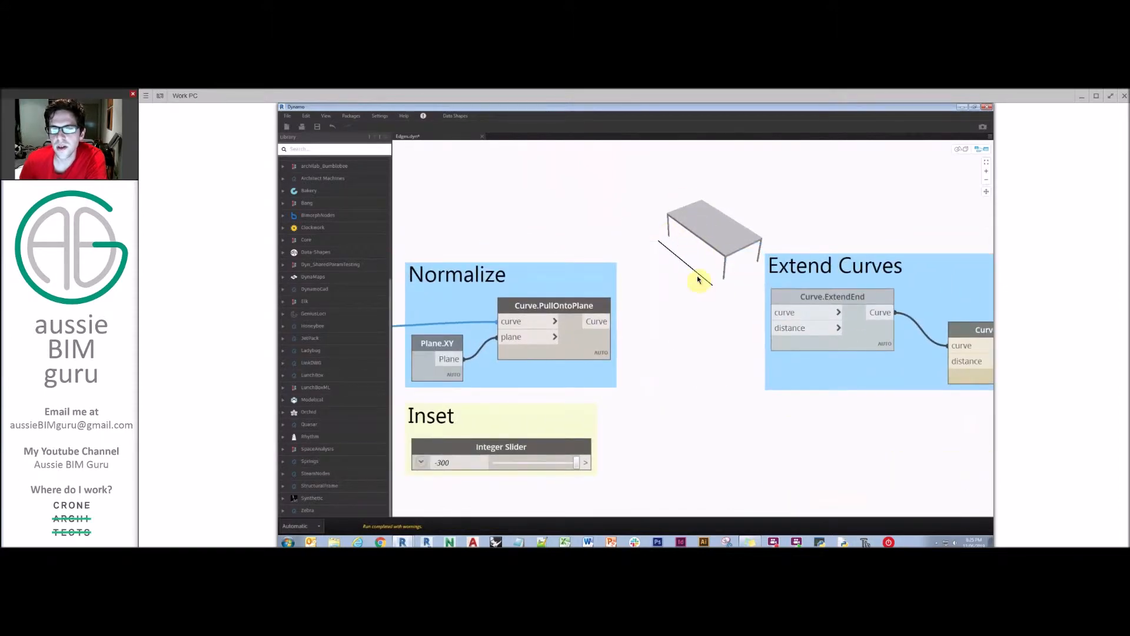
mouse_move(719, 299)
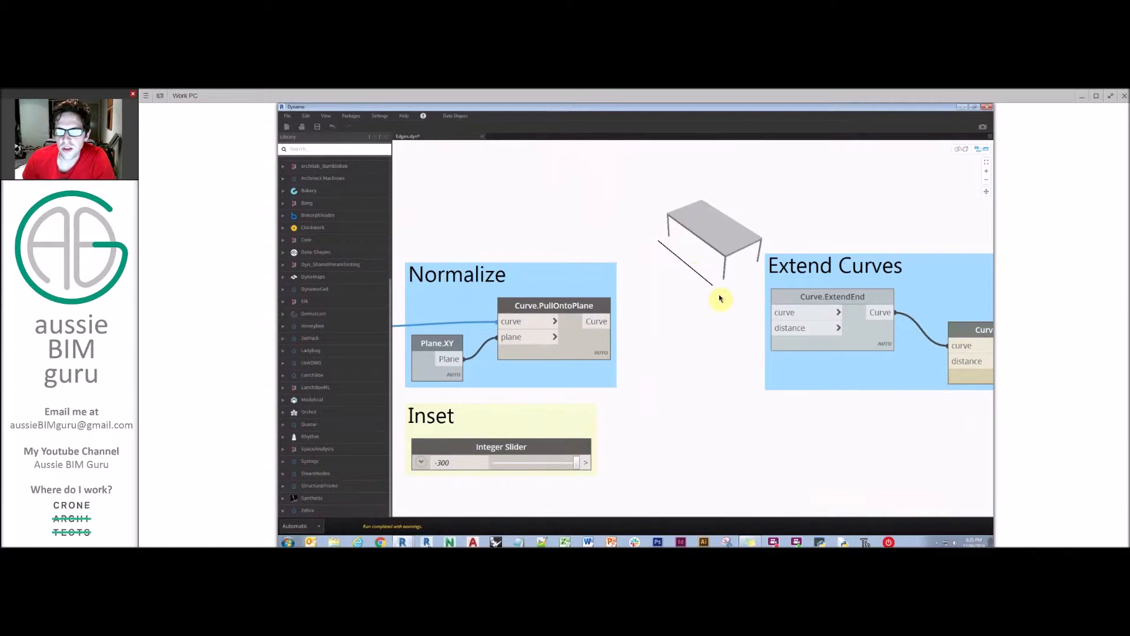
mouse_move(721, 283)
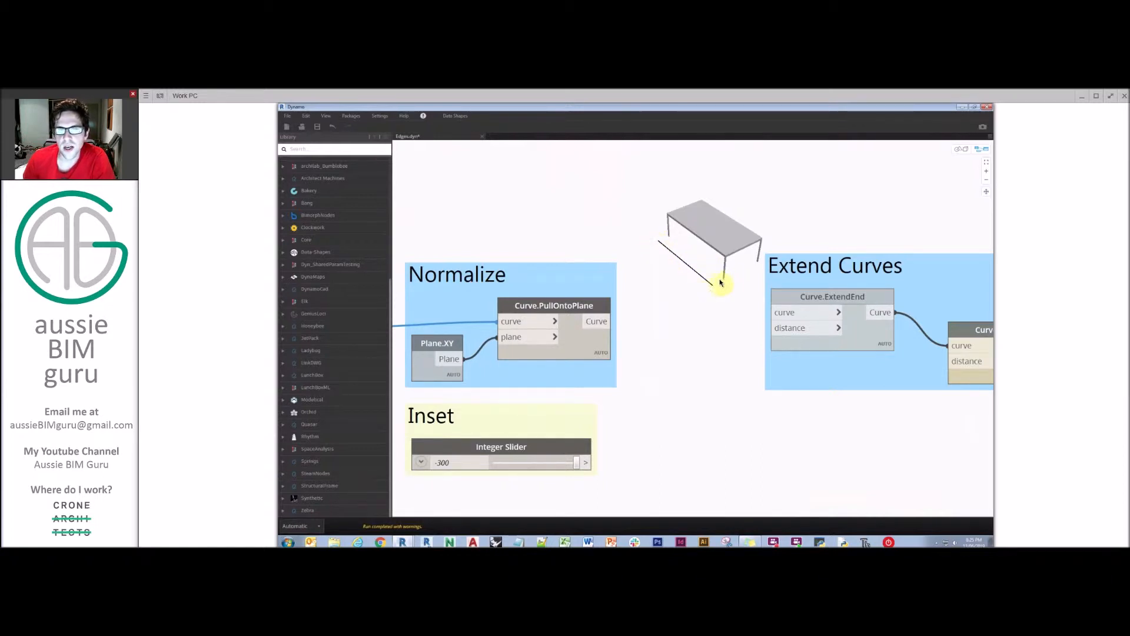
mouse_move(651, 299)
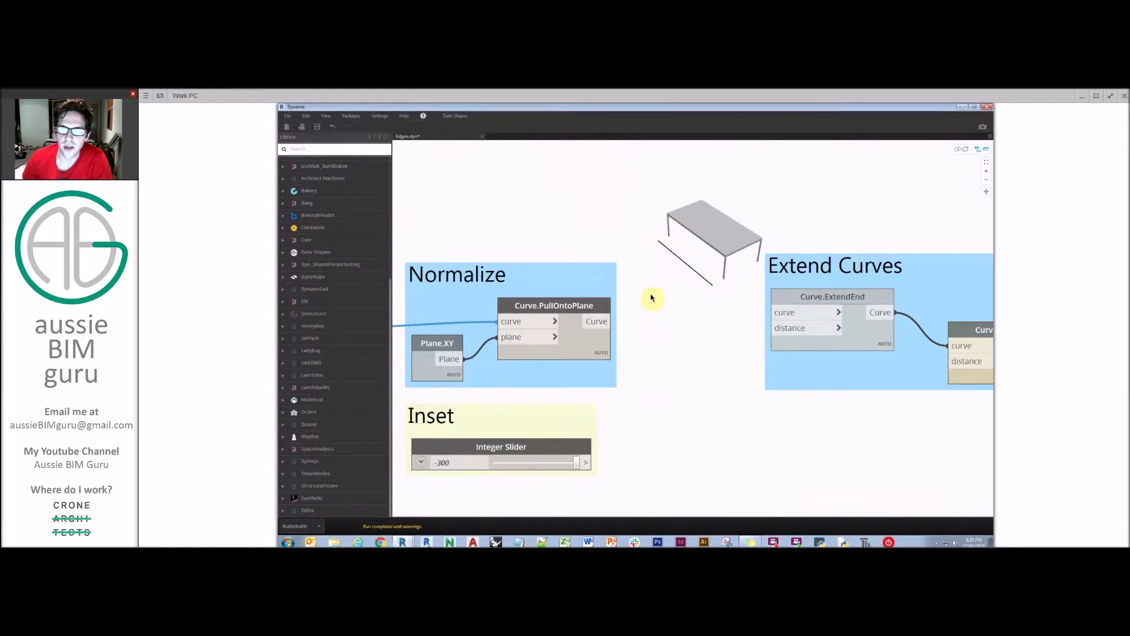
mouse_move(649, 288)
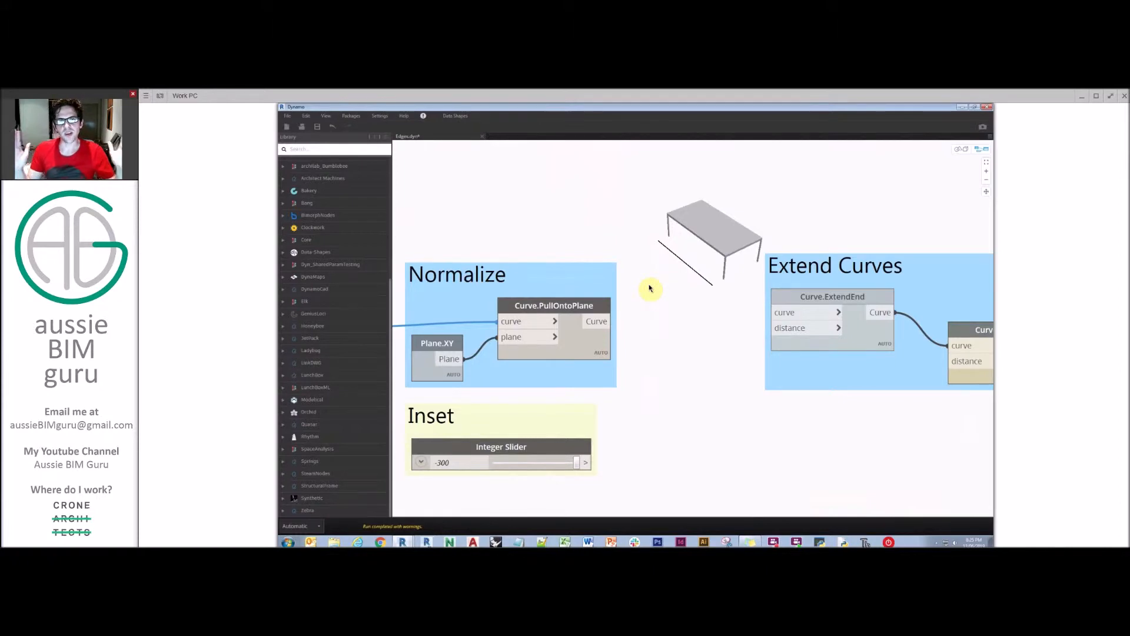
mouse_move(550, 442)
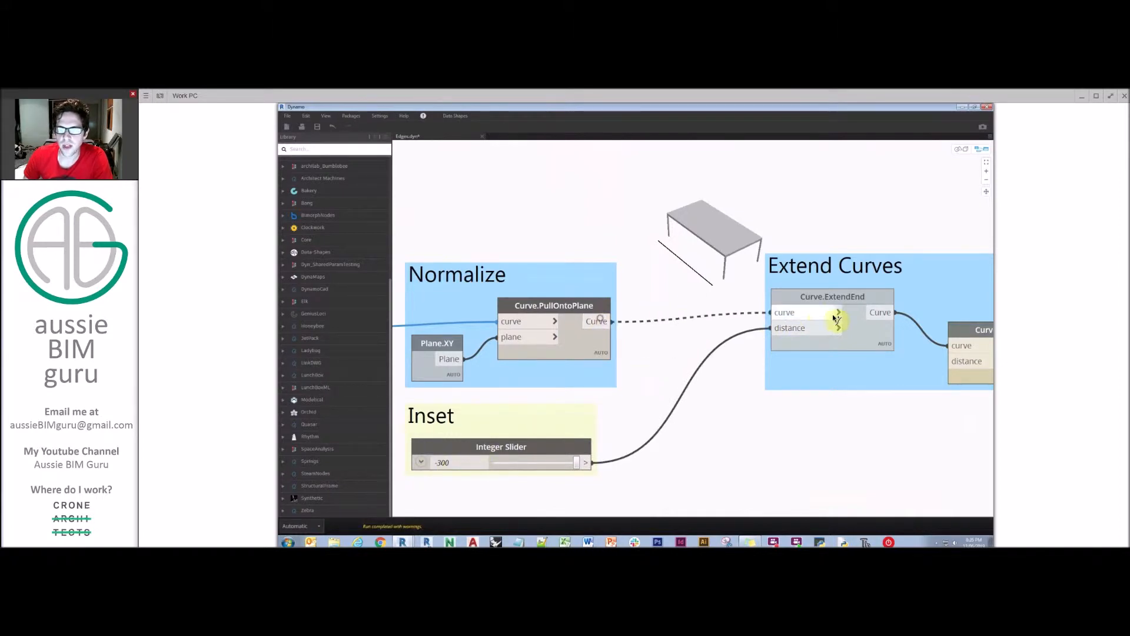
Turn off preview on the Curve.PullOntoPlane and Curve.ExtendEnd nodes
right_click(554, 305)
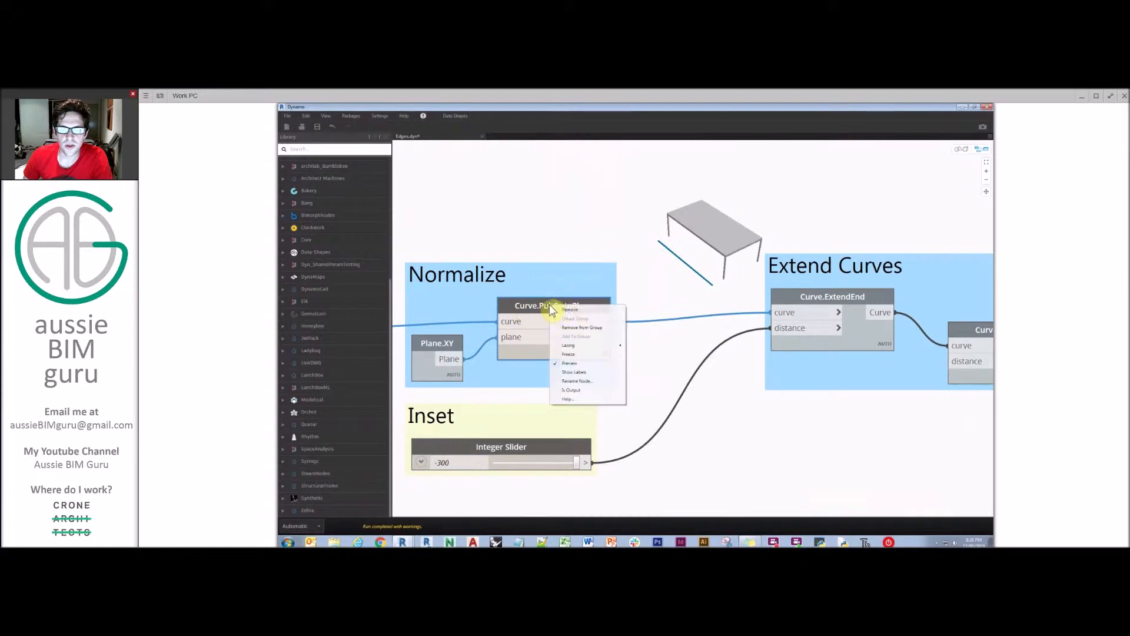
click(676, 289)
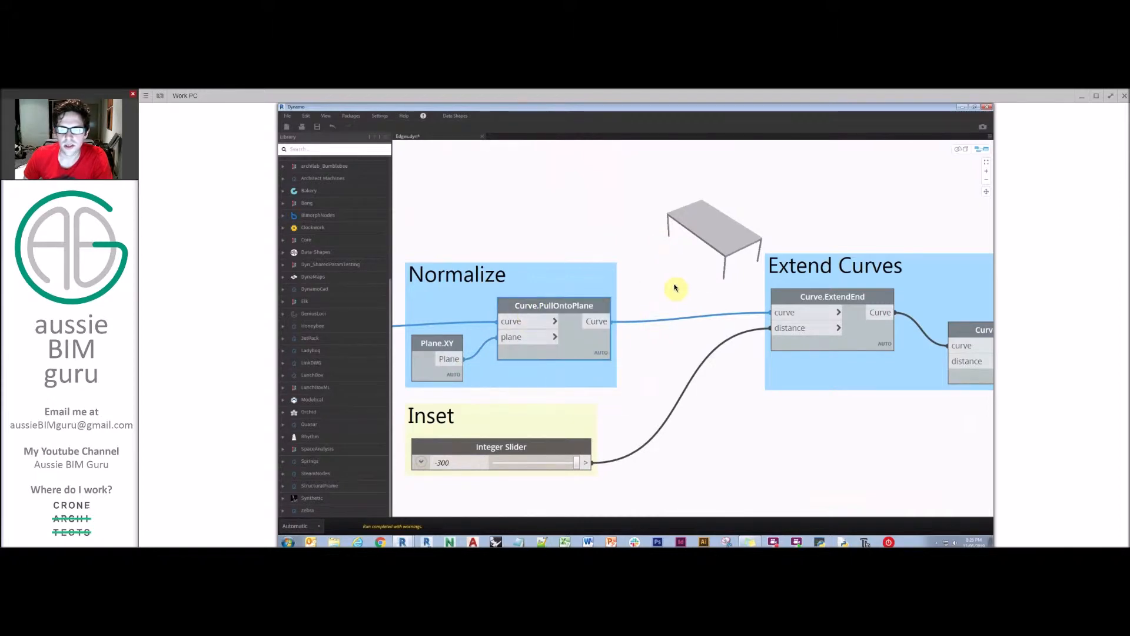
right_click(829, 297)
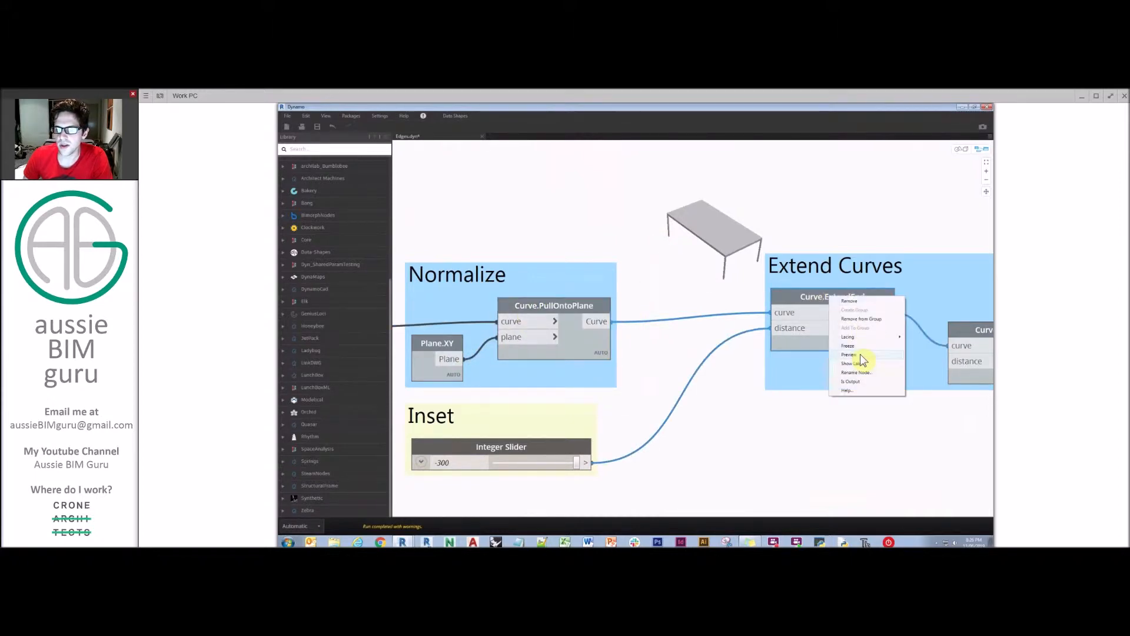
click(848, 354)
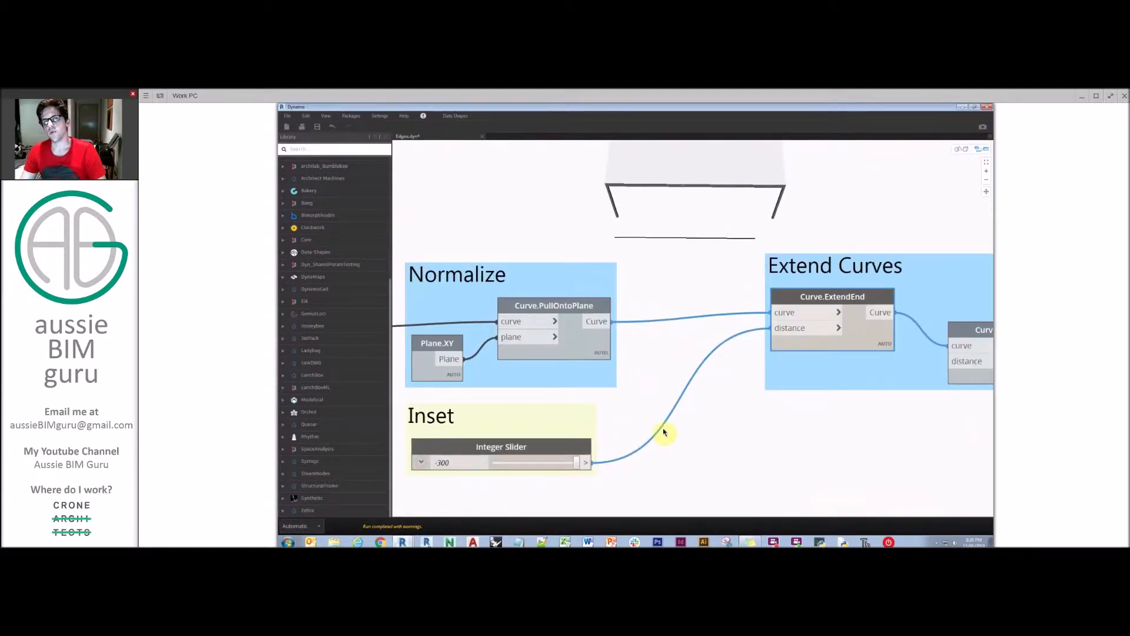
mouse_move(664, 429)
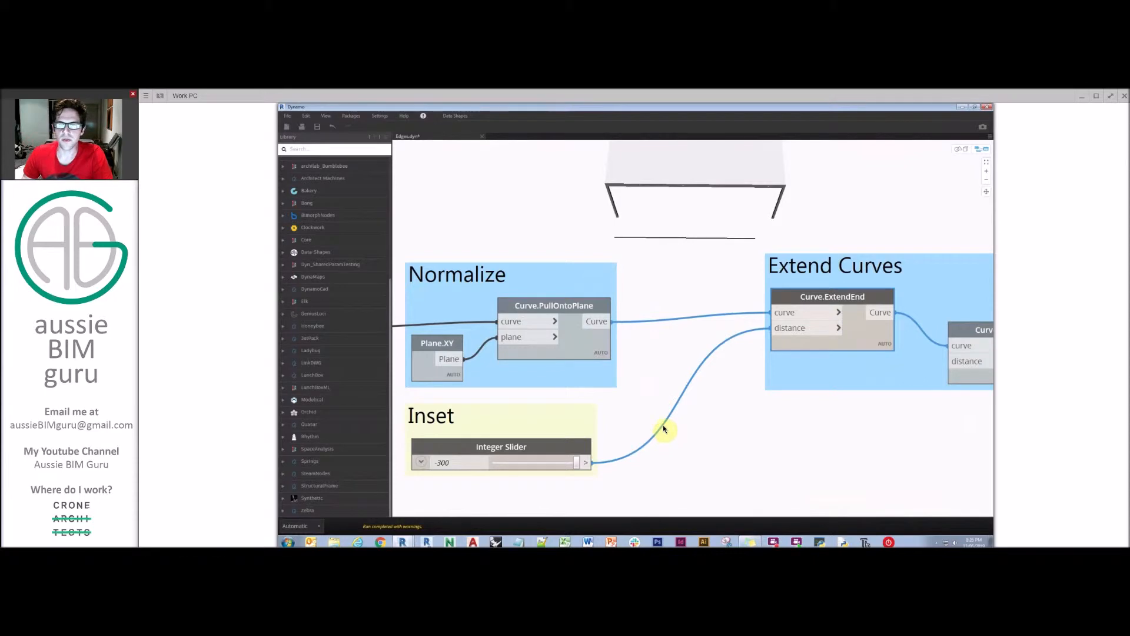
mouse_move(656, 418)
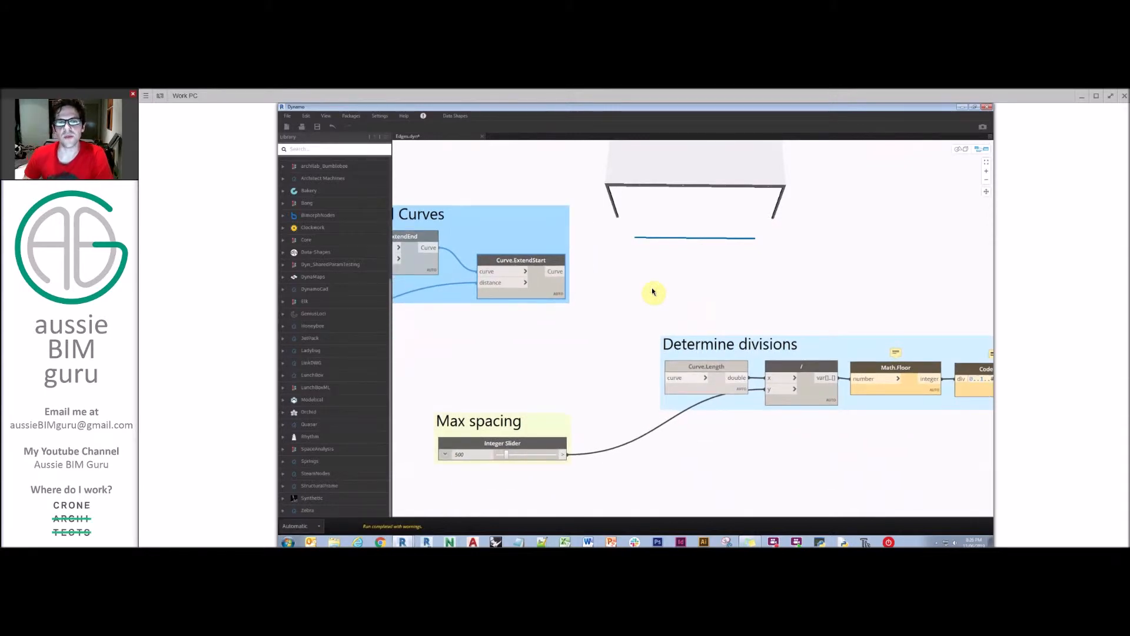
mouse_move(614, 257)
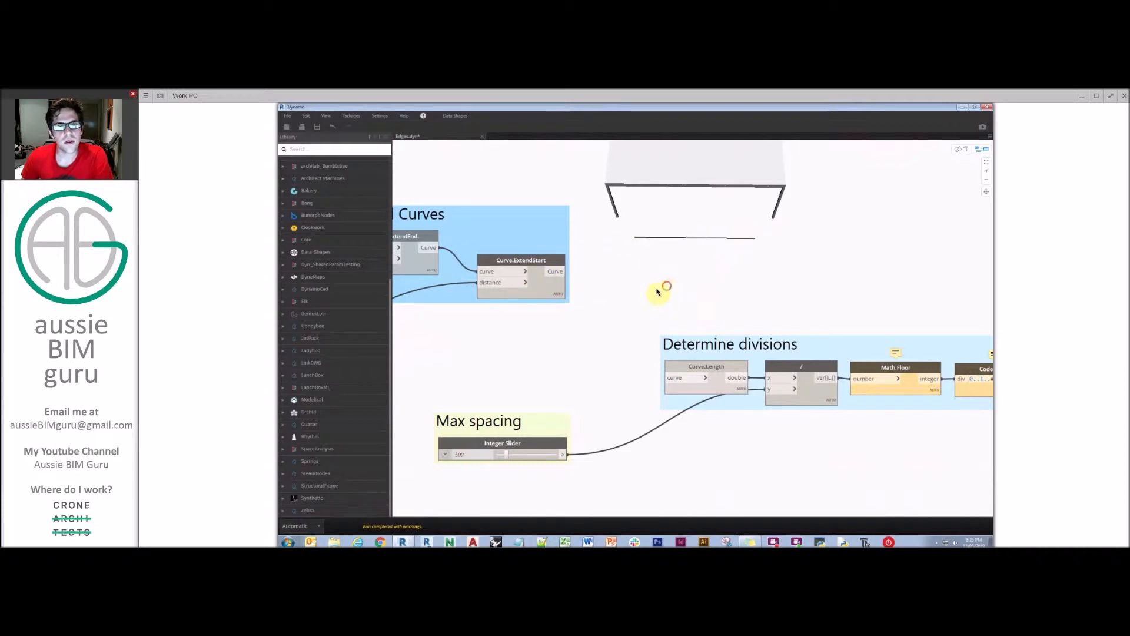
mouse_move(636, 239)
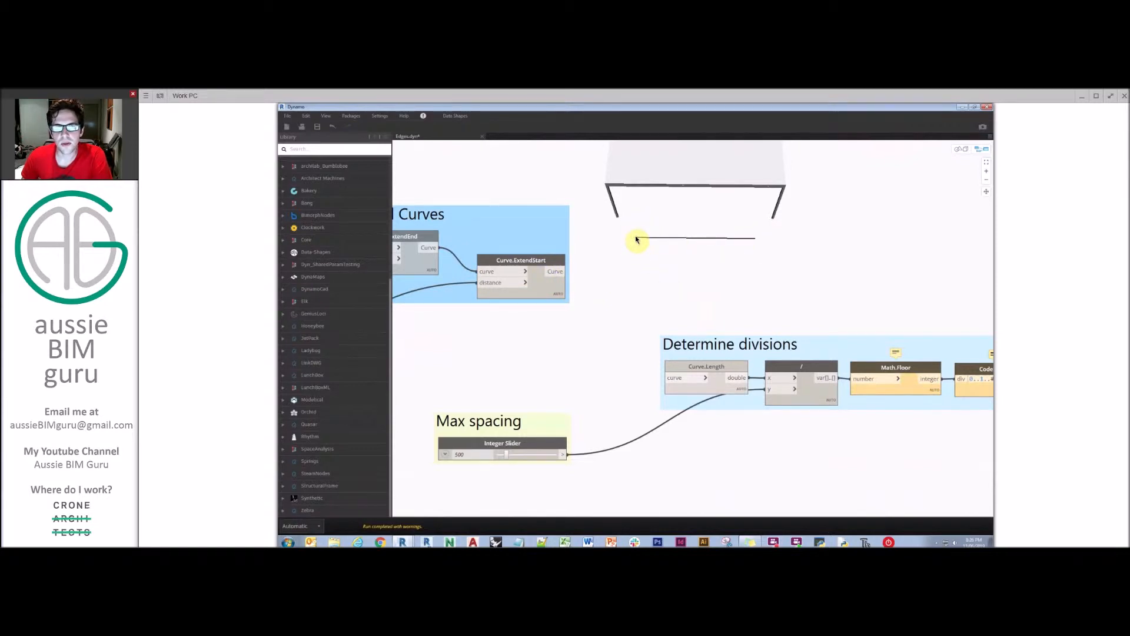
mouse_move(751, 249)
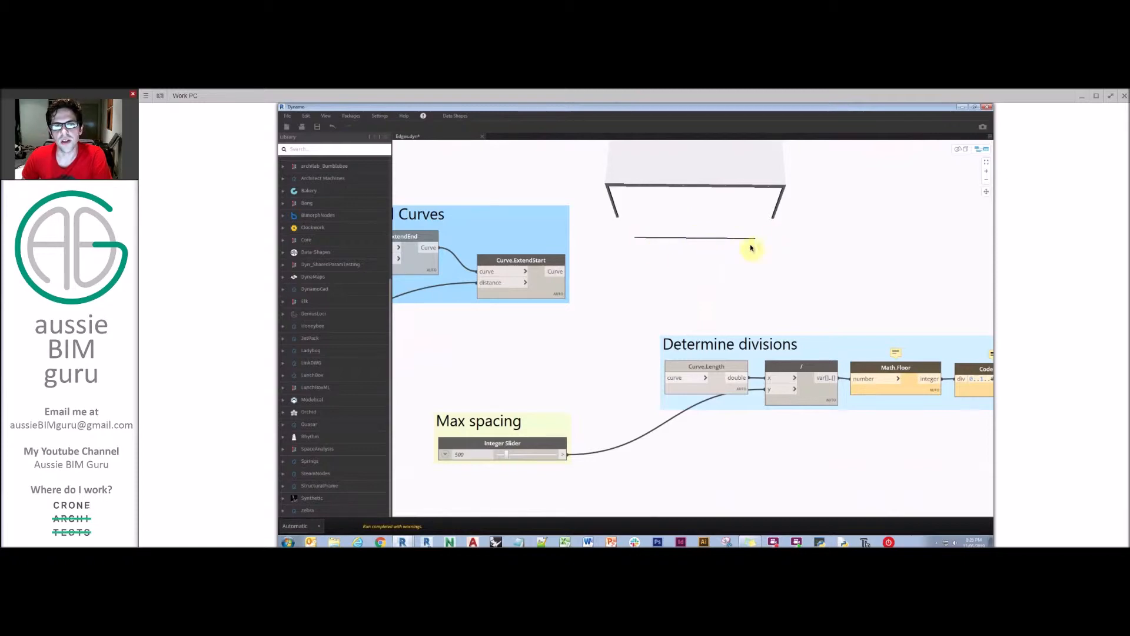
mouse_move(674, 260)
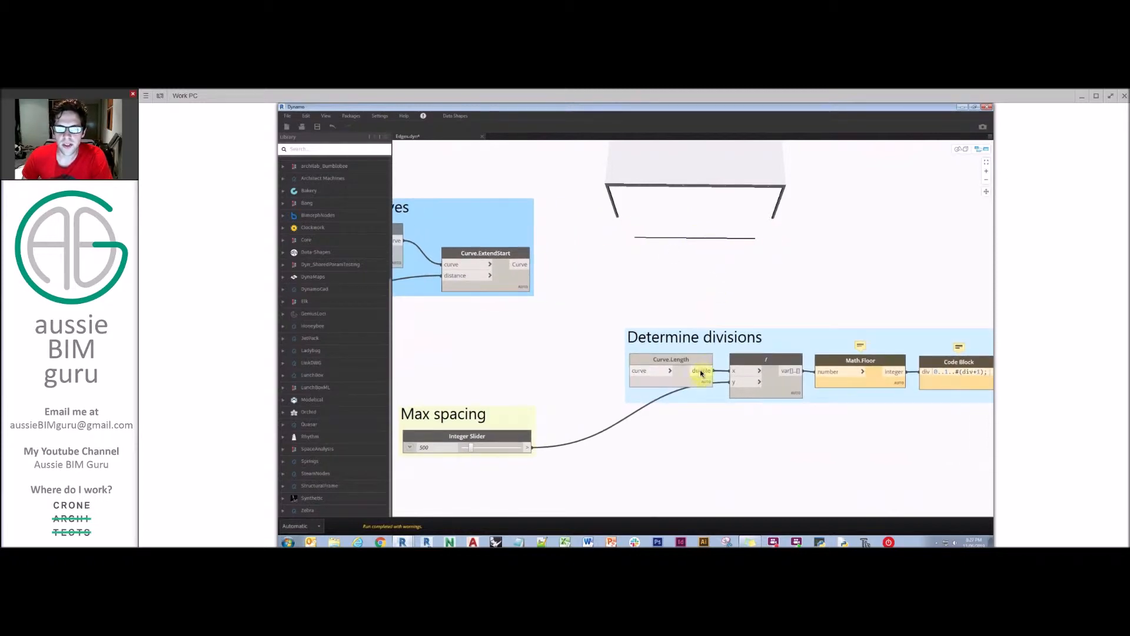
mouse_move(620, 346)
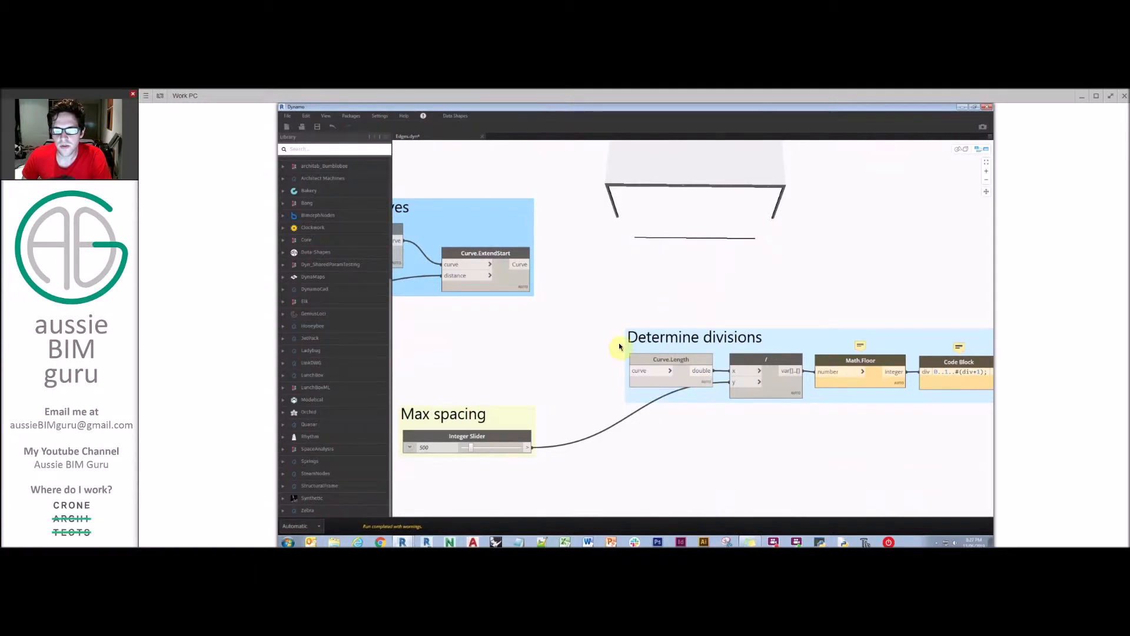
mouse_move(692, 265)
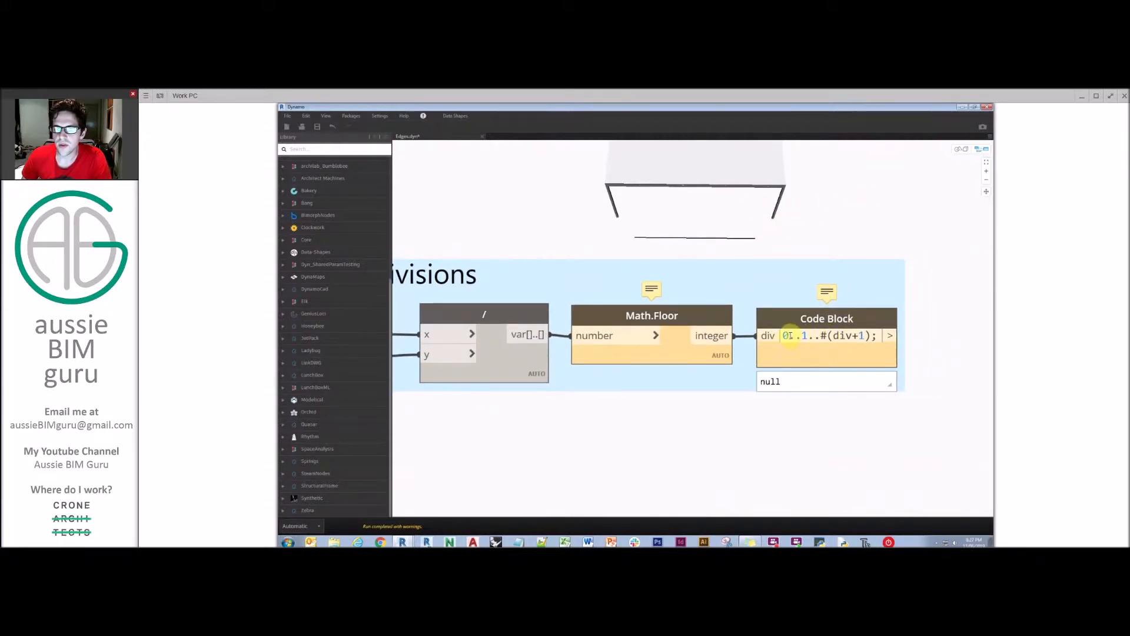
Commit the 0..1..#(div+1) code block and expand its parameter list preview
click(797, 335)
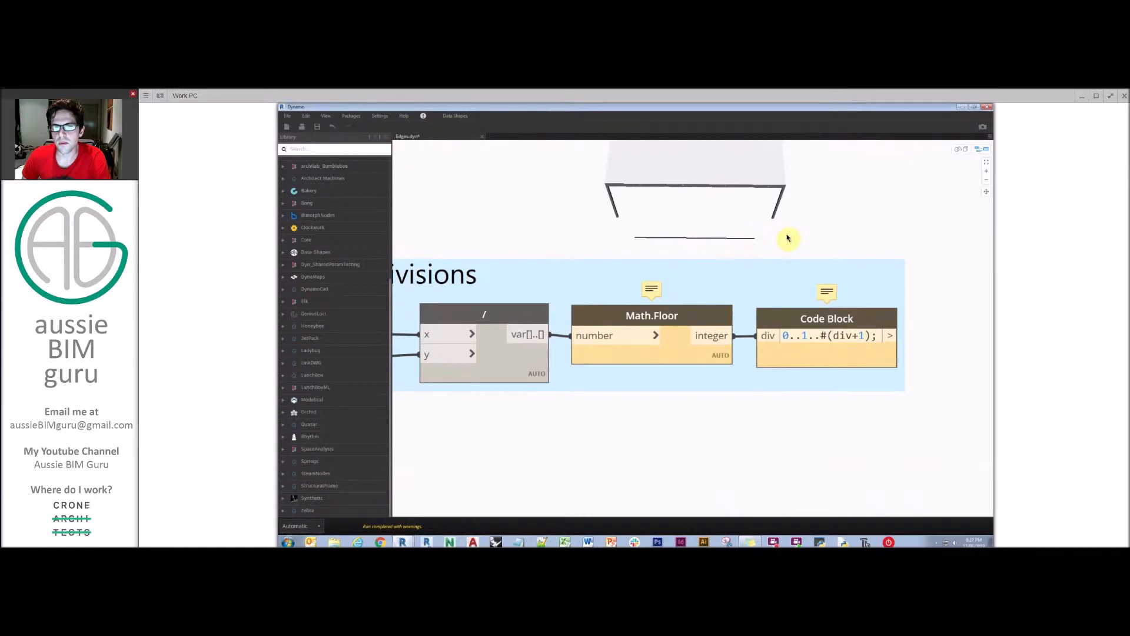
mouse_move(801, 233)
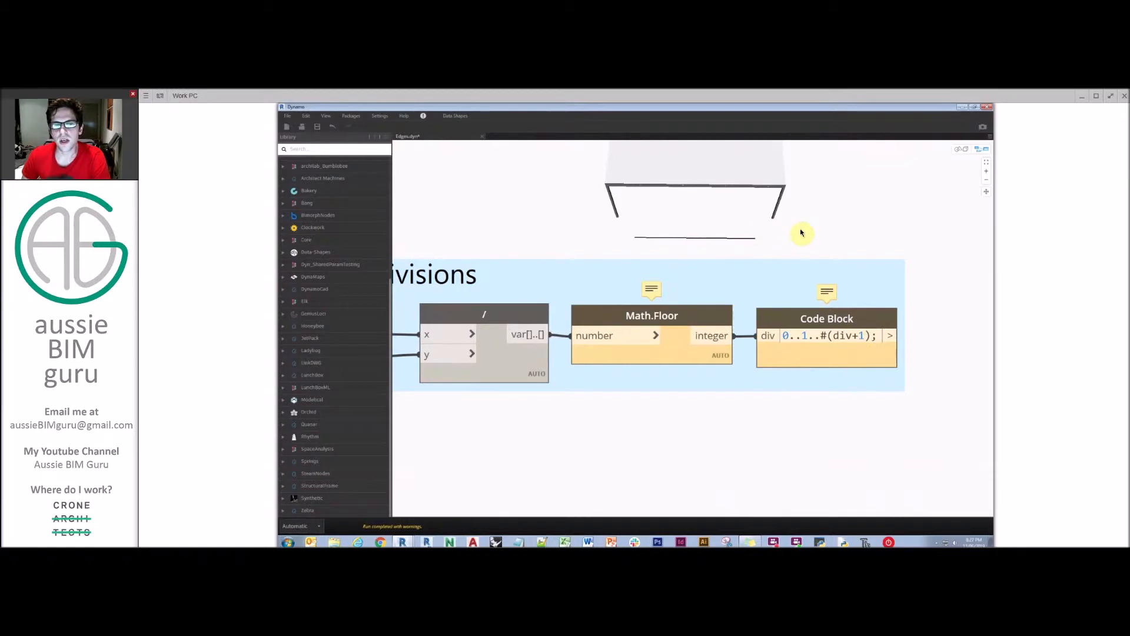
mouse_move(826, 243)
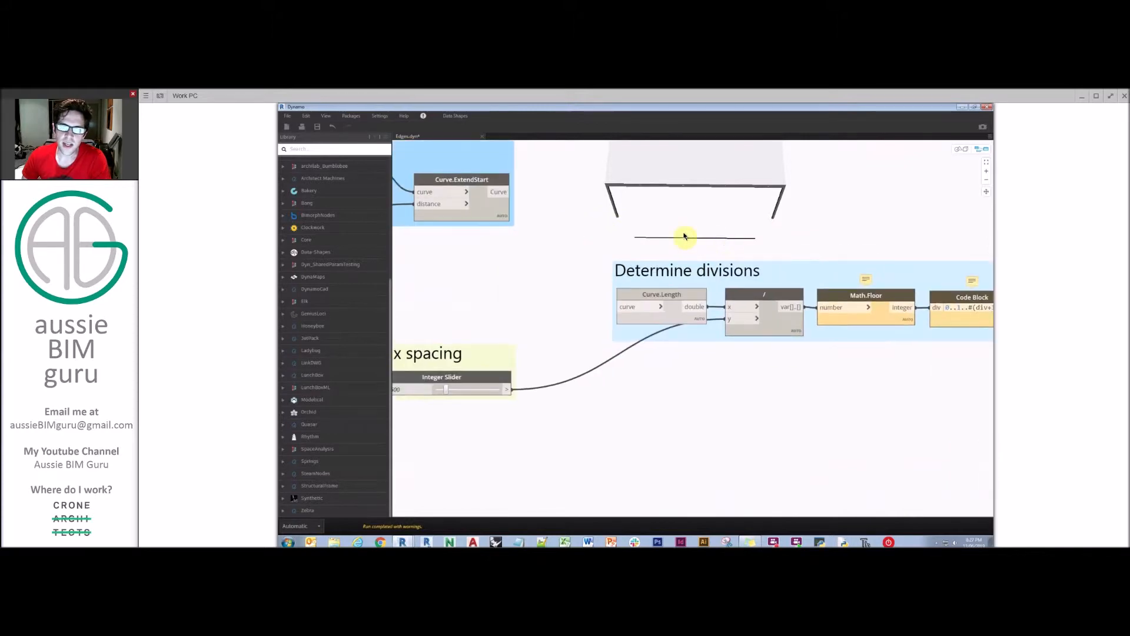
mouse_move(604, 209)
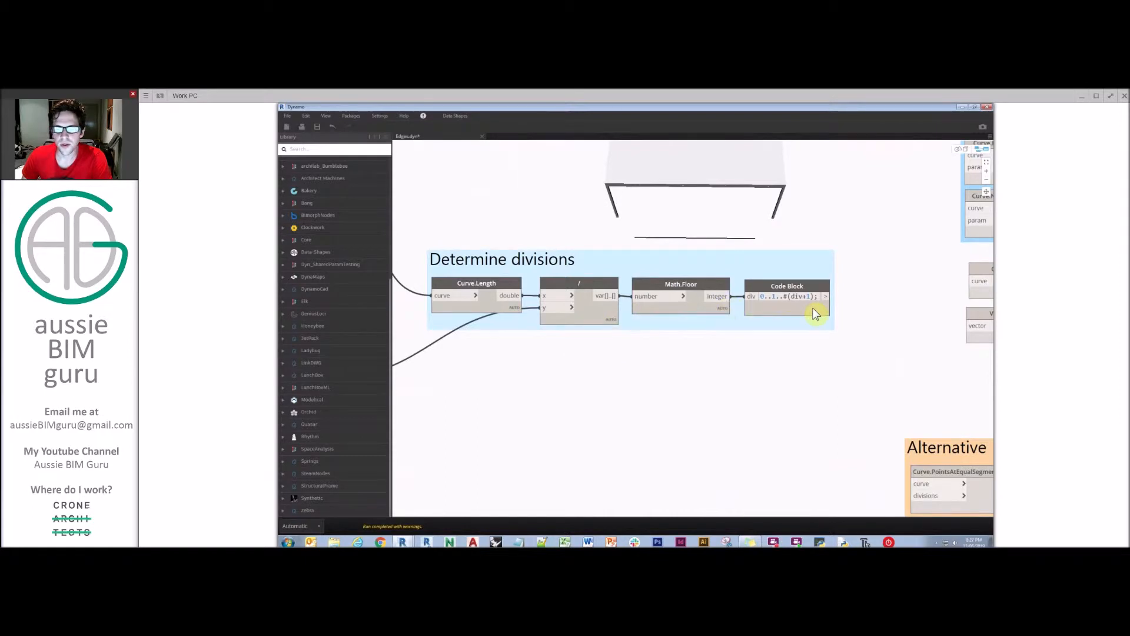
click(825, 296)
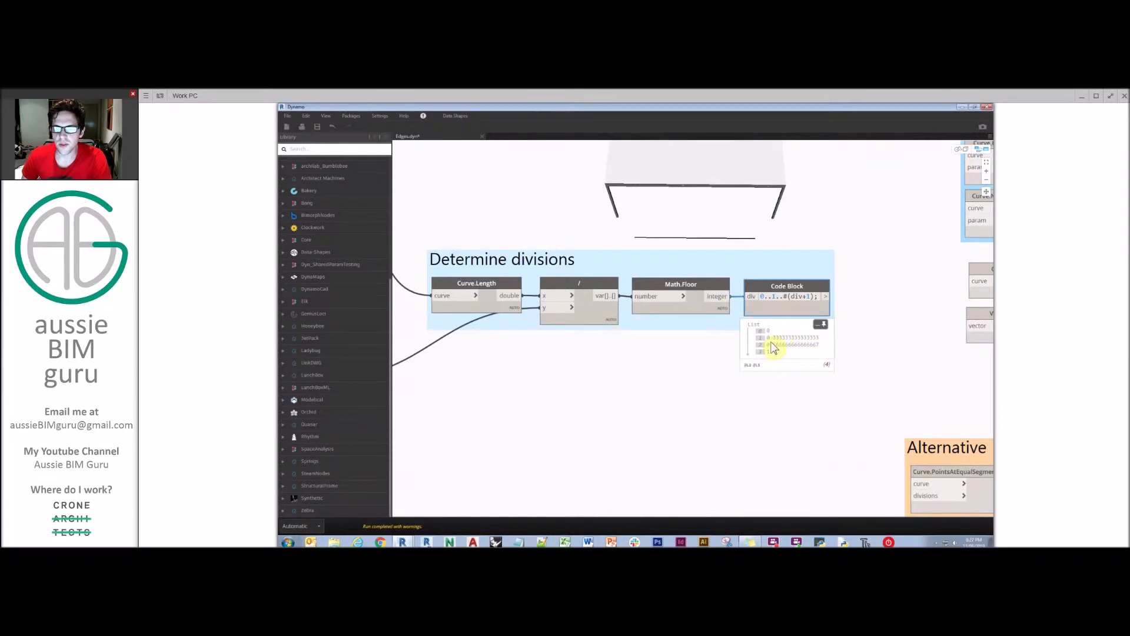
mouse_move(818, 322)
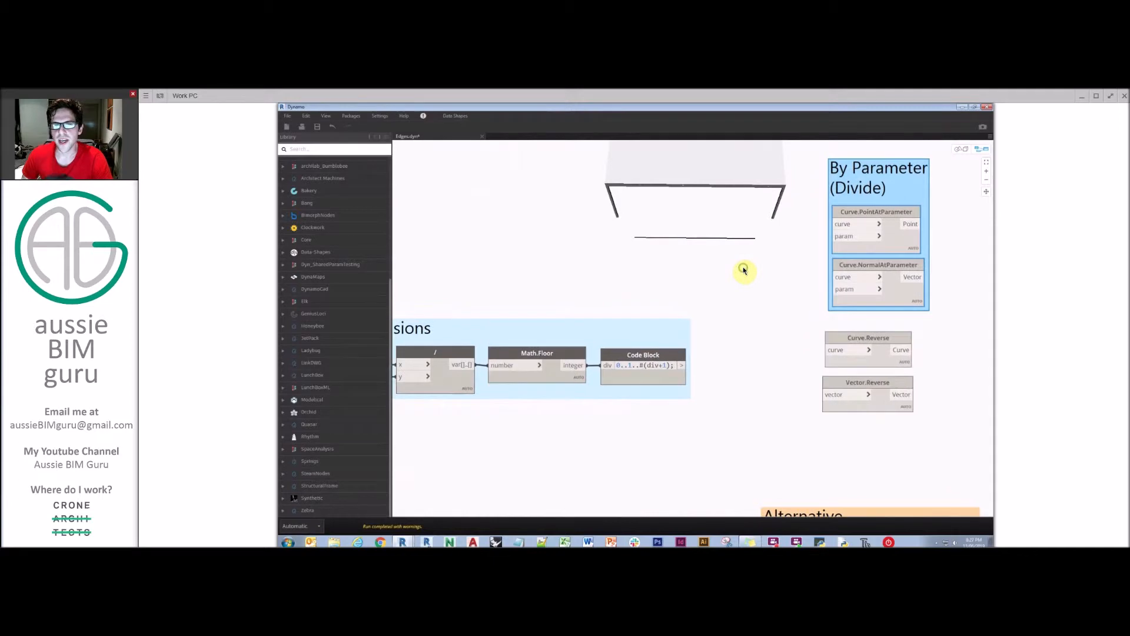
mouse_move(745, 270)
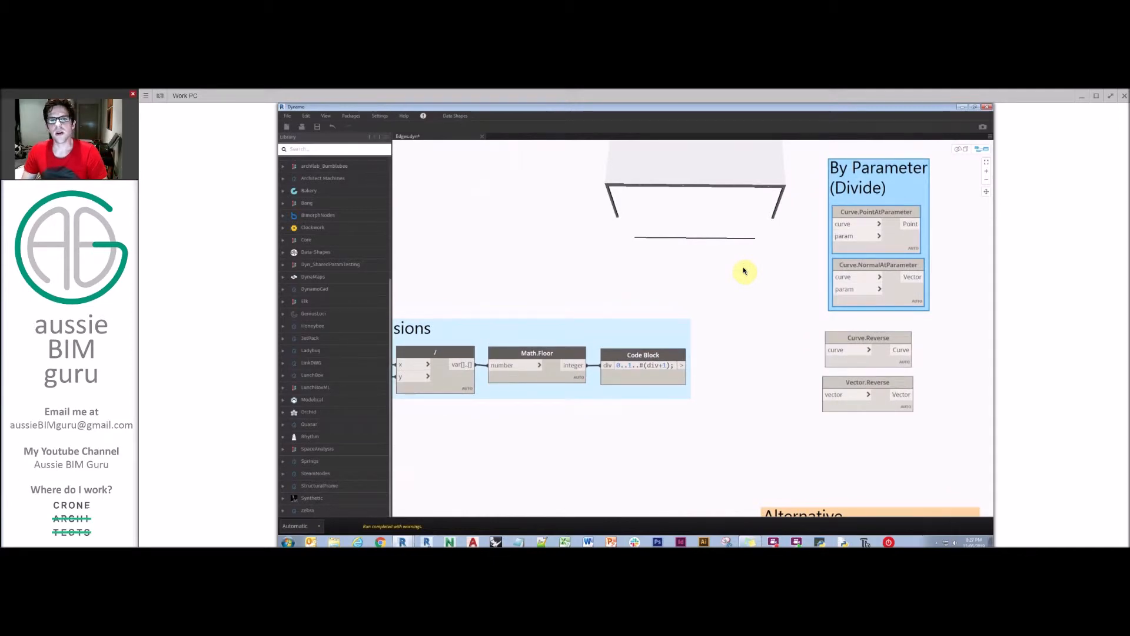
mouse_move(842, 229)
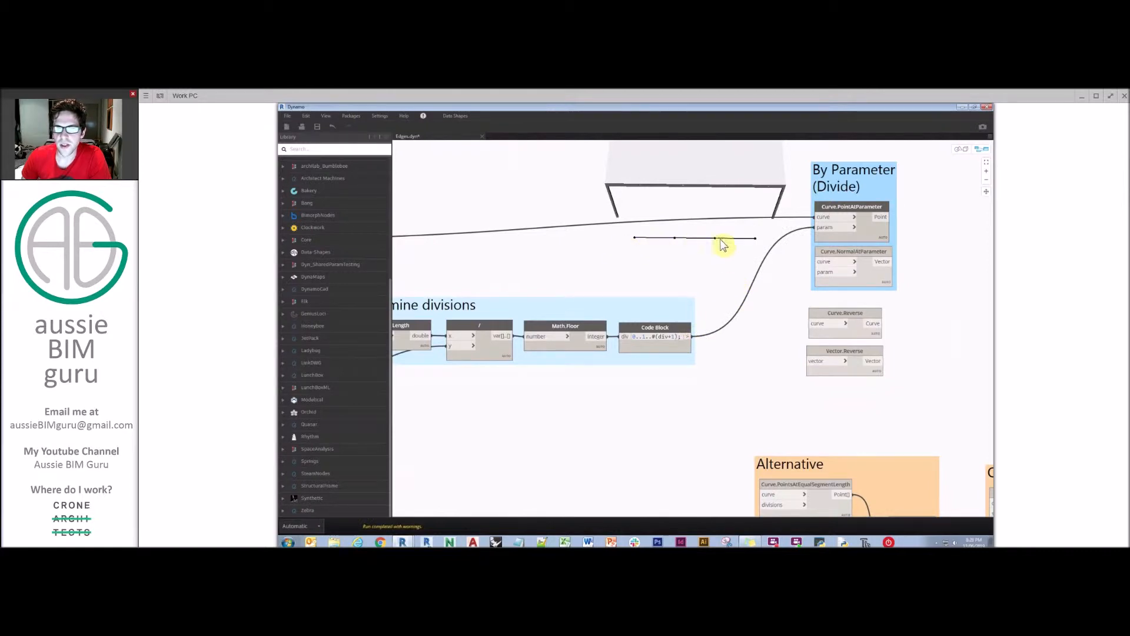
mouse_move(649, 286)
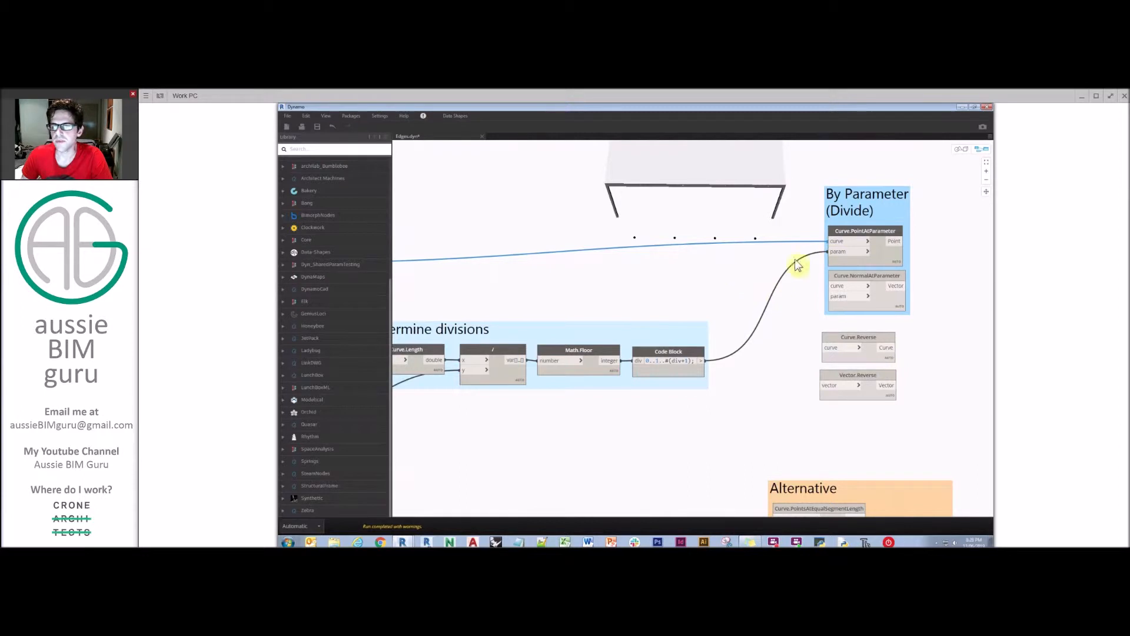
mouse_move(847, 289)
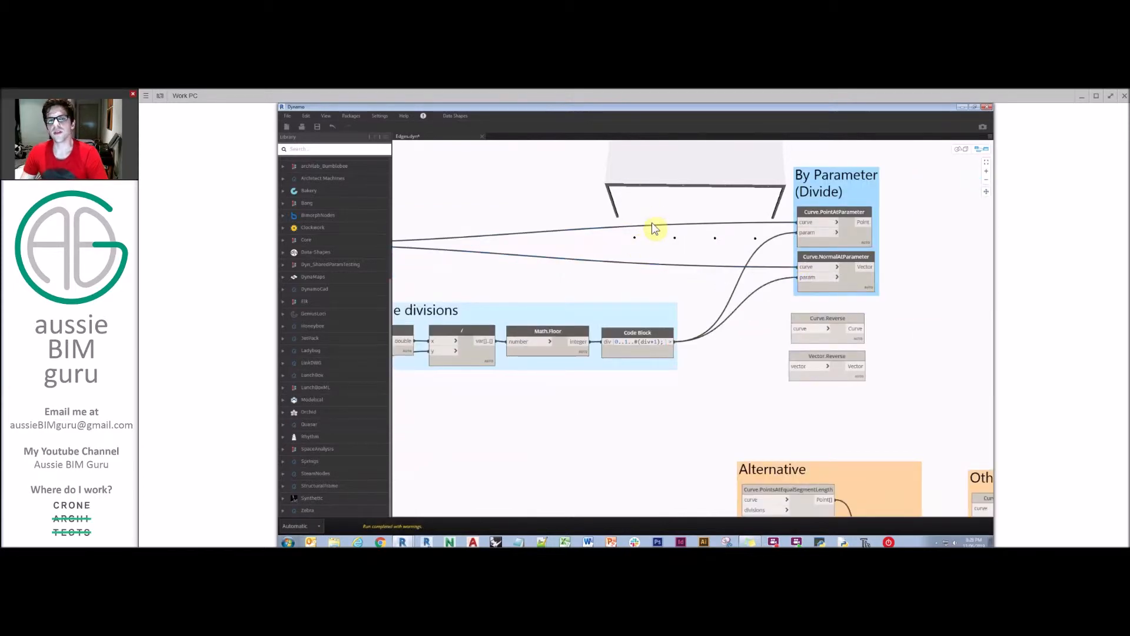
mouse_move(667, 218)
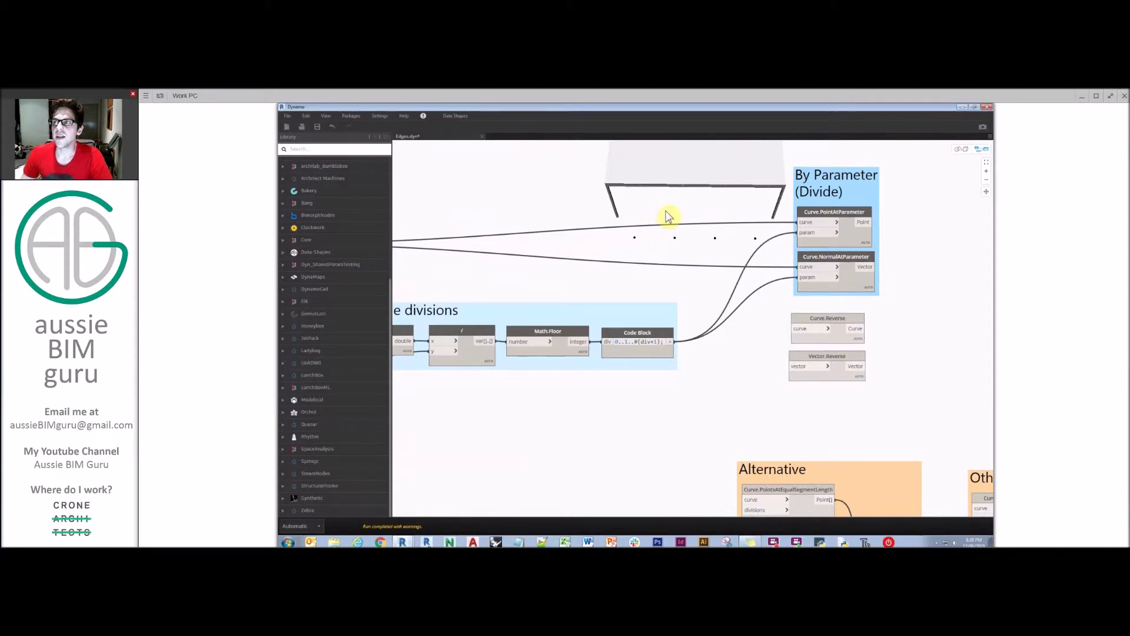
mouse_move(675, 211)
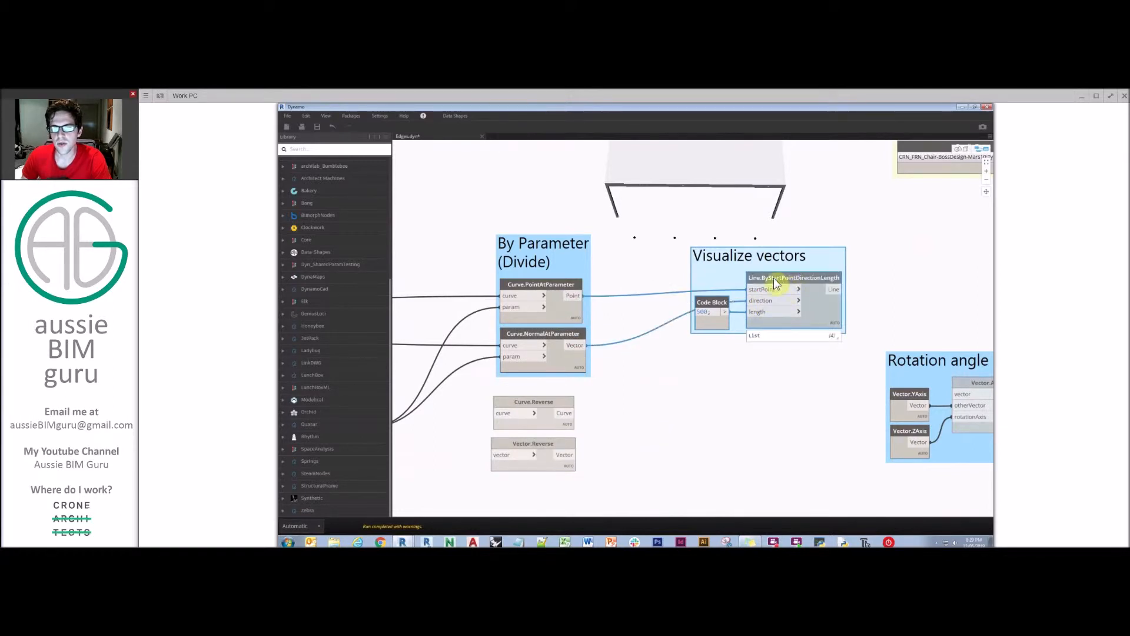
Open context menus on nodes in the Line.ByStartPointDirectionLength section of the graph
right_click(793, 277)
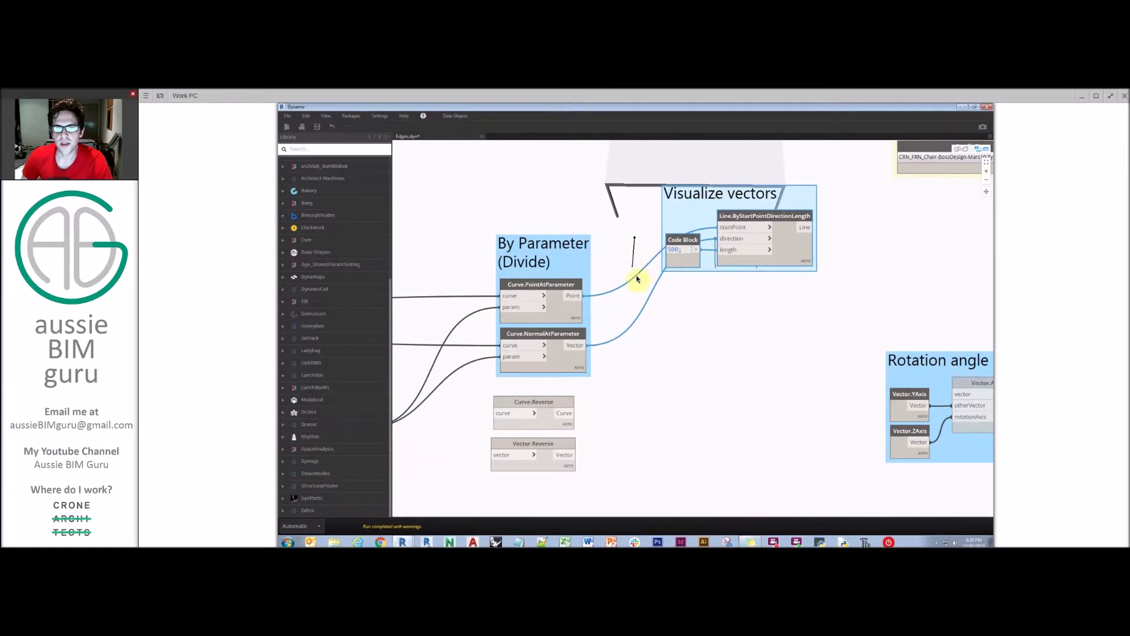
mouse_move(687, 283)
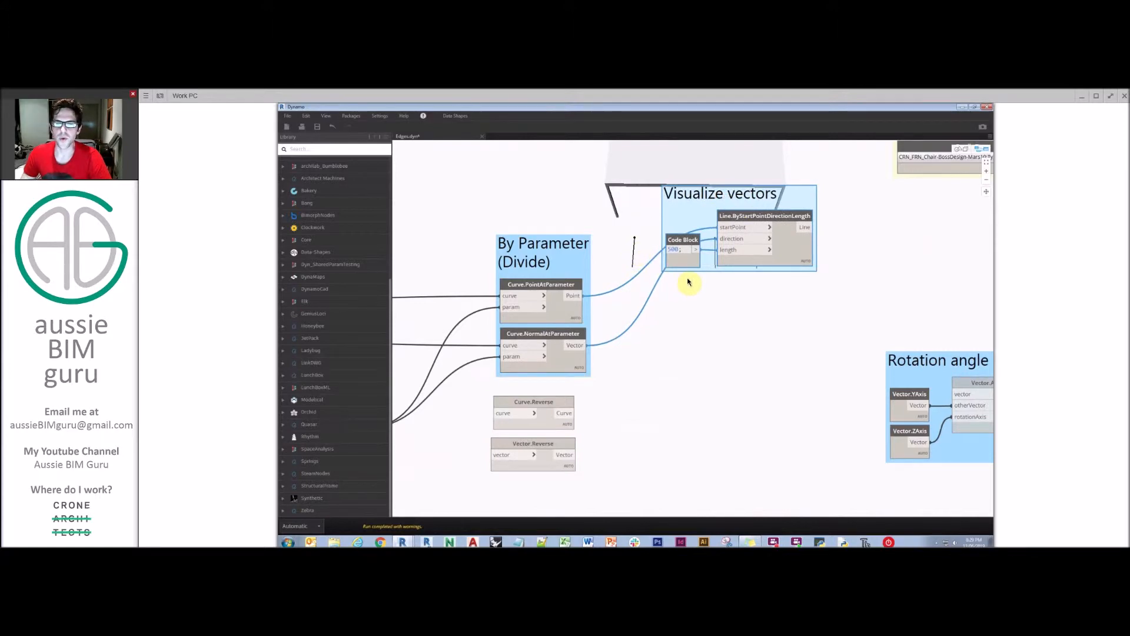
mouse_move(635, 242)
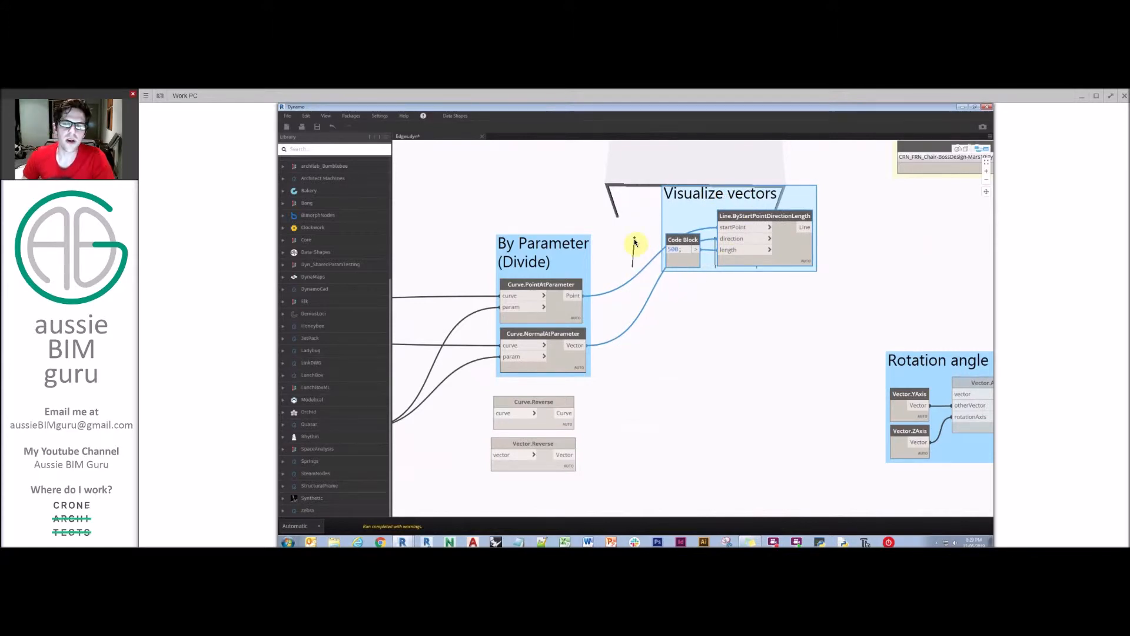
right_click(764, 238)
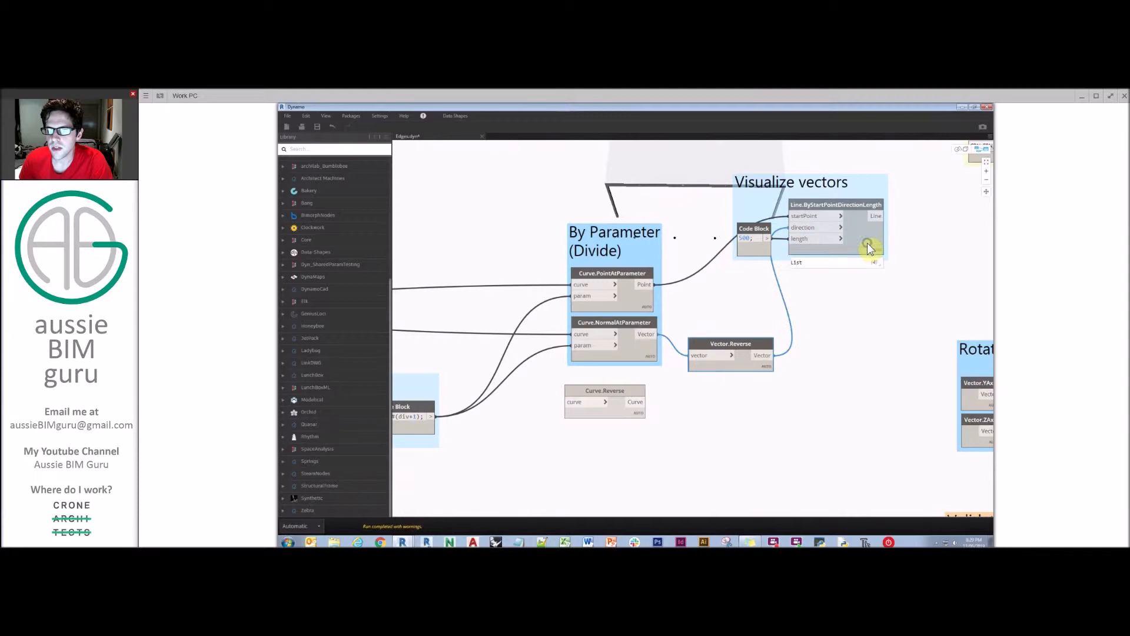
mouse_move(713, 206)
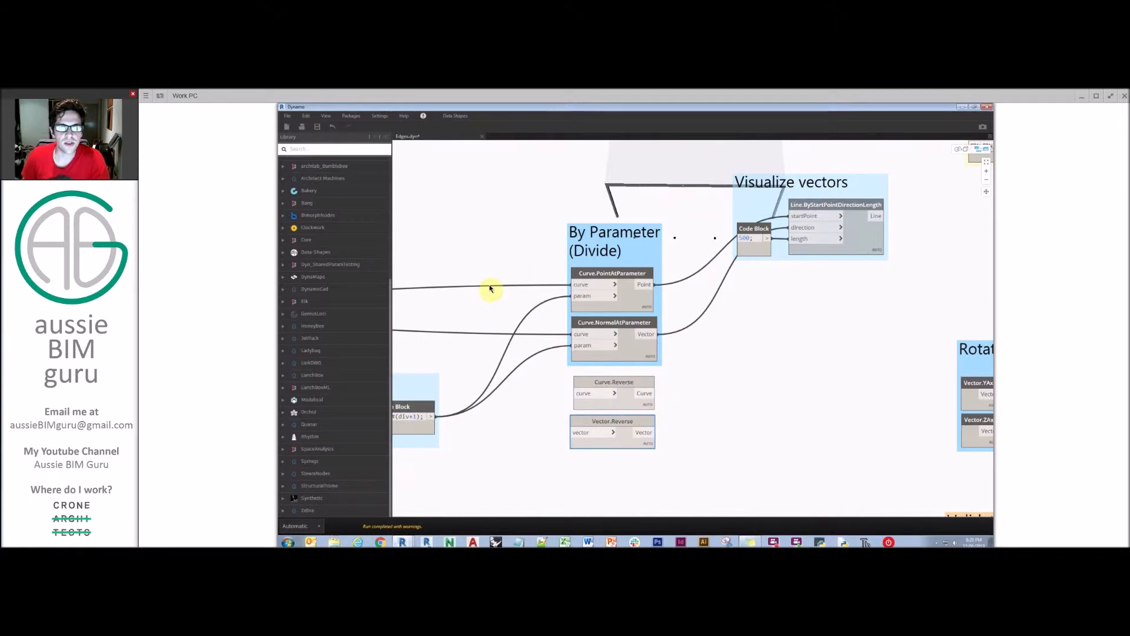
mouse_move(609, 270)
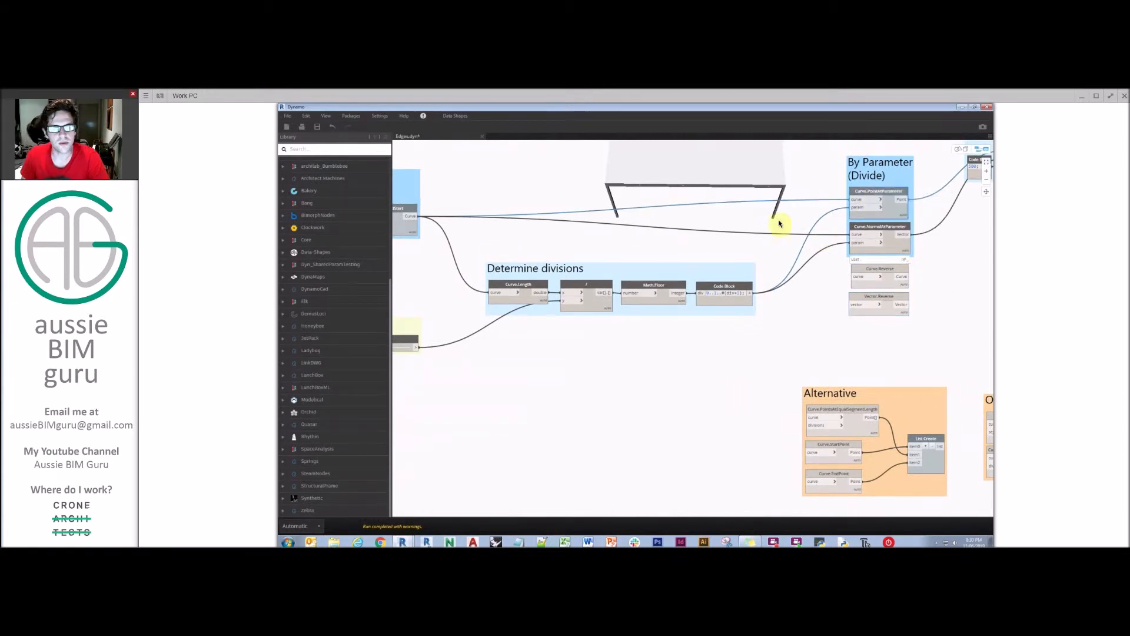
mouse_move(783, 261)
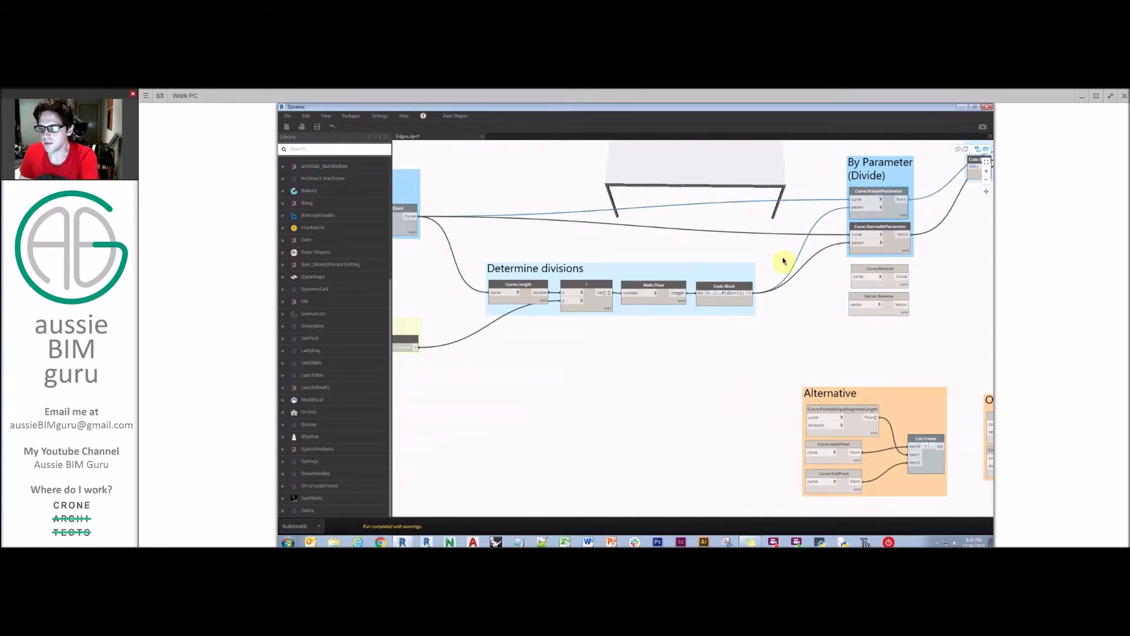
mouse_move(857, 392)
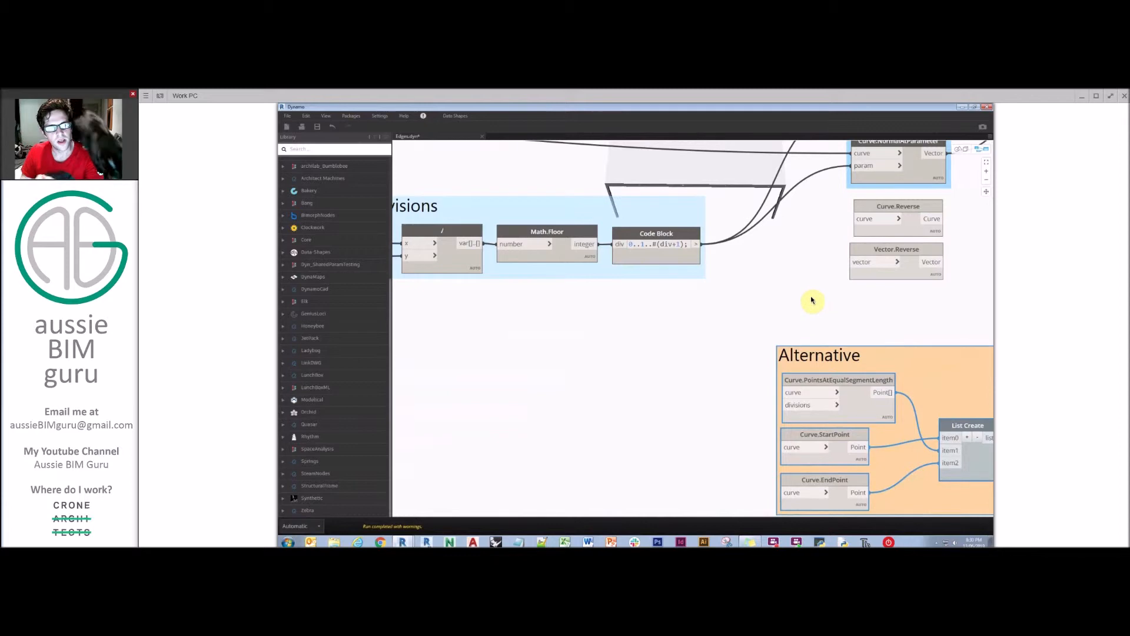
mouse_move(876, 378)
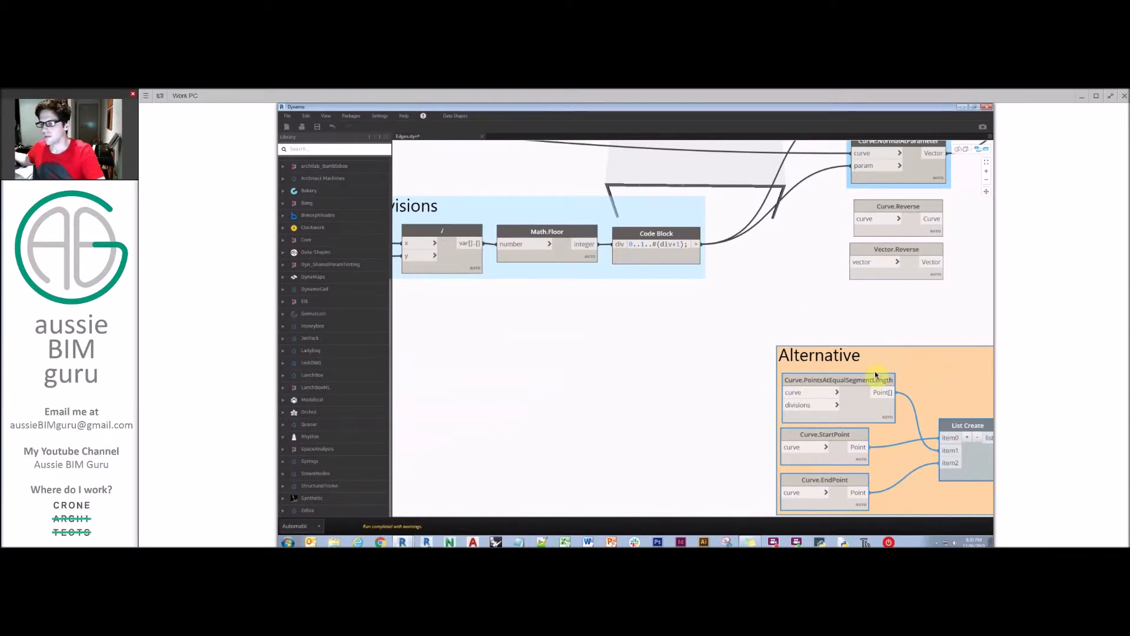
mouse_move(582, 253)
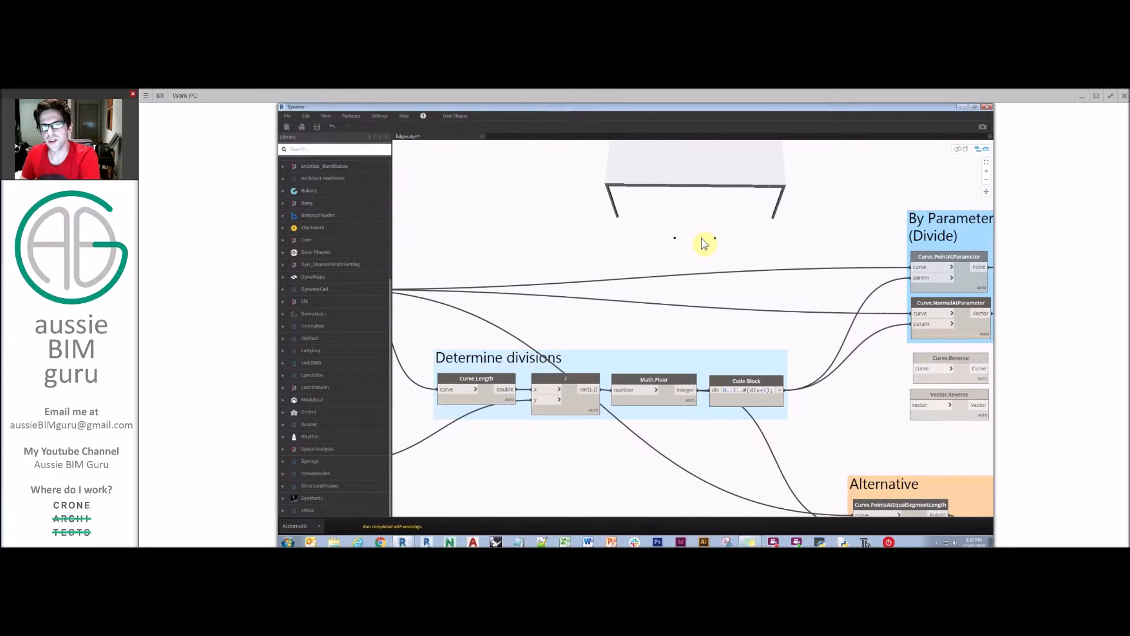
mouse_move(603, 258)
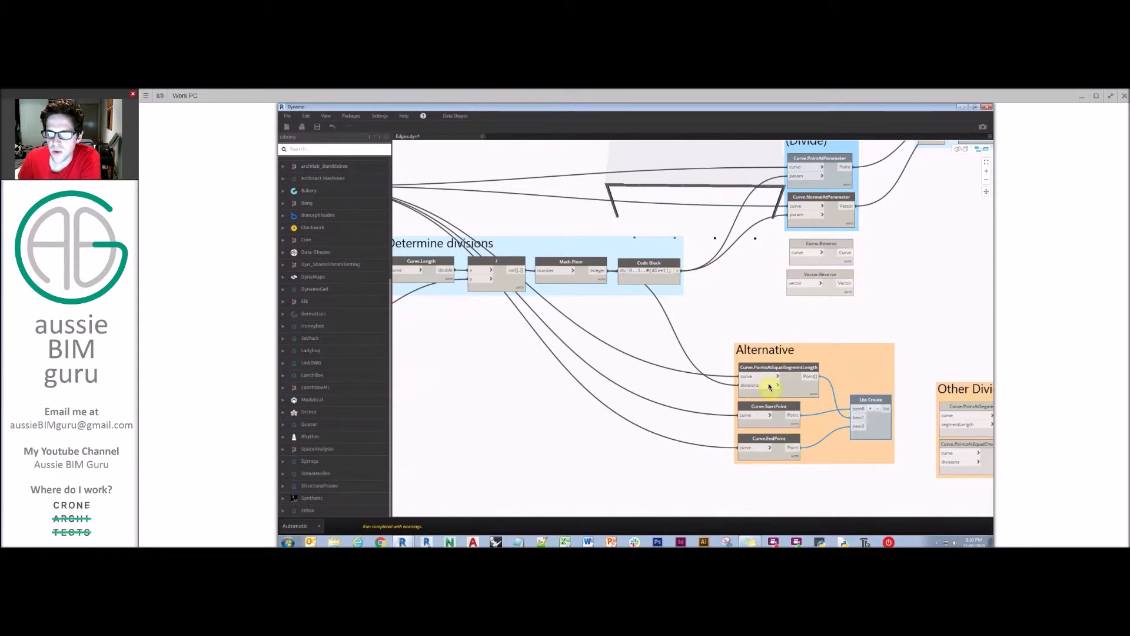
mouse_move(790, 337)
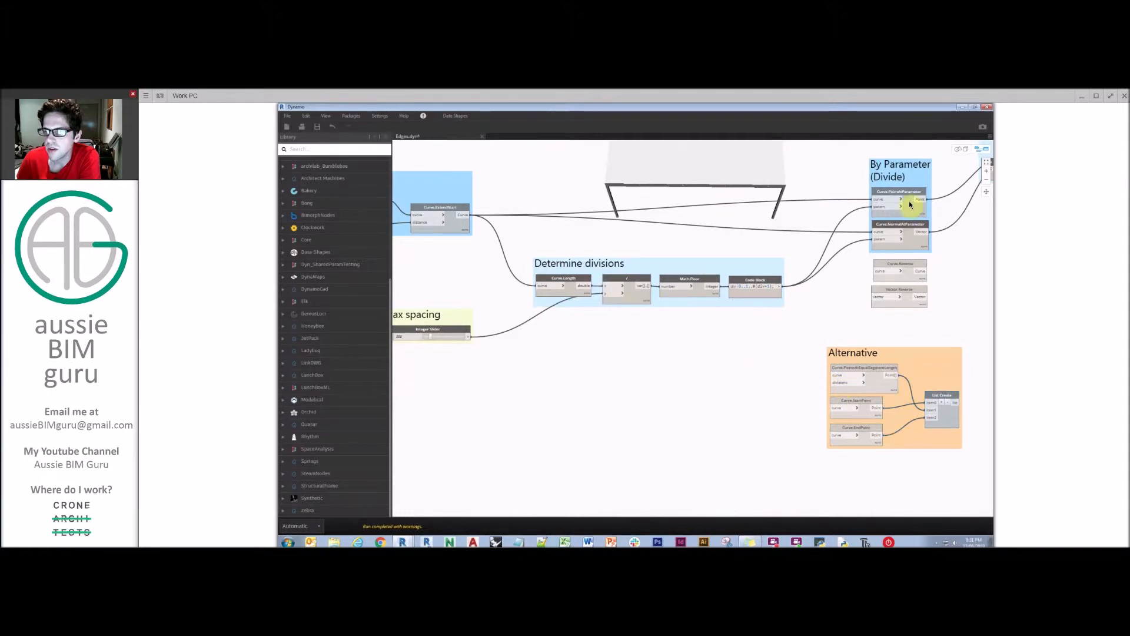
right_click(900, 192)
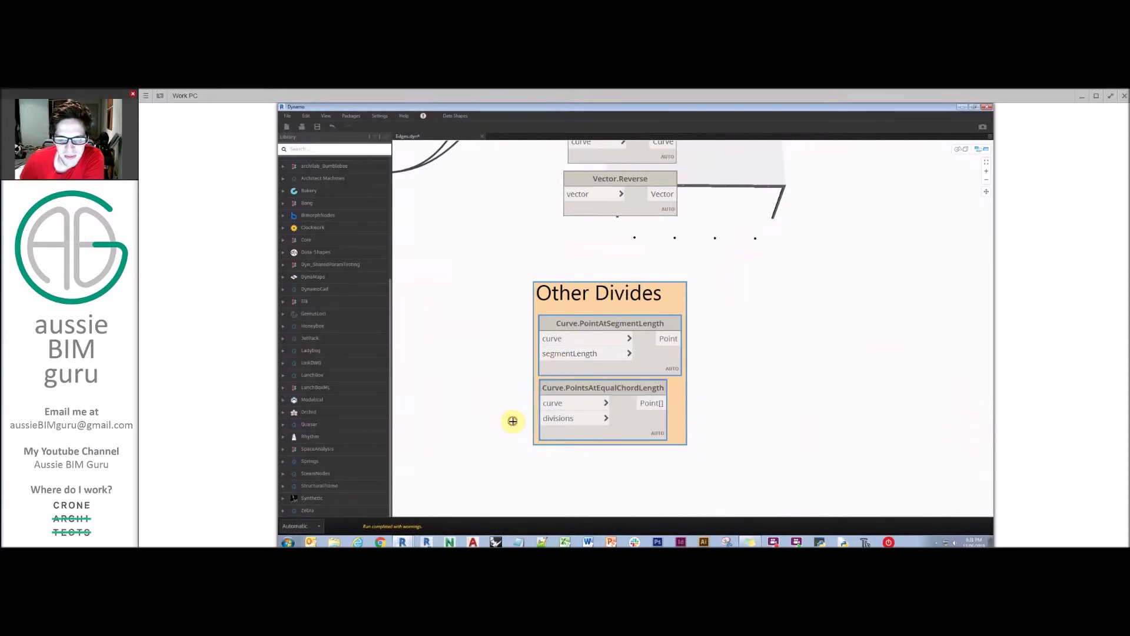
mouse_move(758, 401)
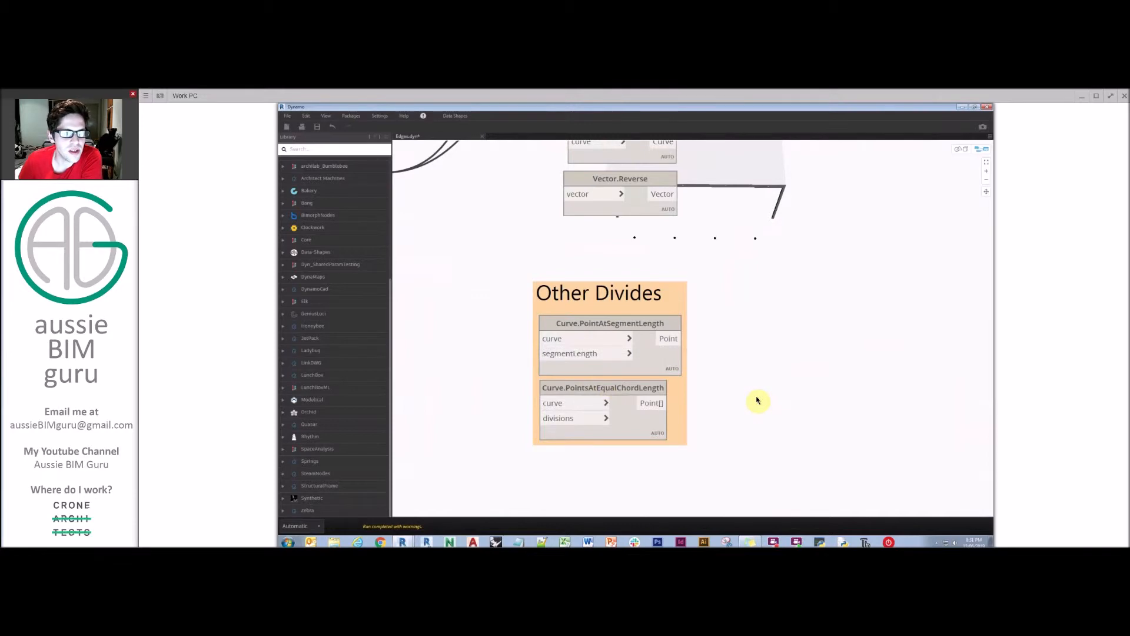
mouse_move(714, 420)
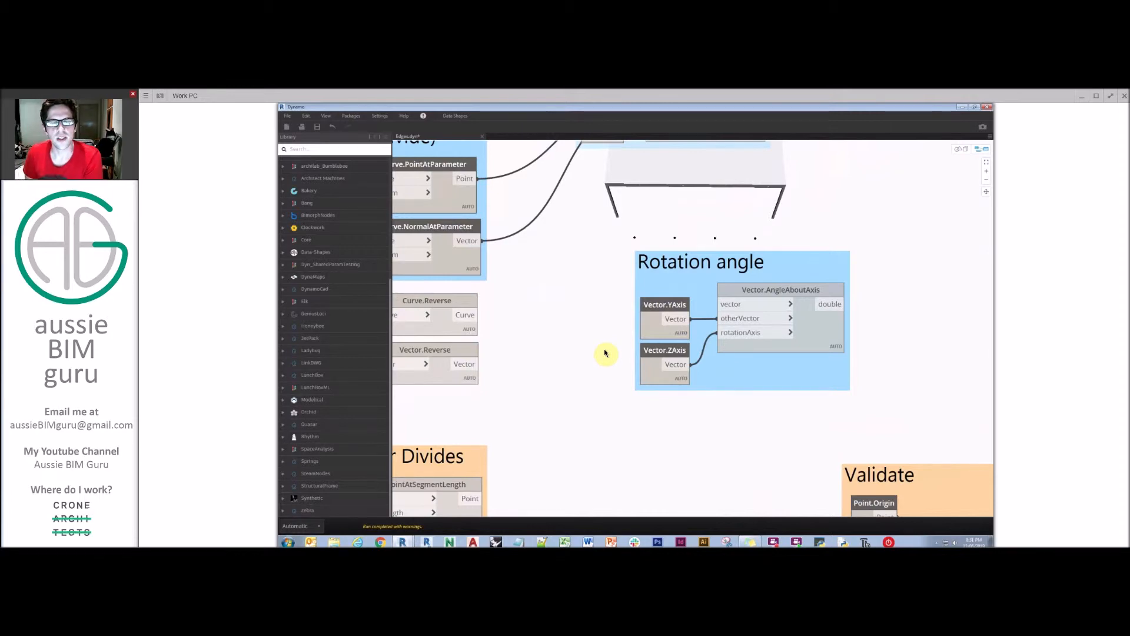
mouse_move(606, 327)
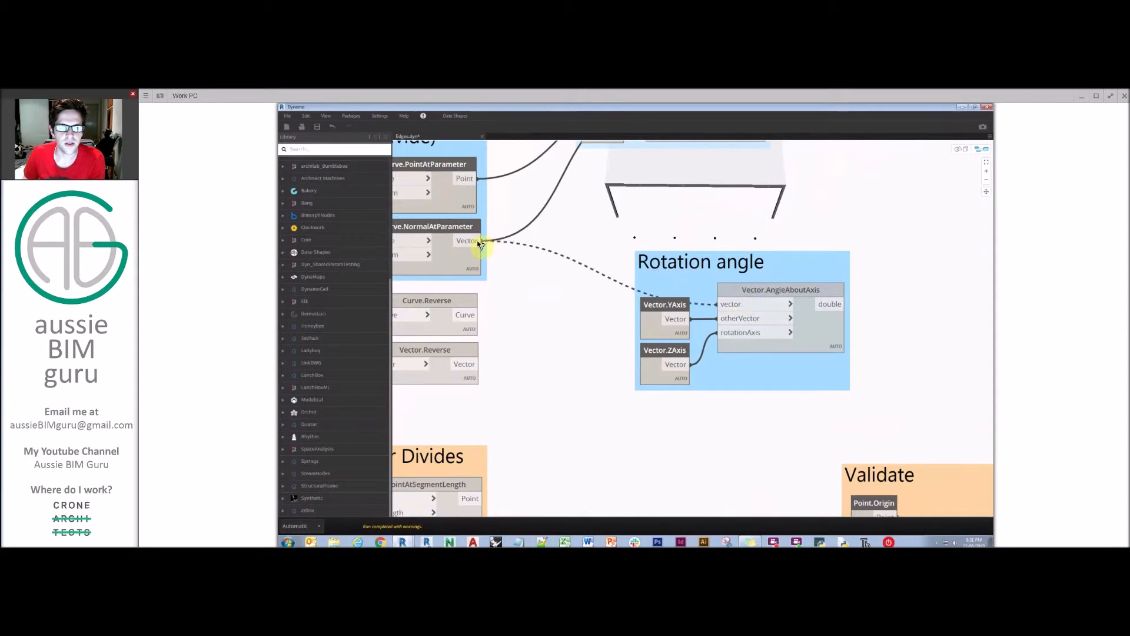
Wire Curve.NormalAtParameter's Vector output into Vector.AngleAboutAxis in the Rotation angle group
click(835, 364)
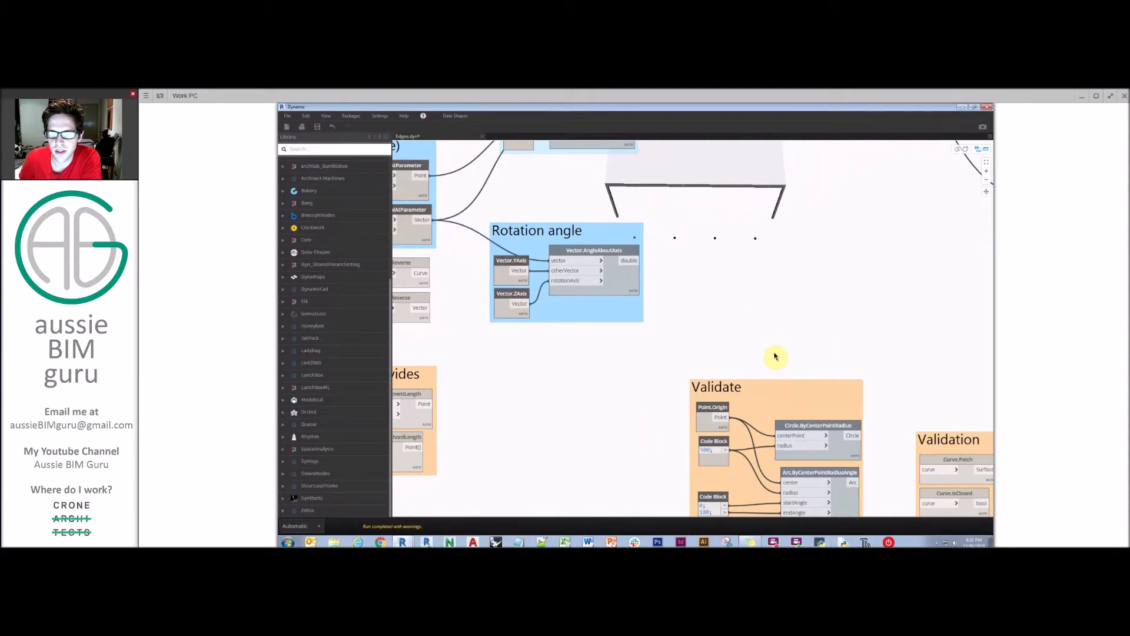
mouse_move(763, 343)
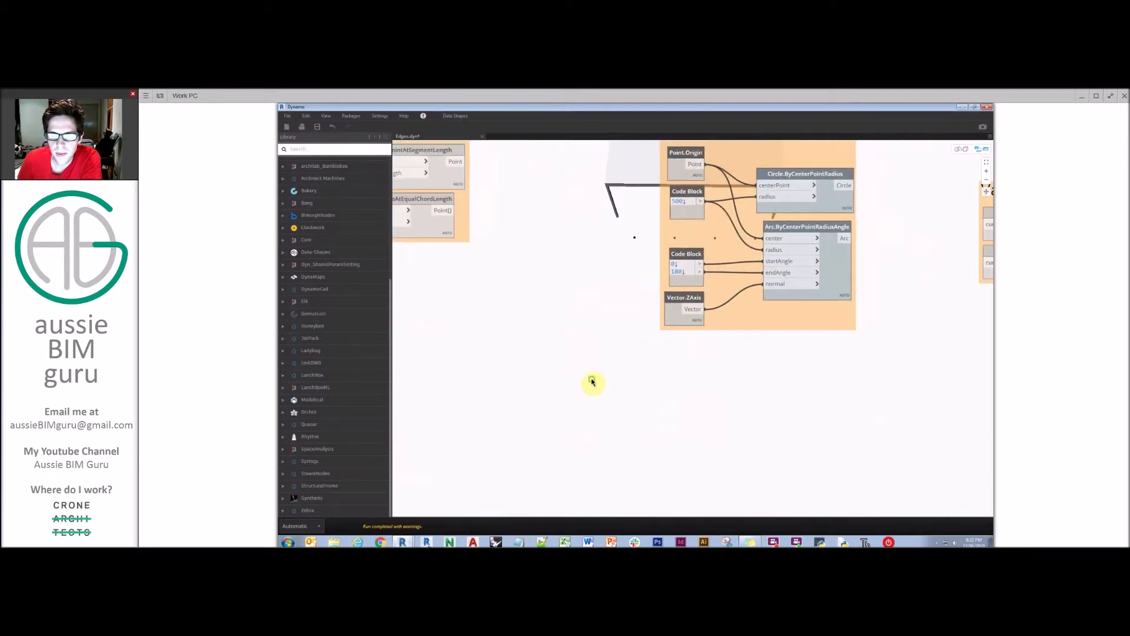
right_click(751, 203)
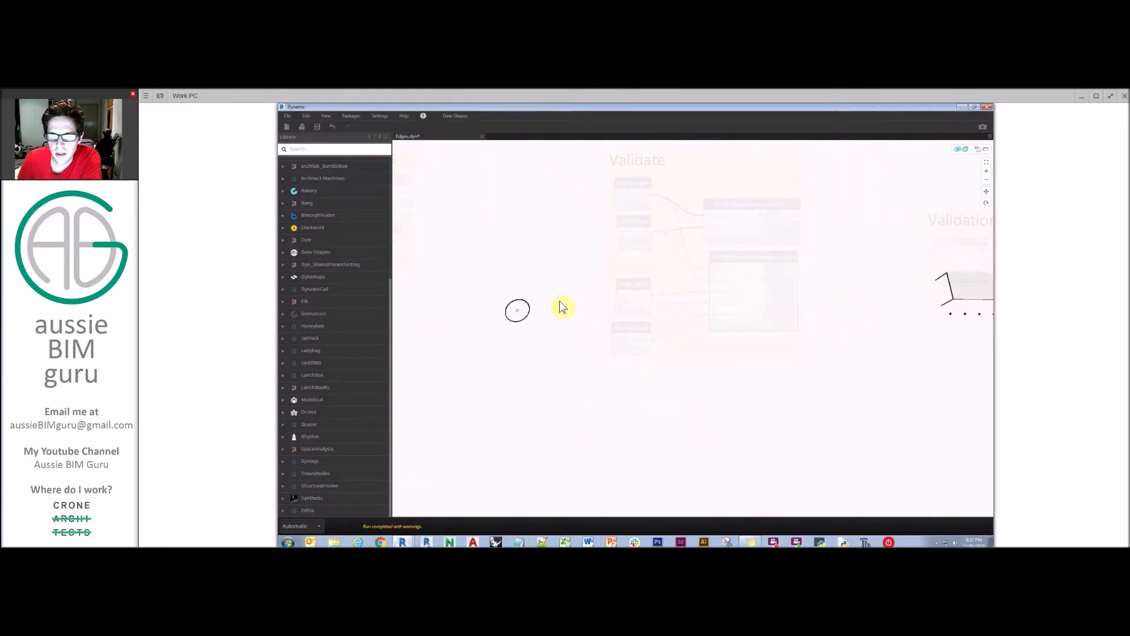
mouse_move(767, 315)
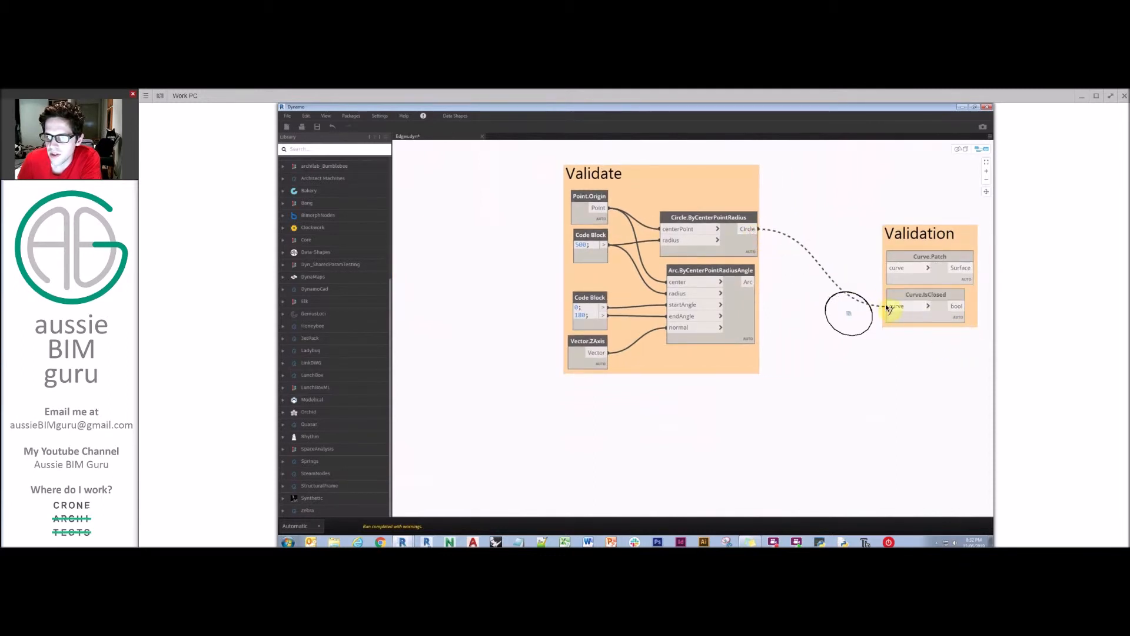
click(894, 305)
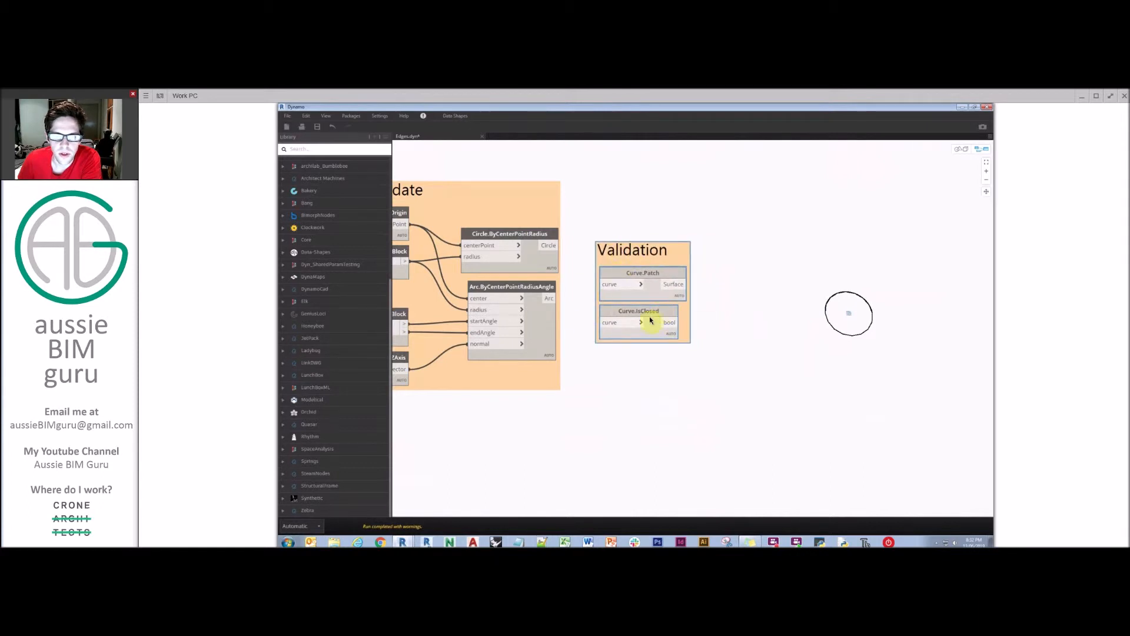
mouse_move(654, 354)
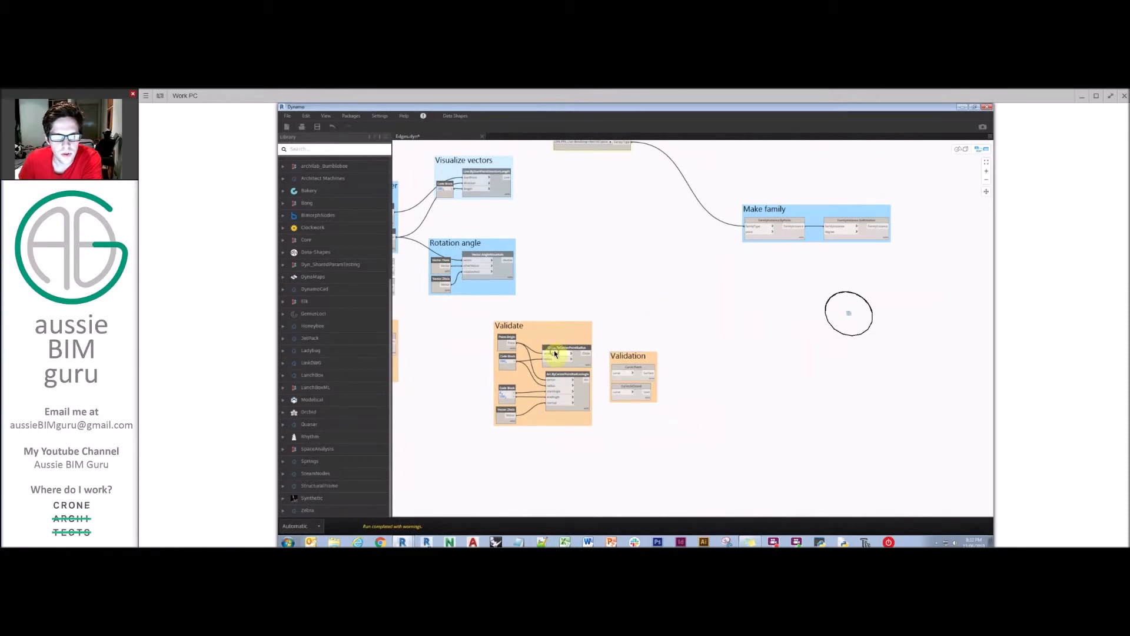
right_click(558, 354)
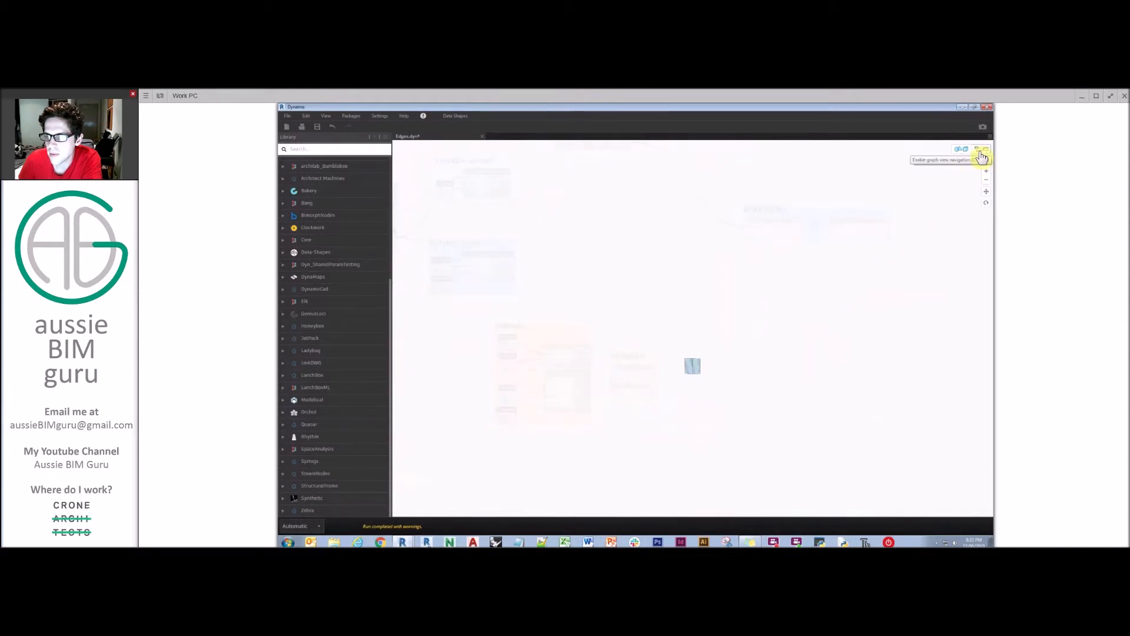
mouse_move(845, 264)
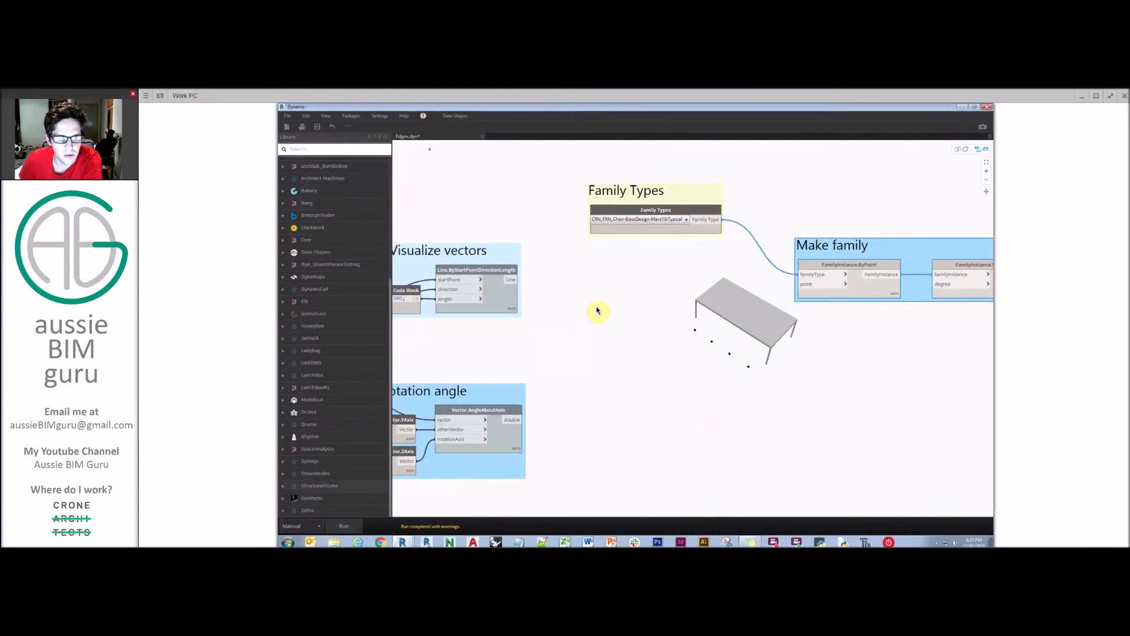
mouse_move(584, 291)
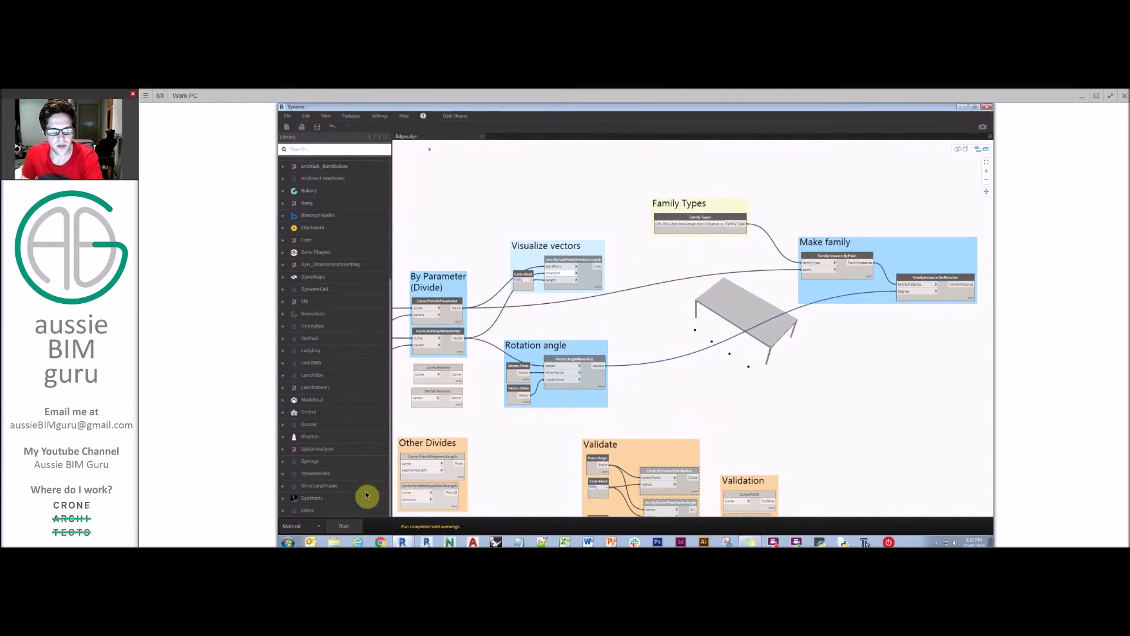
mouse_move(588, 210)
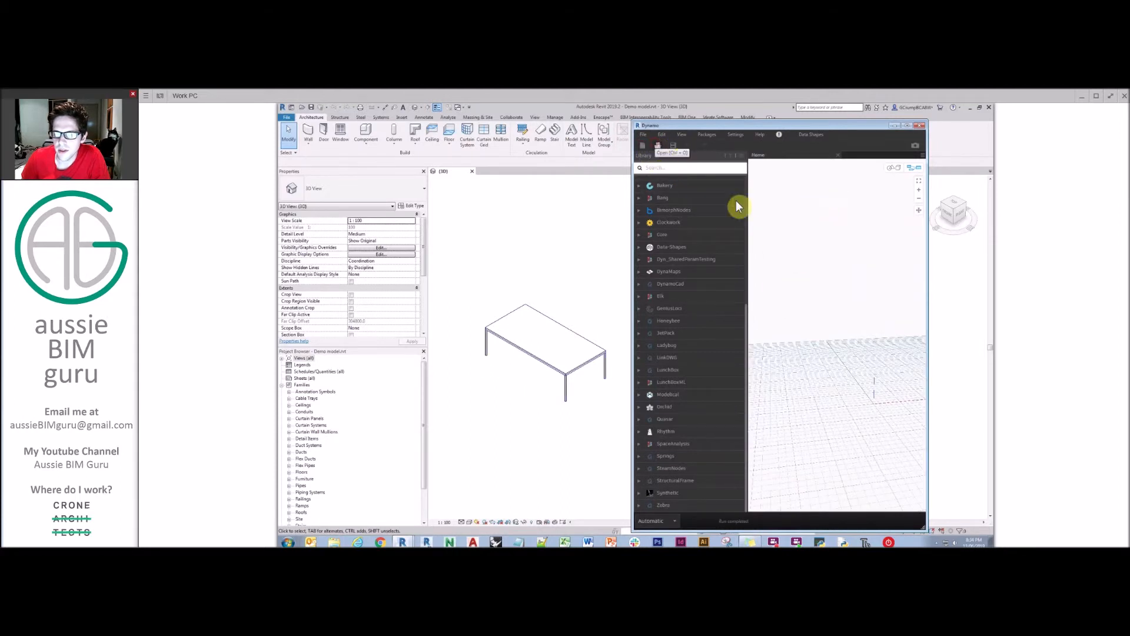
Load Edges.dyn from the Desktop into Dynamo
click(658, 145)
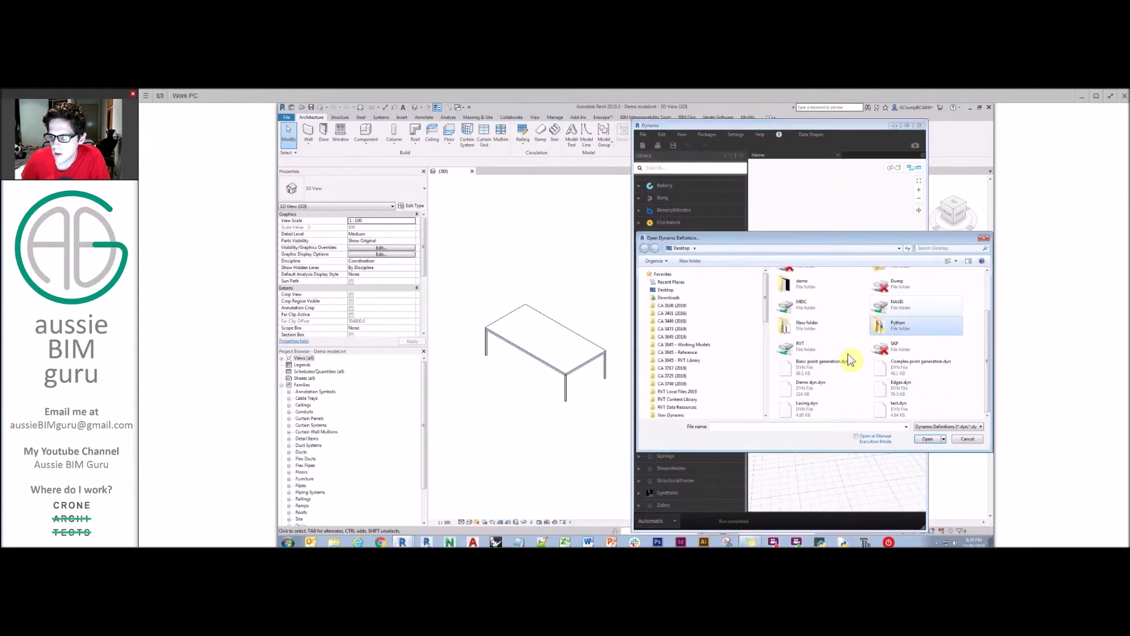
click(815, 385)
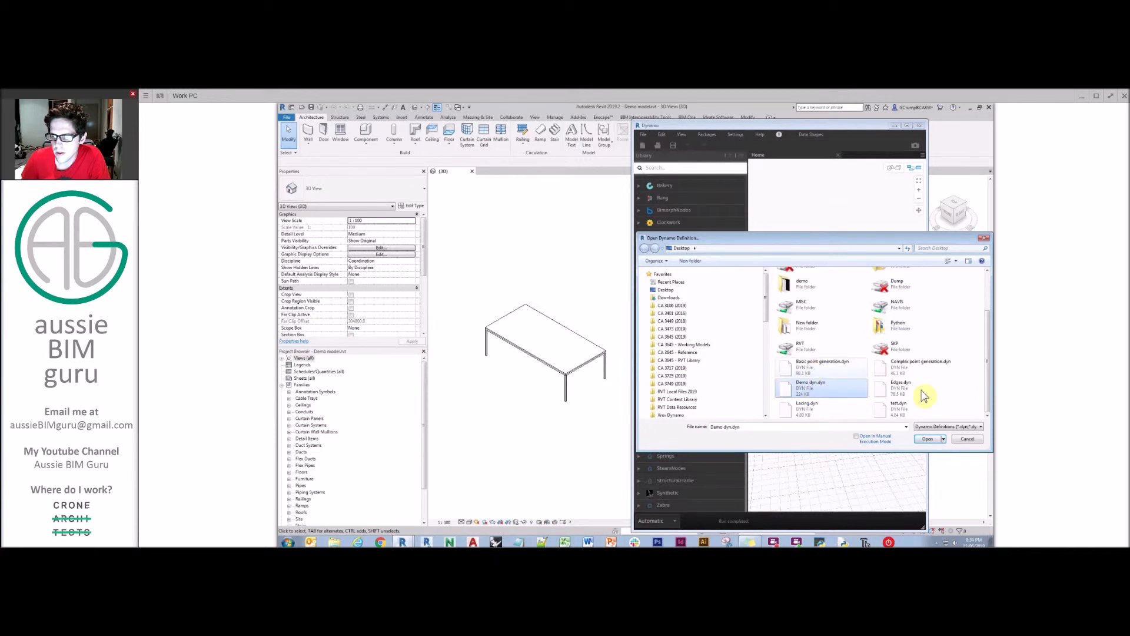
click(929, 439)
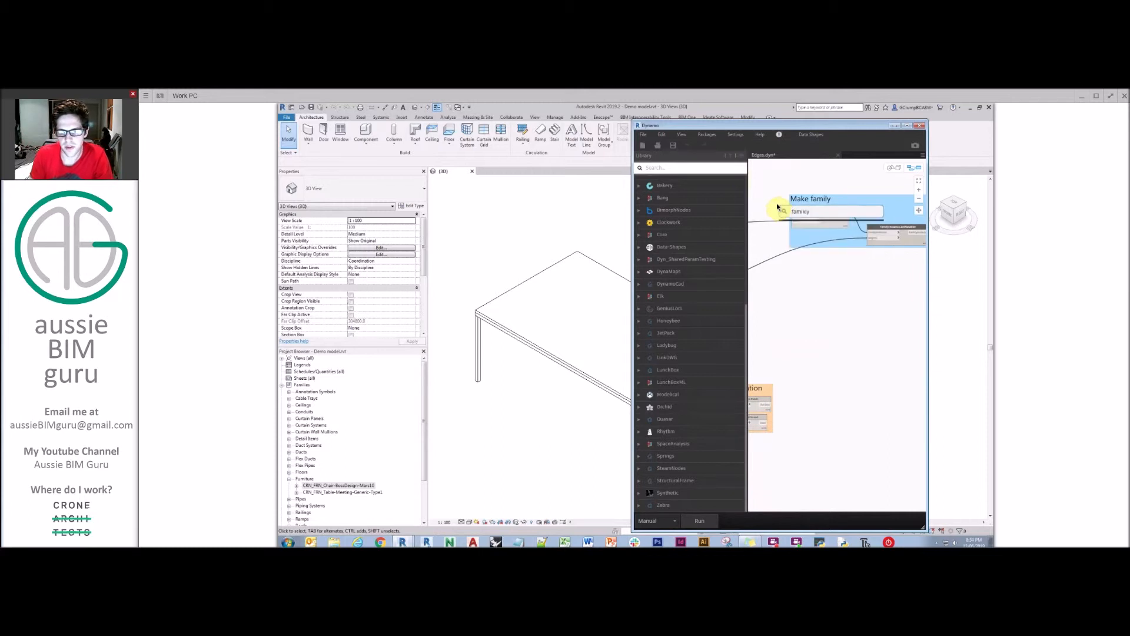
click(832, 211)
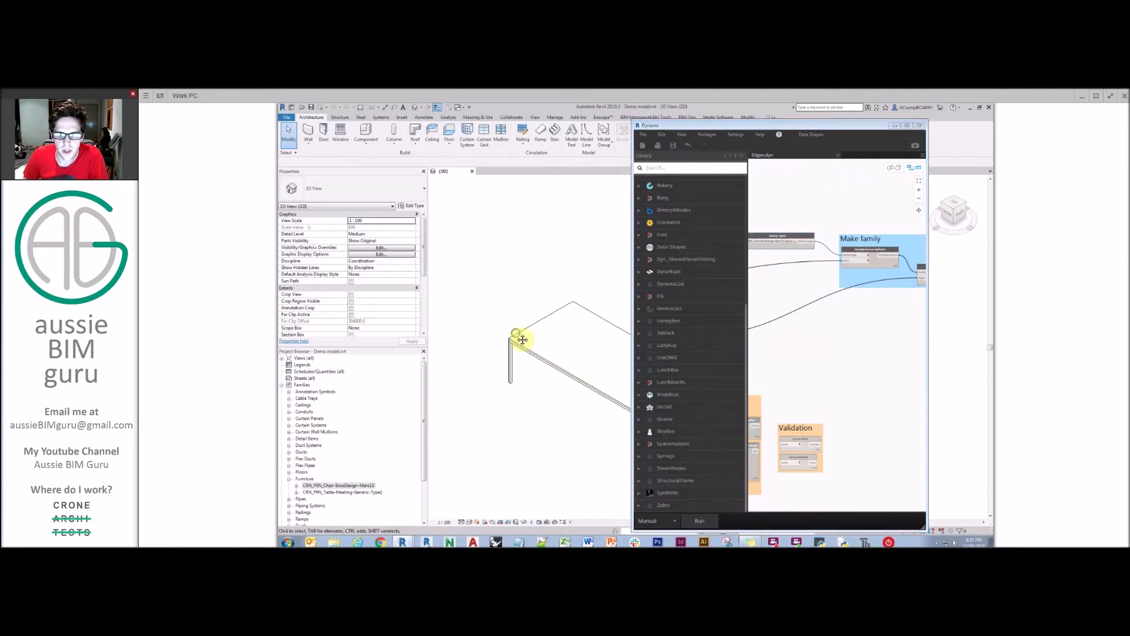
Pick the table's long edge and run the graph to place chairs along it
click(698, 521)
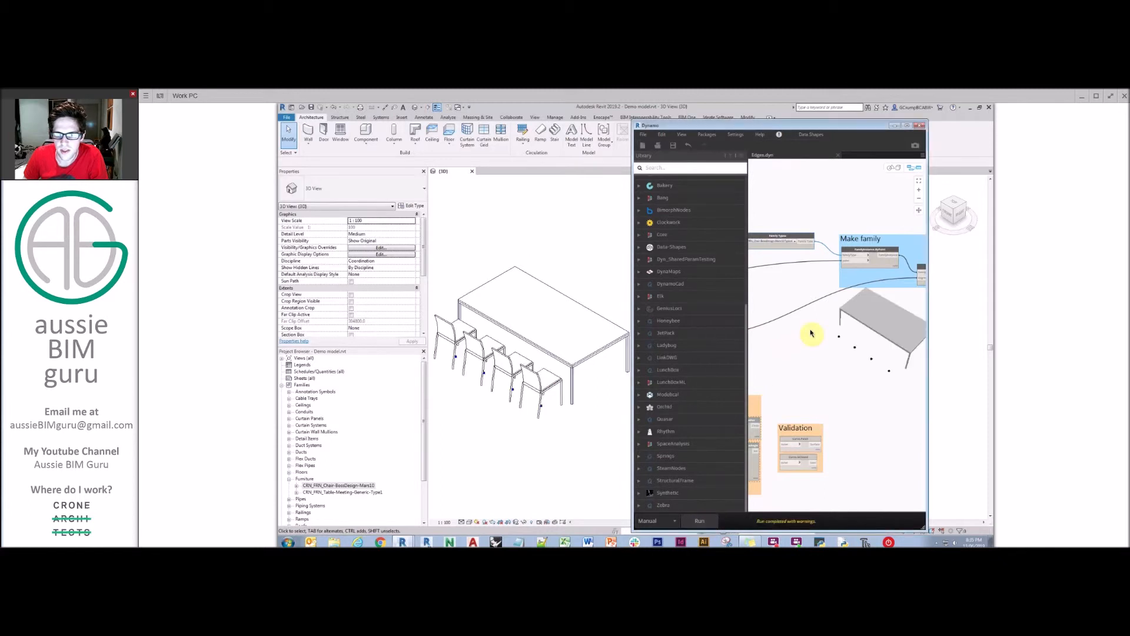
click(487, 361)
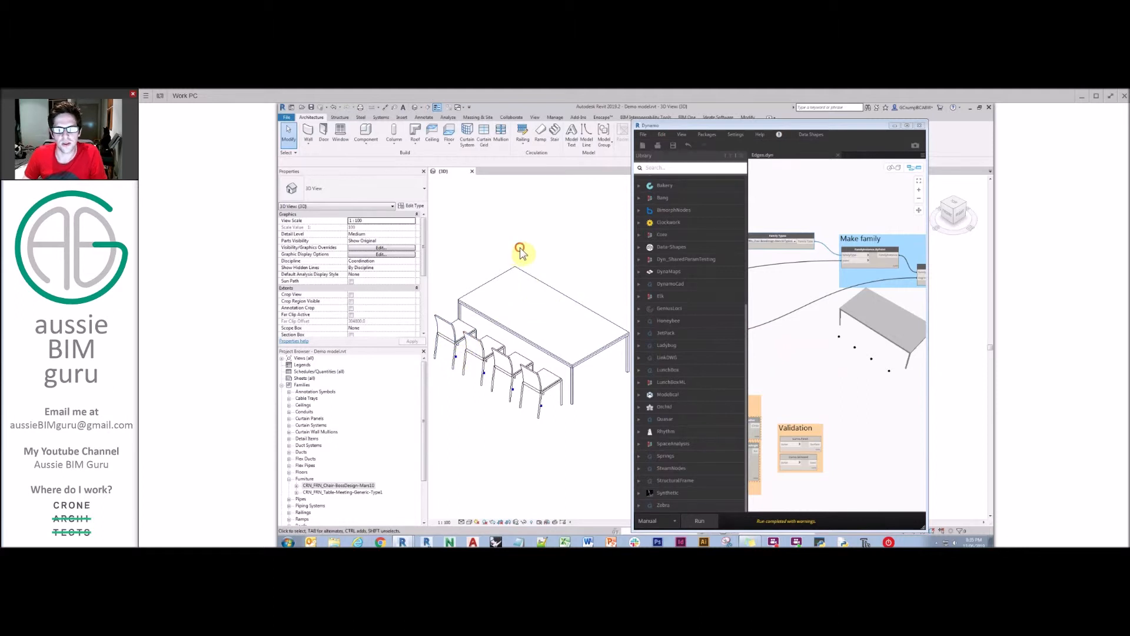
mouse_move(478, 240)
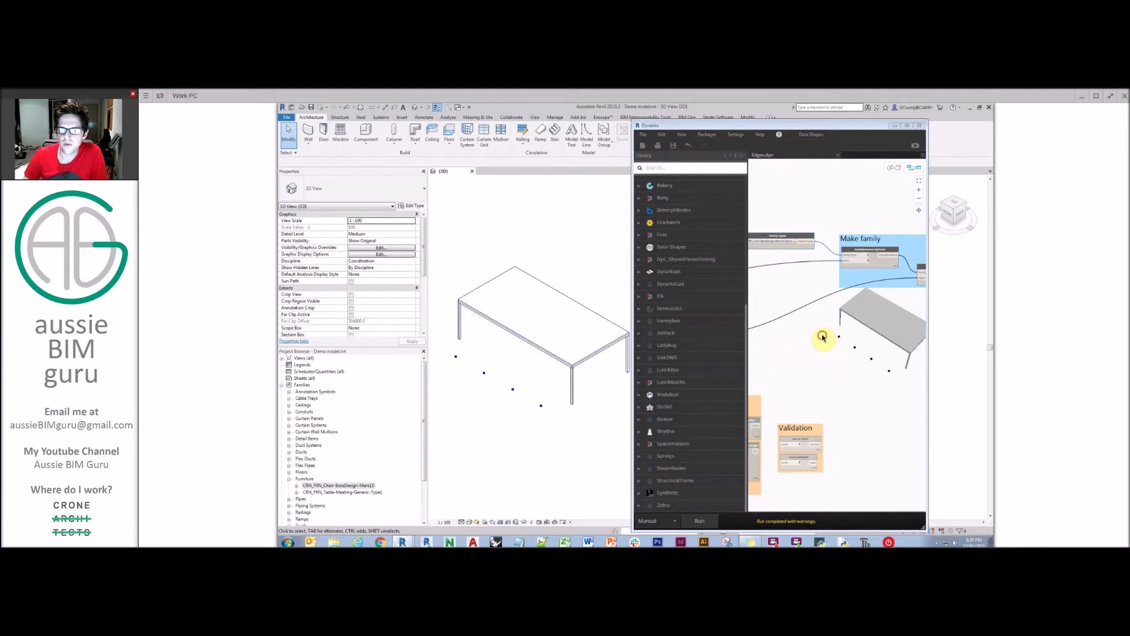
mouse_move(783, 303)
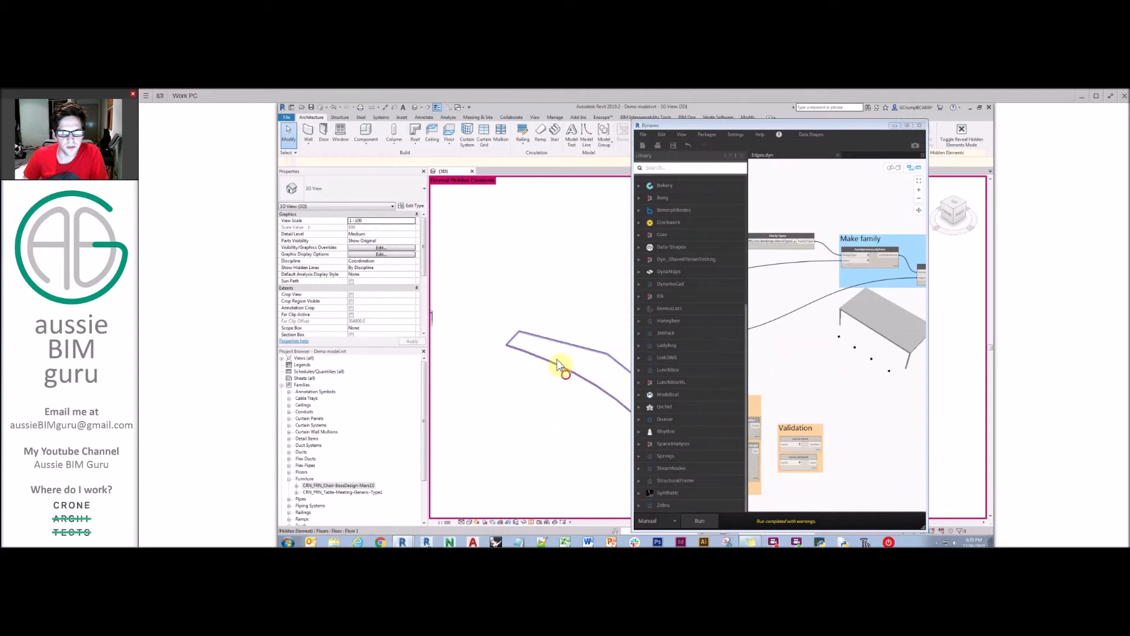
Unhide the curved floor slab in the Revit 3D view via Unhide in View > Elements
right_click(566, 372)
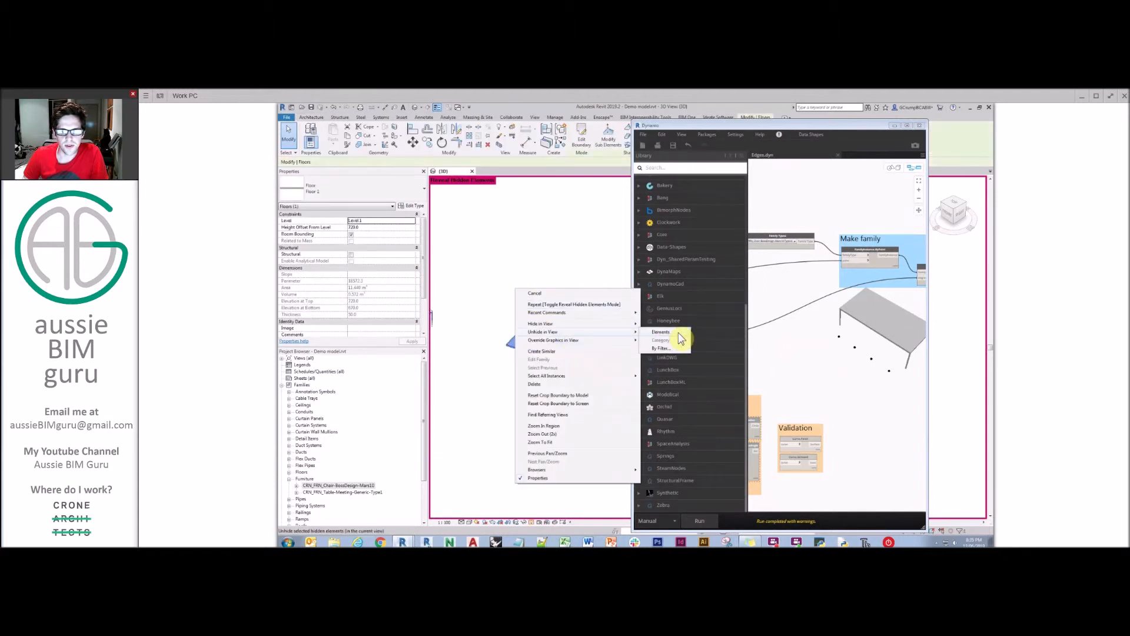
click(552, 494)
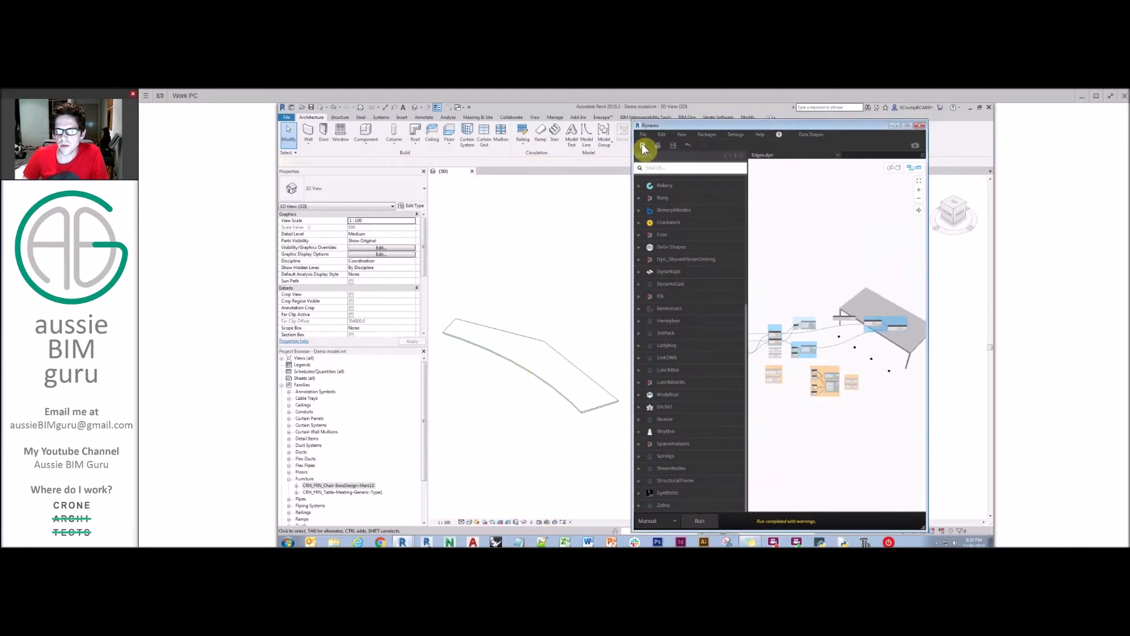
Open Edges.dyn from the Desktop in Dynamo
click(642, 145)
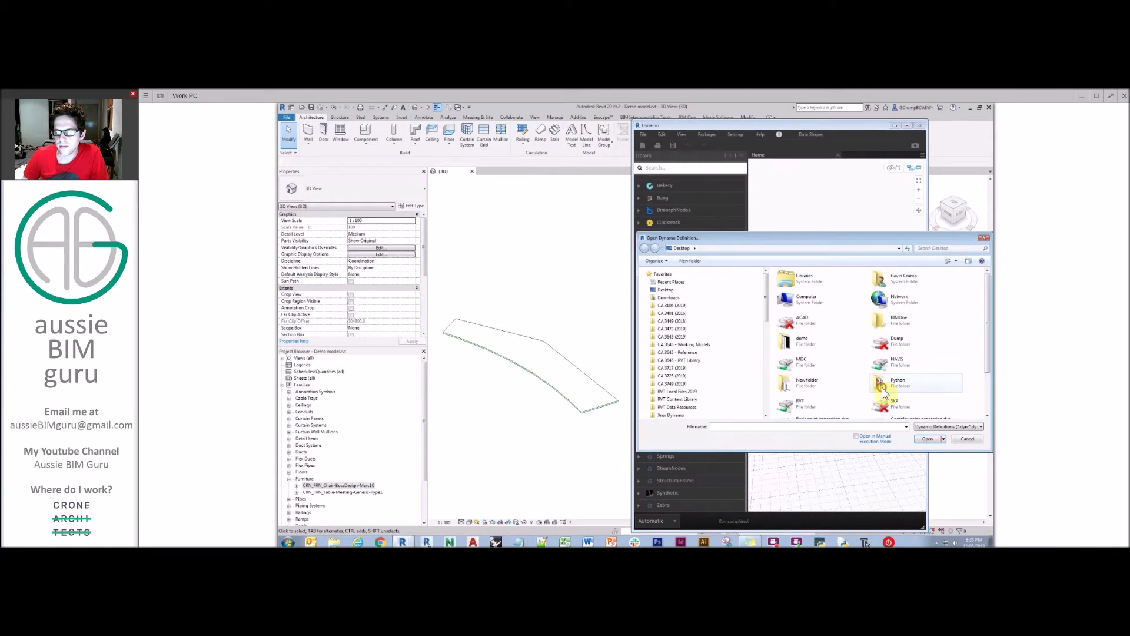
click(968, 439)
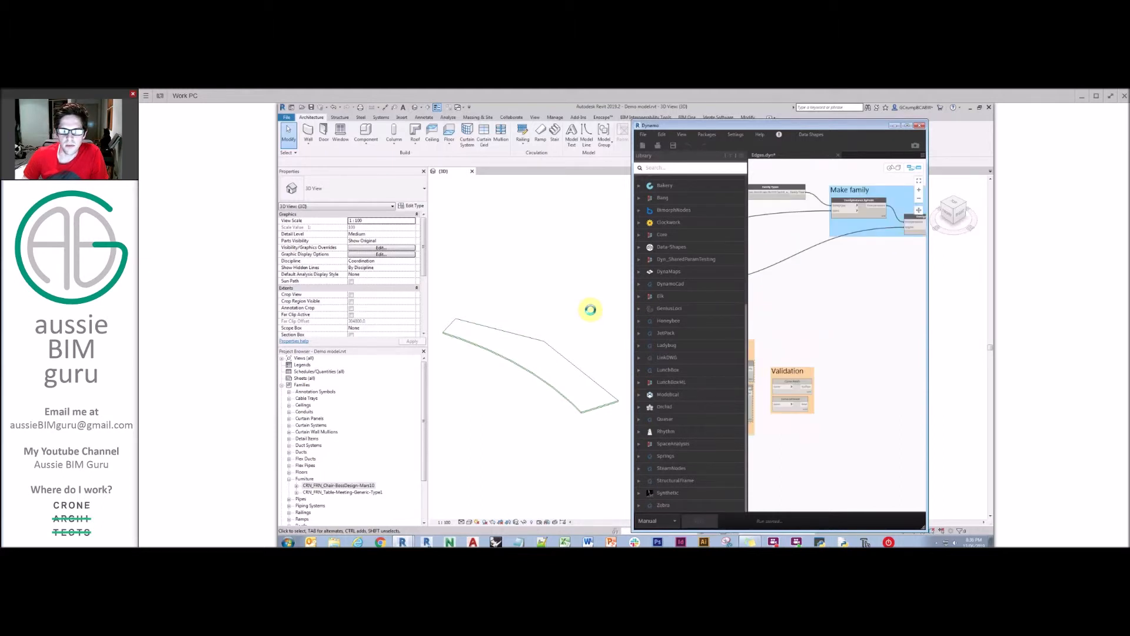
Run the graph to place chairs along the curved floor edge at Offset 450
click(699, 520)
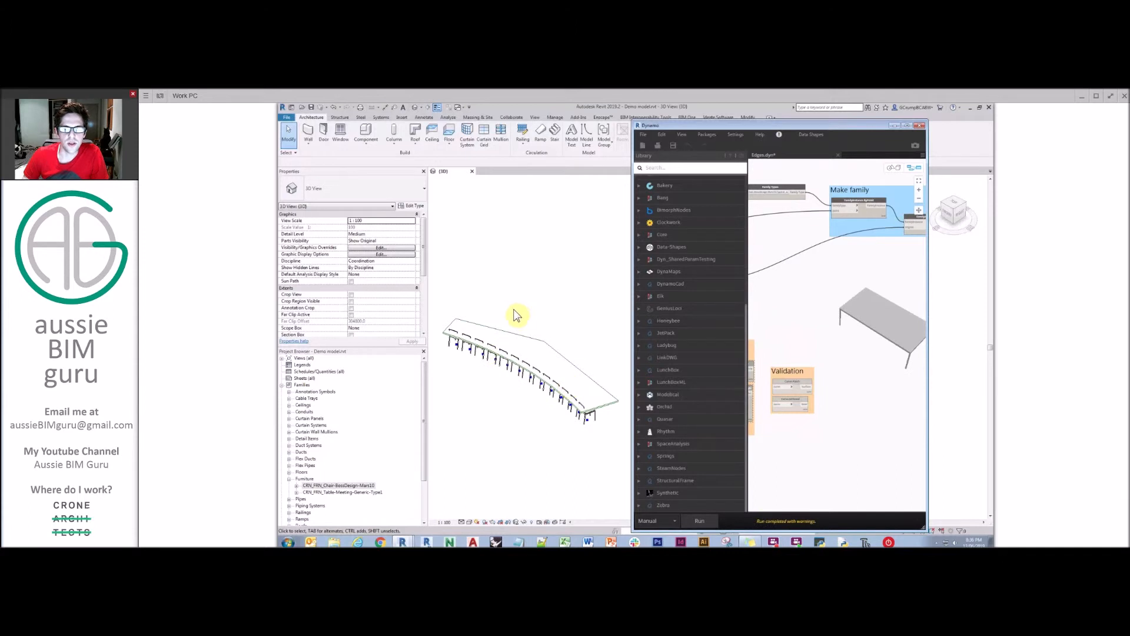
click(587, 415)
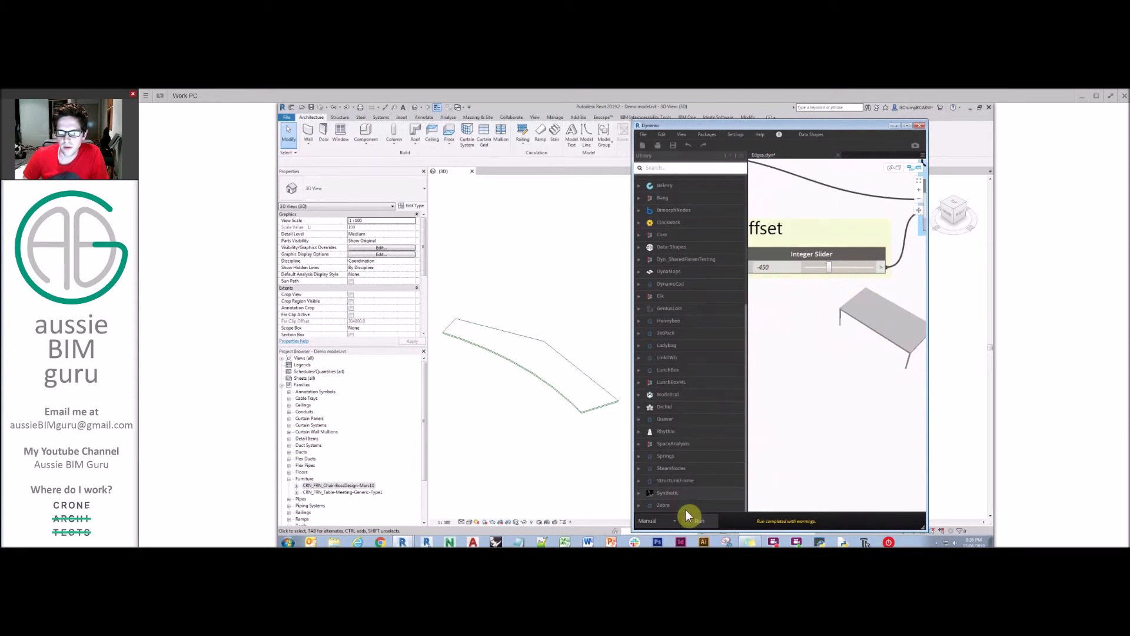
Rerun the graph with Offset -450 so chairs line the curved slab edge
click(688, 520)
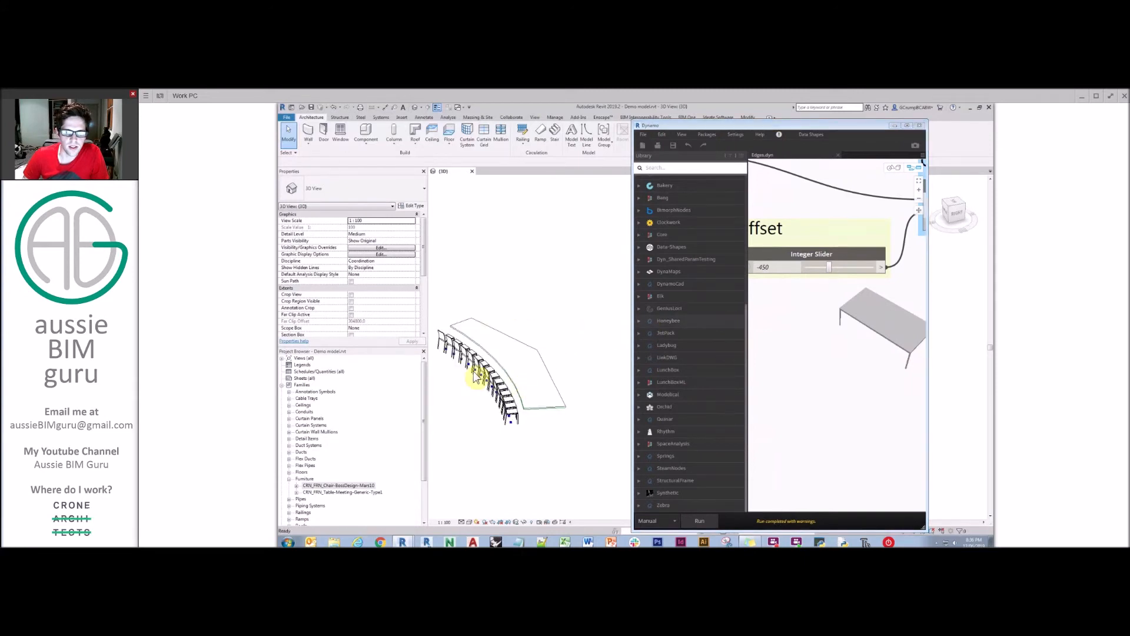
mouse_move(511, 294)
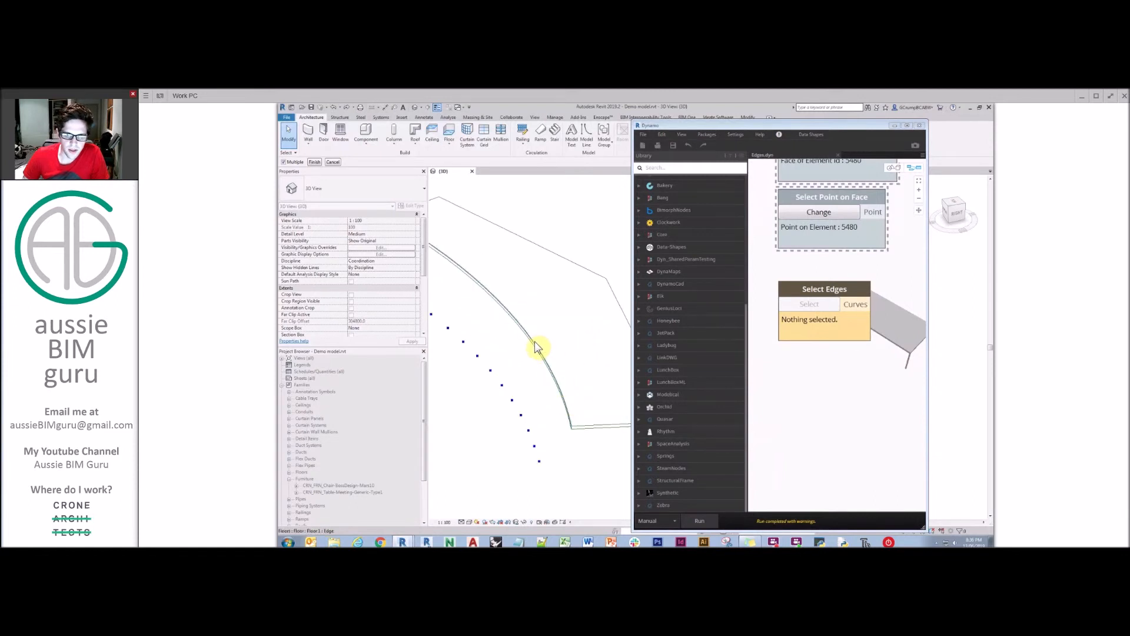
mouse_move(620, 299)
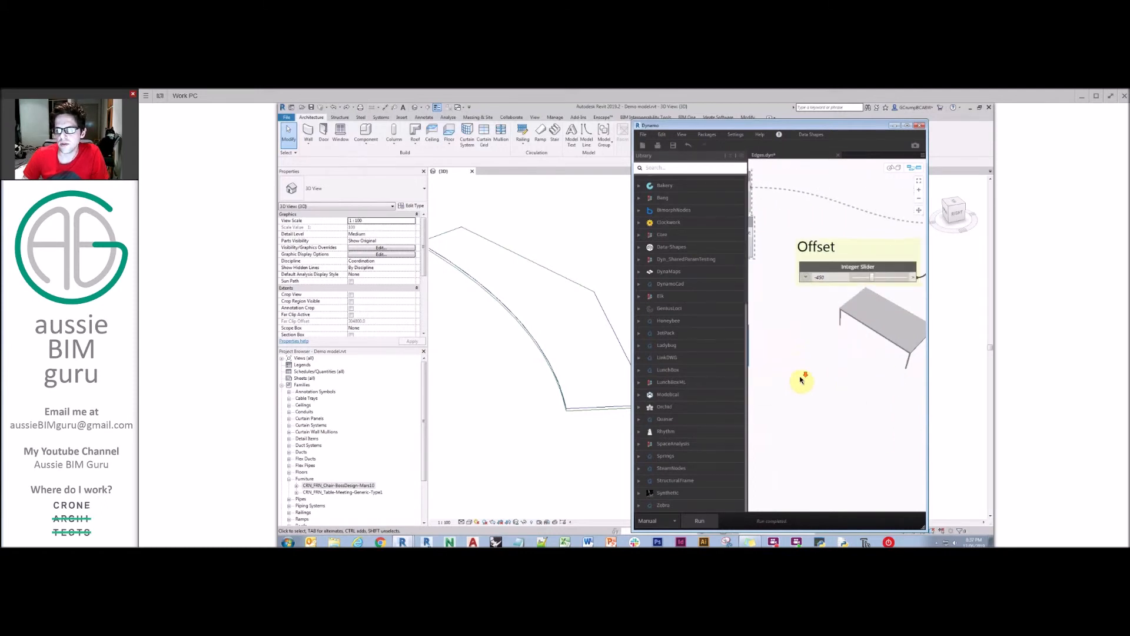
Add PolyCurve.ByJoinedCurves, wire Select Edges into it, and turn off the edges preview
right_click(824, 375)
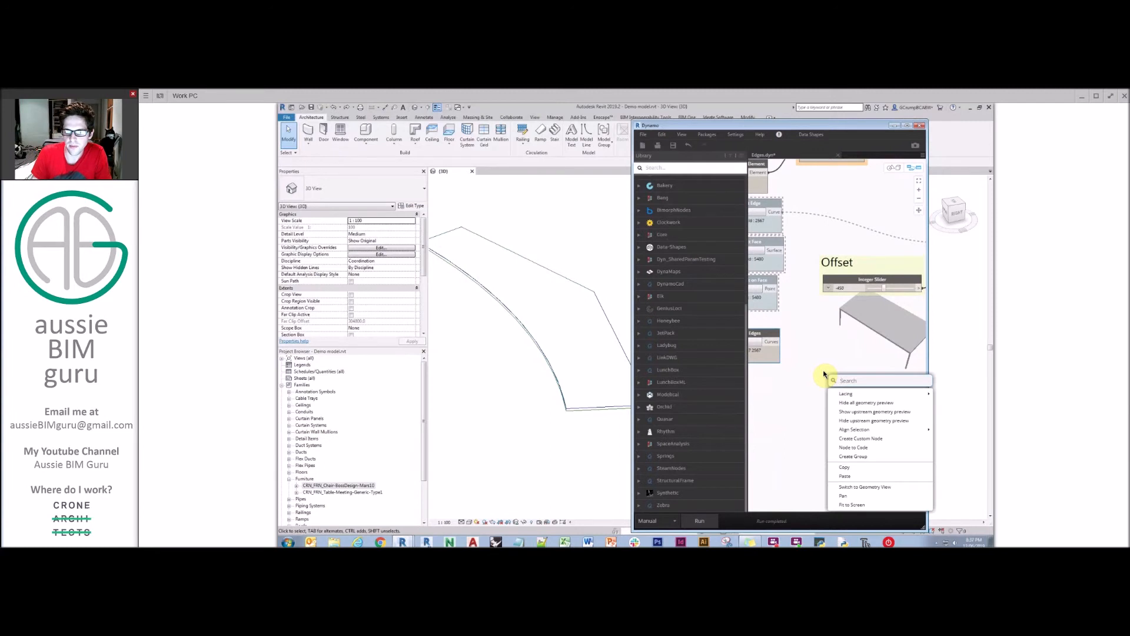
text(polycurve)
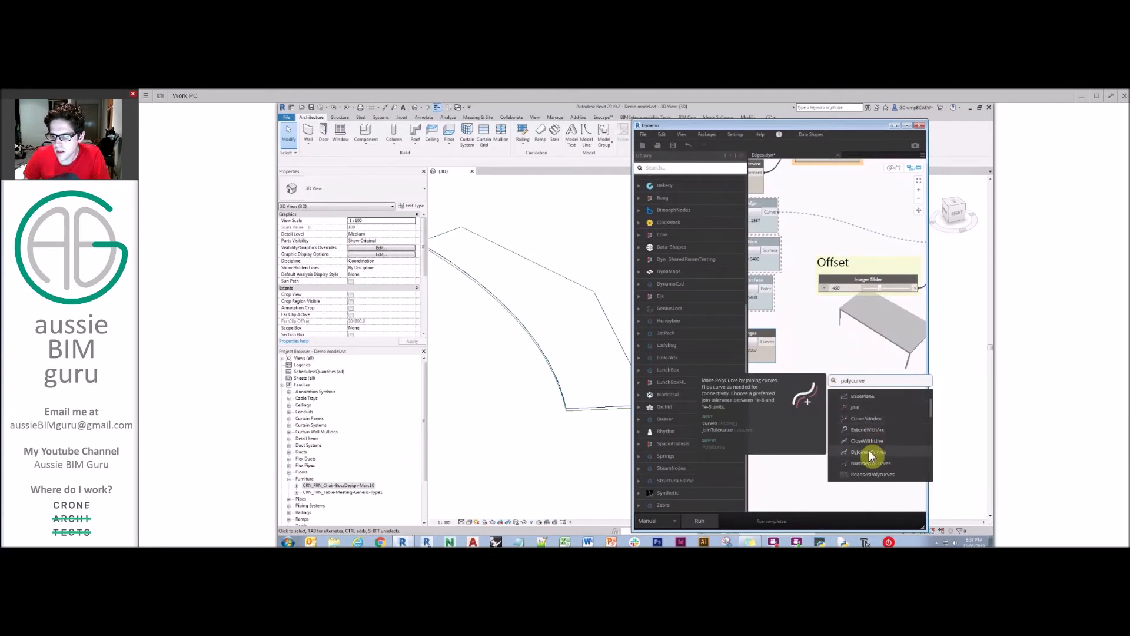
click(869, 452)
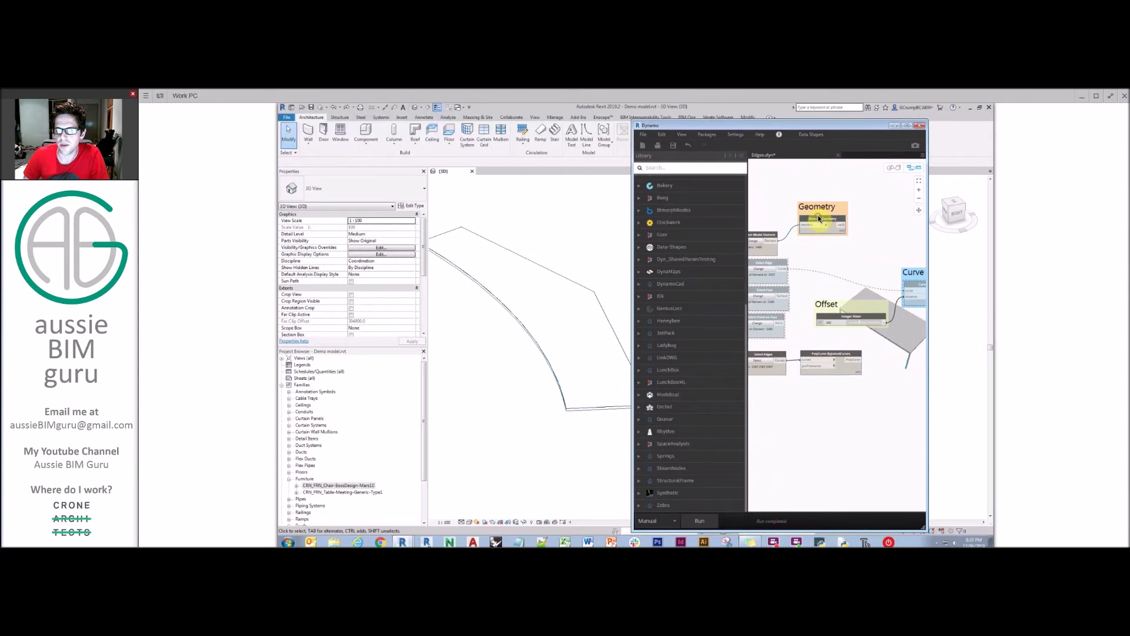
right_click(822, 219)
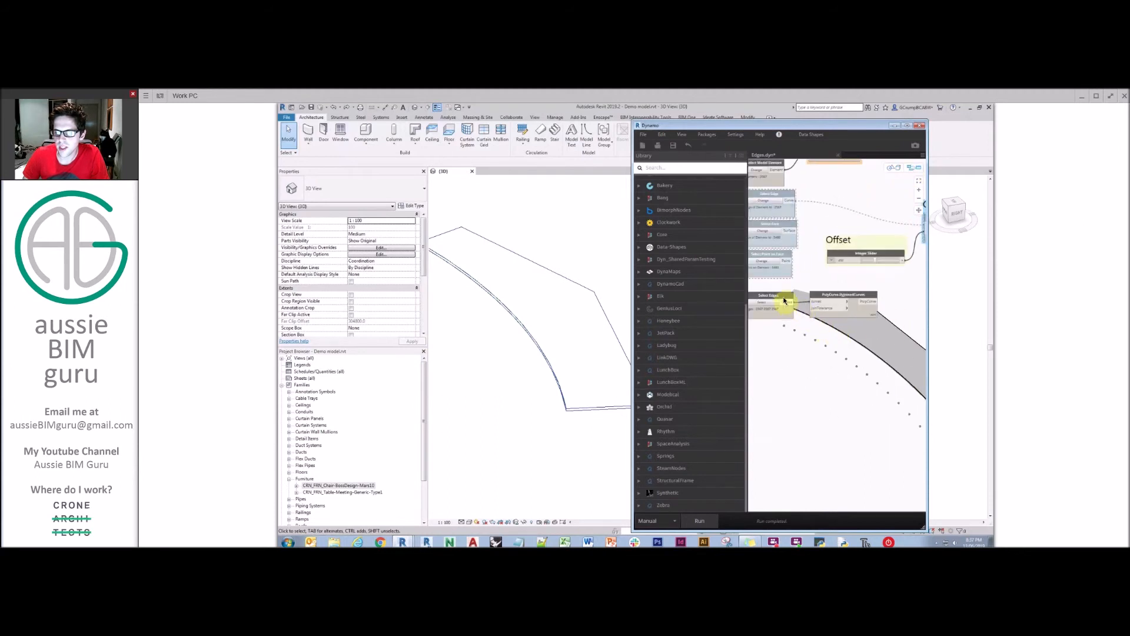
right_click(772, 296)
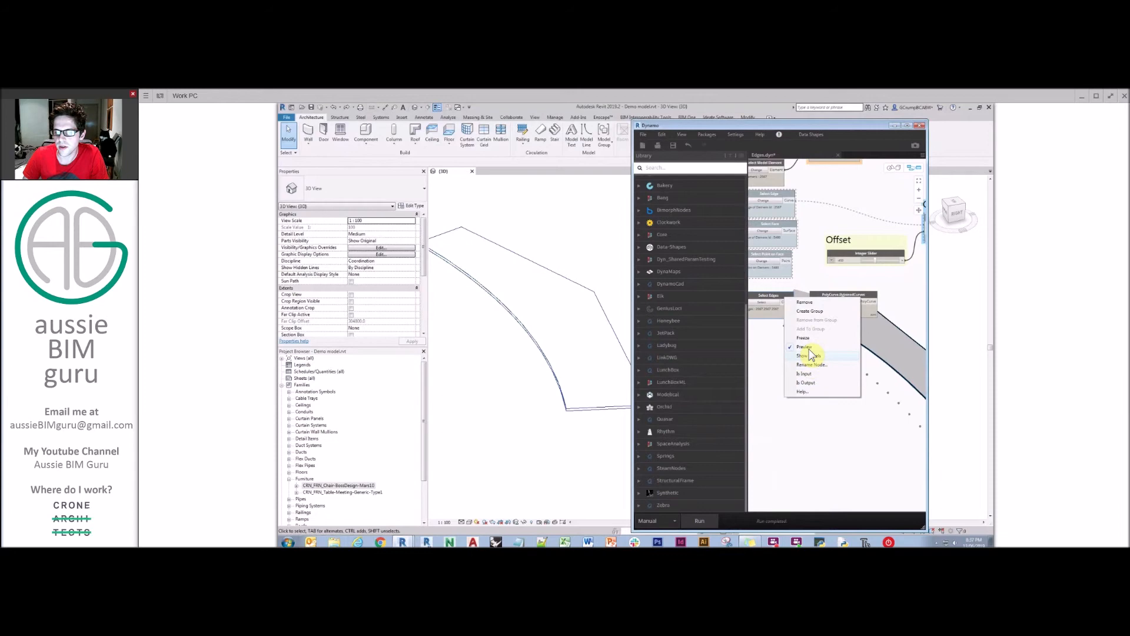
click(809, 355)
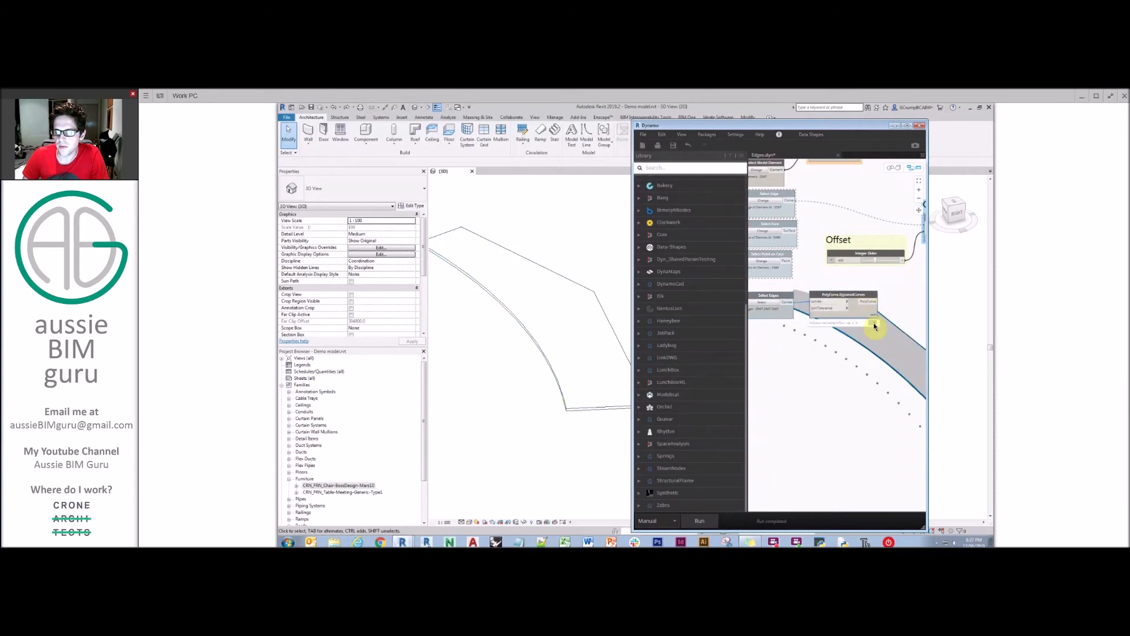
mouse_move(873, 322)
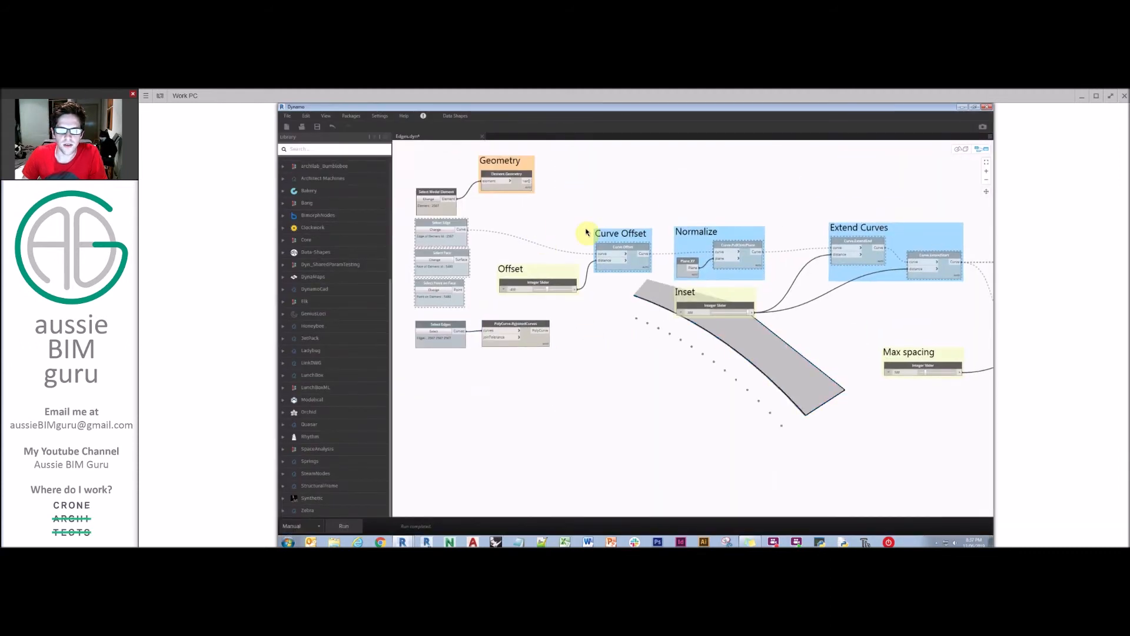
mouse_move(604, 257)
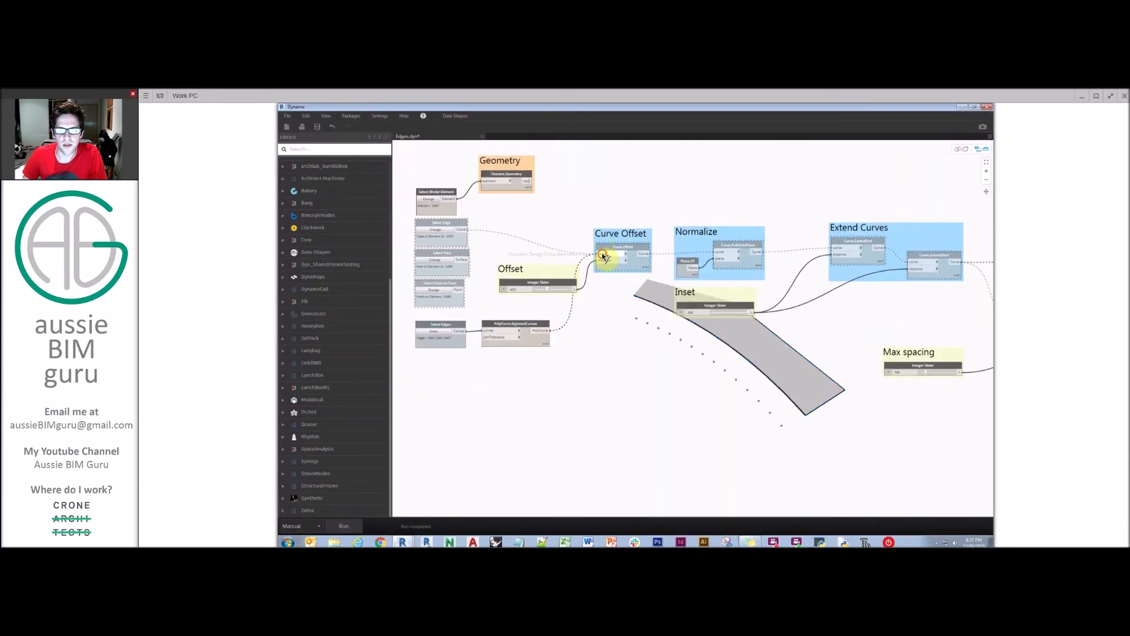
Connect the joined polycurve to the Curve.Offset curve input and review the graph
scroll(down, 3)
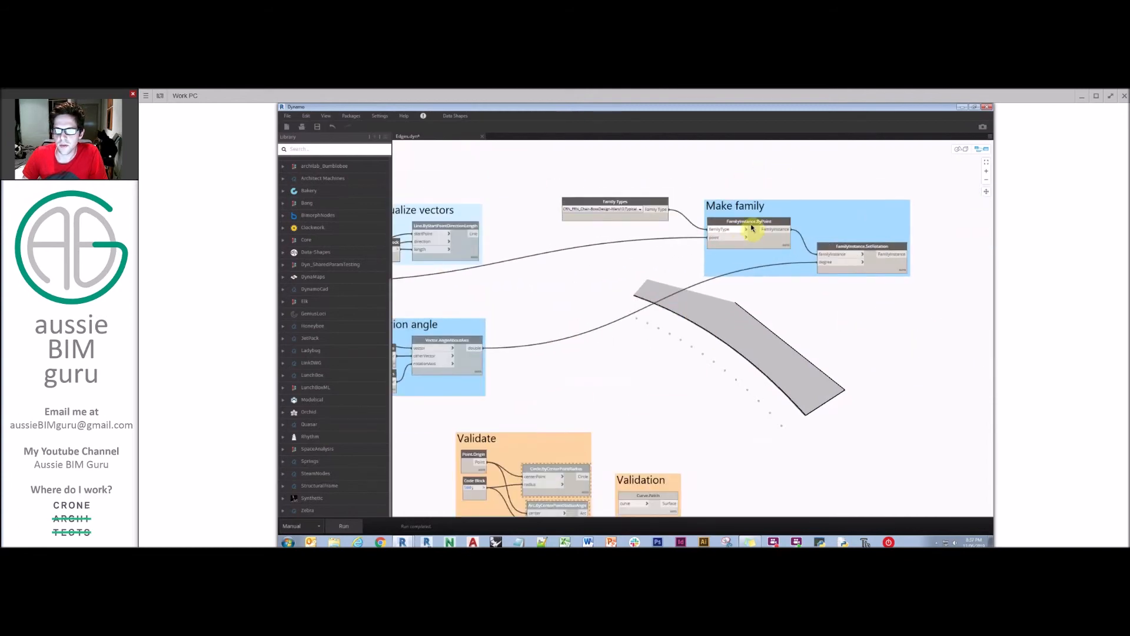
right_click(749, 229)
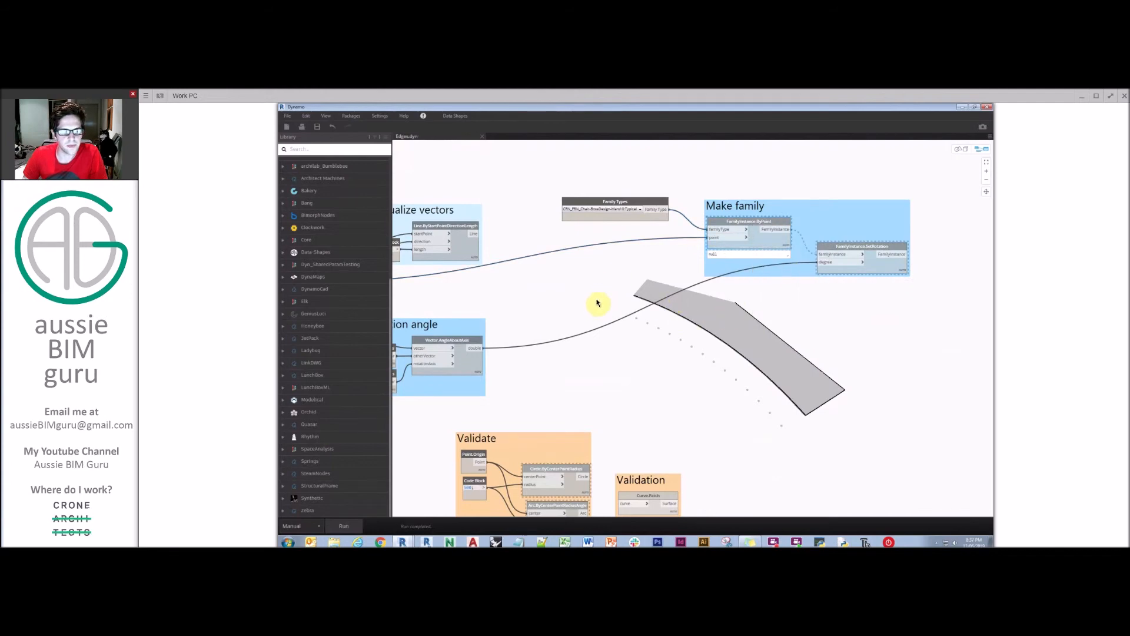
mouse_move(772, 346)
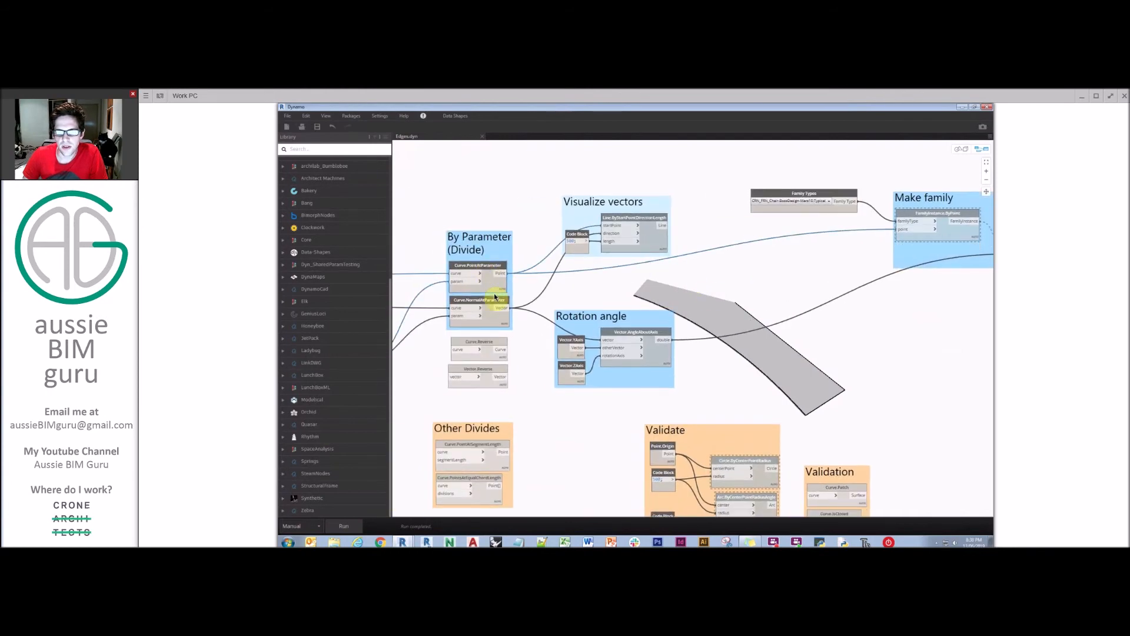
mouse_move(714, 308)
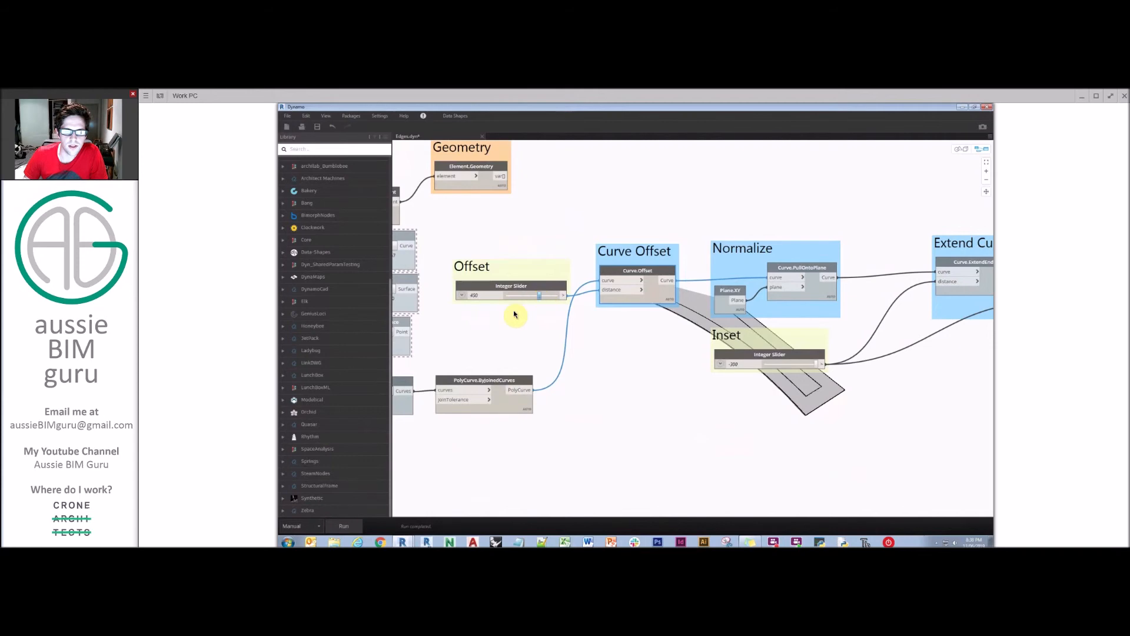
mouse_move(636, 276)
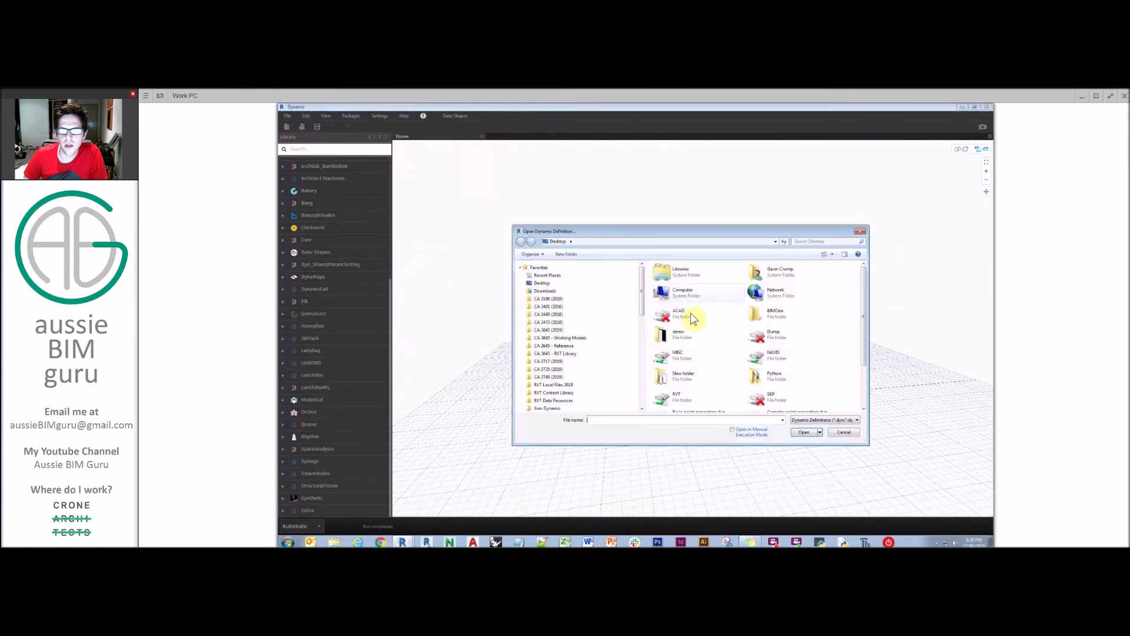
Dismiss the Open dialog and run the reloaded Edges graph to preview division points
click(844, 431)
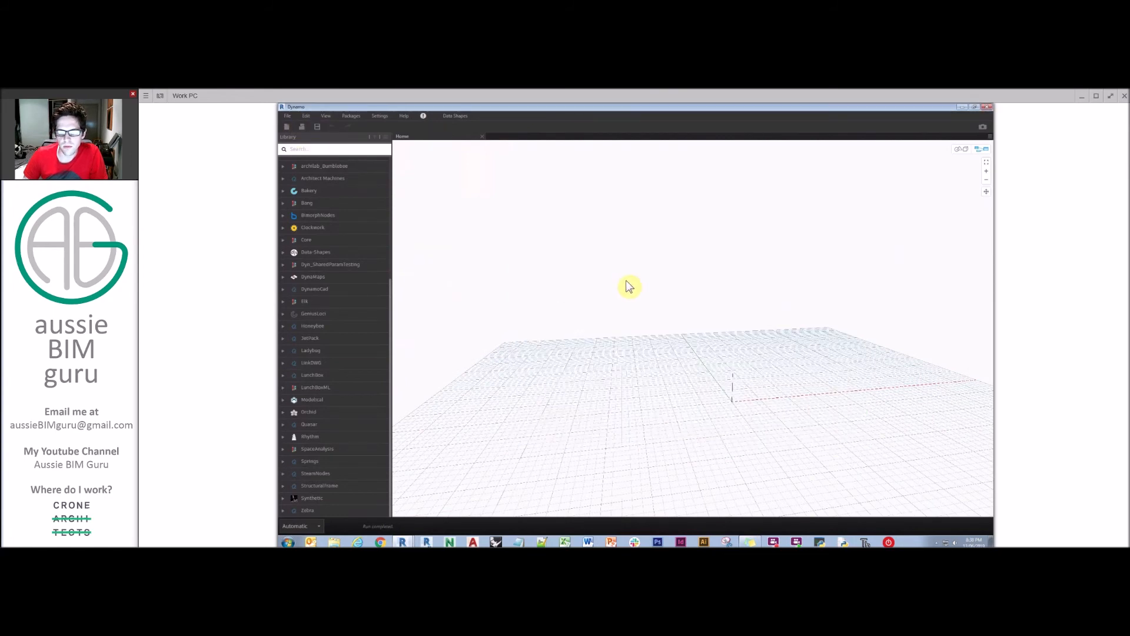
mouse_move(645, 302)
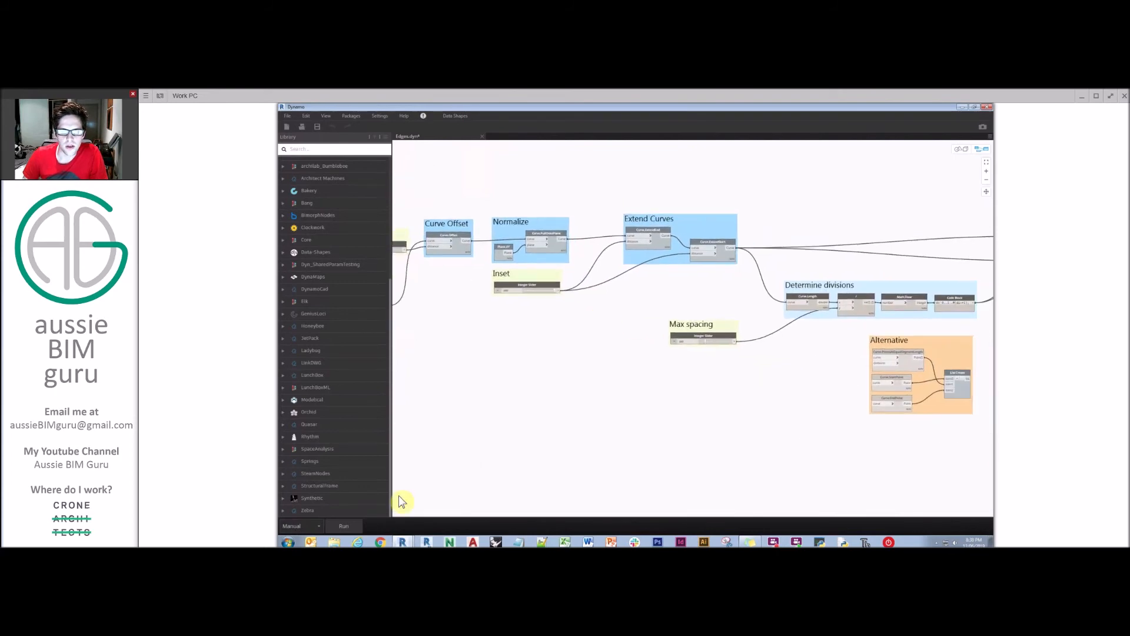
click(344, 525)
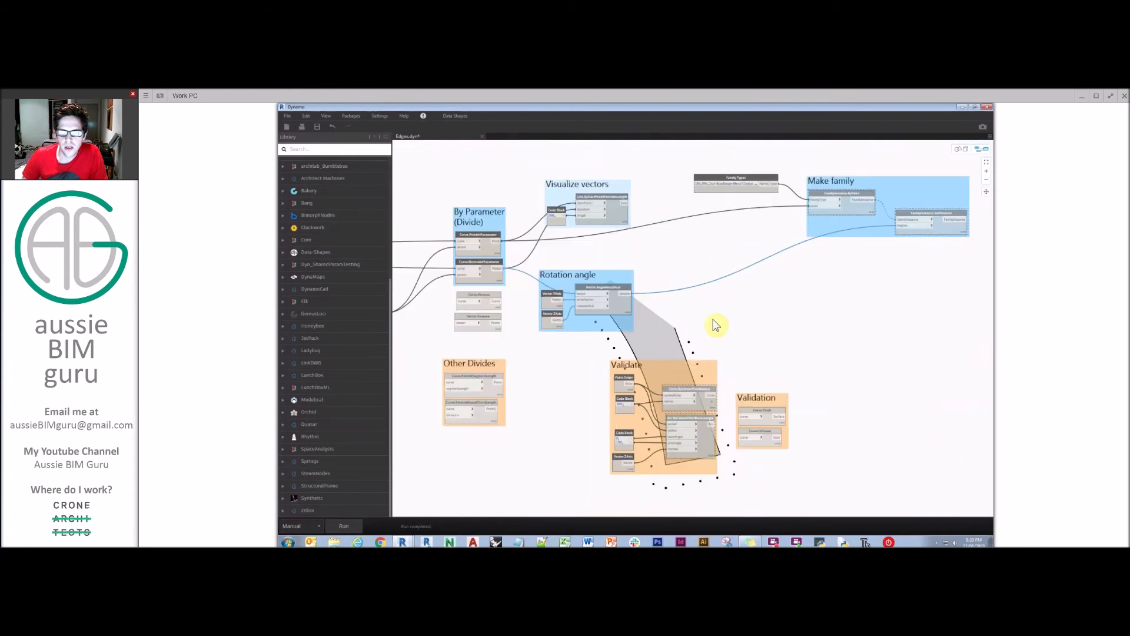
right_click(786, 238)
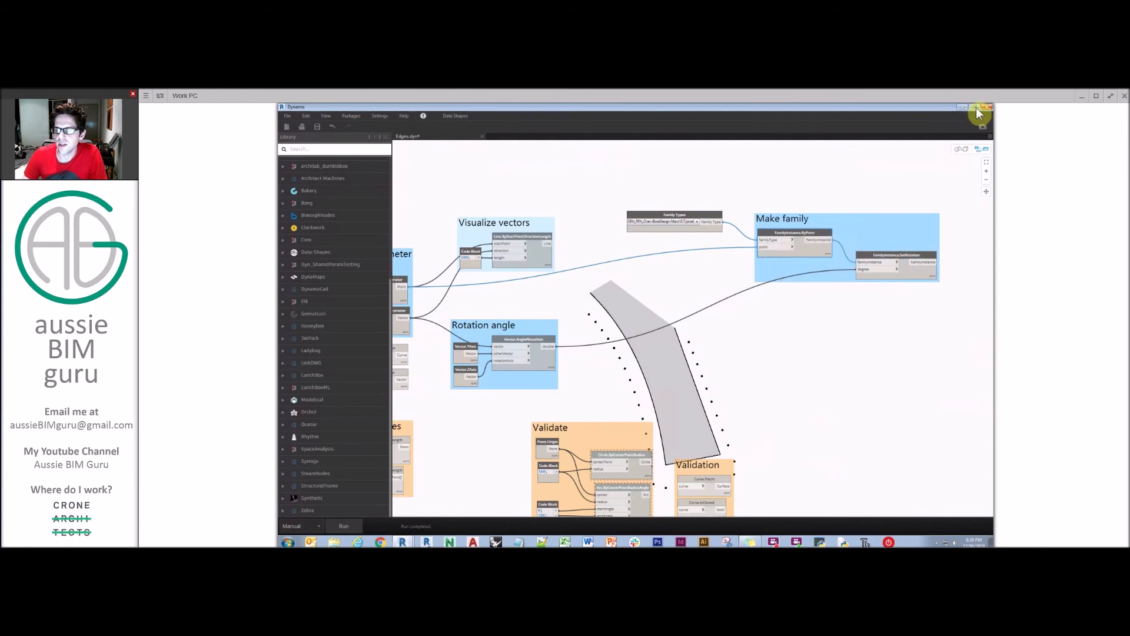
Inspect the chairs around the curved table in Revit, including the table-corner chair
click(978, 108)
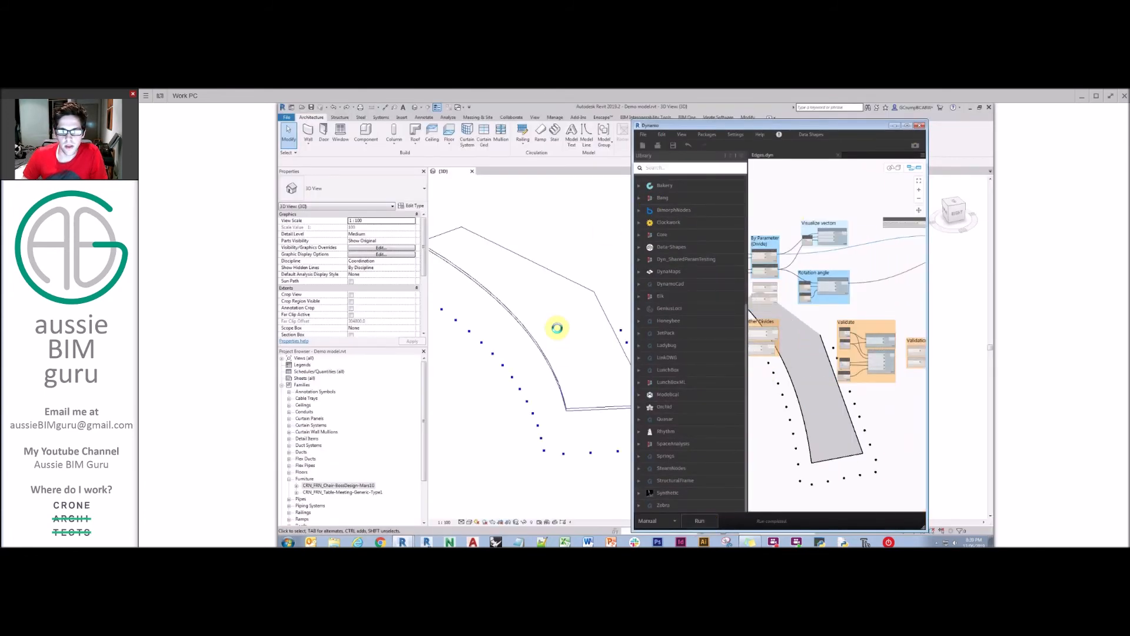
mouse_move(524, 354)
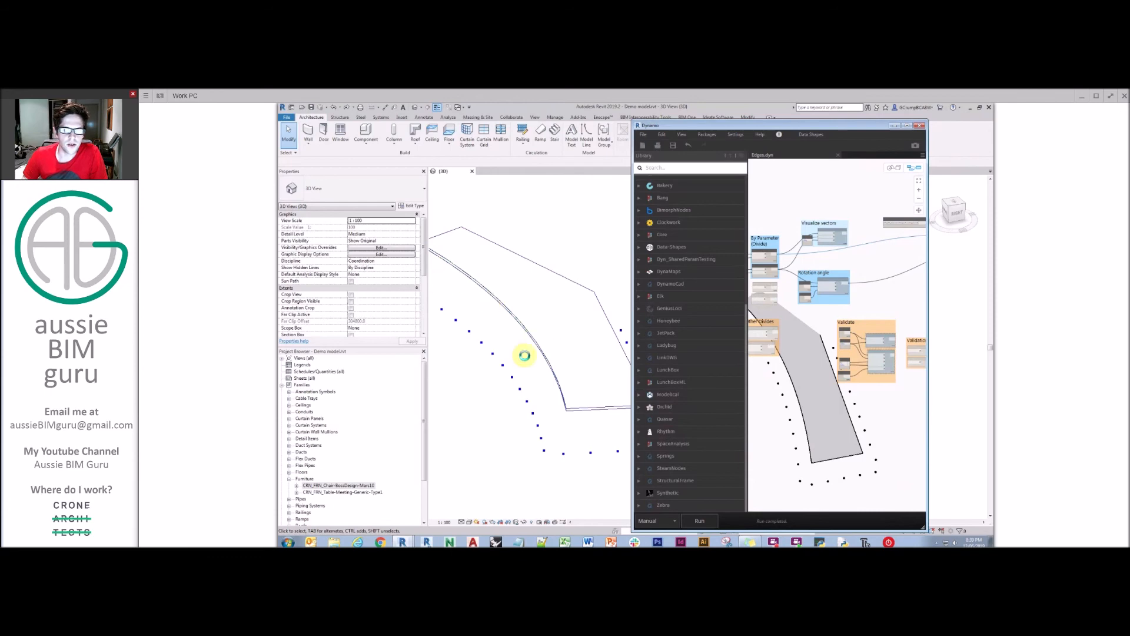
mouse_move(582, 411)
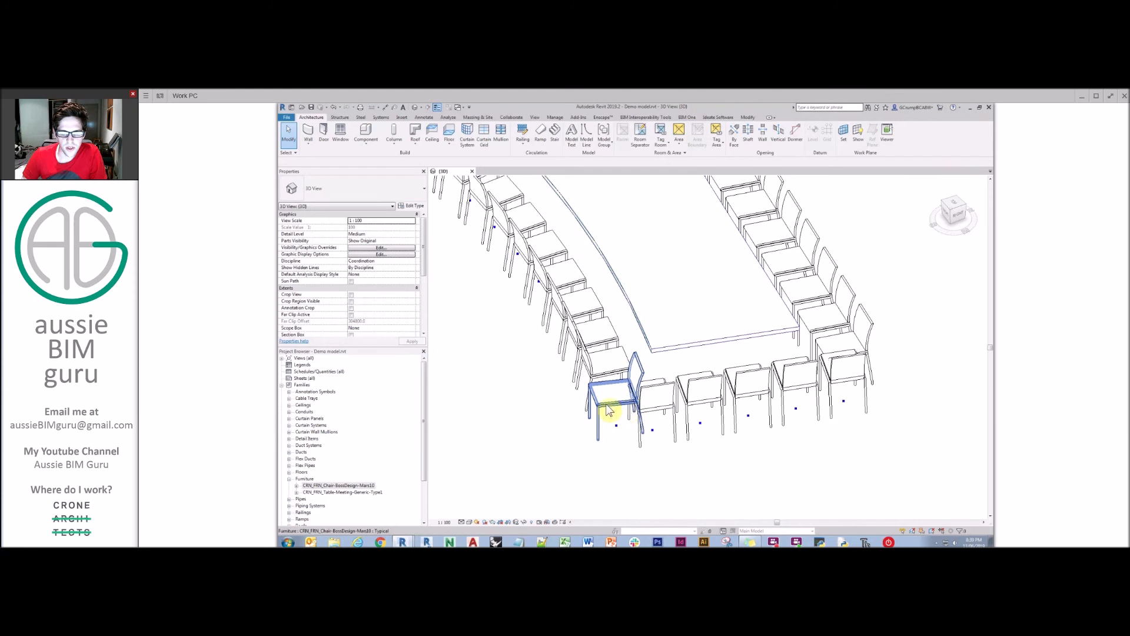
click(610, 400)
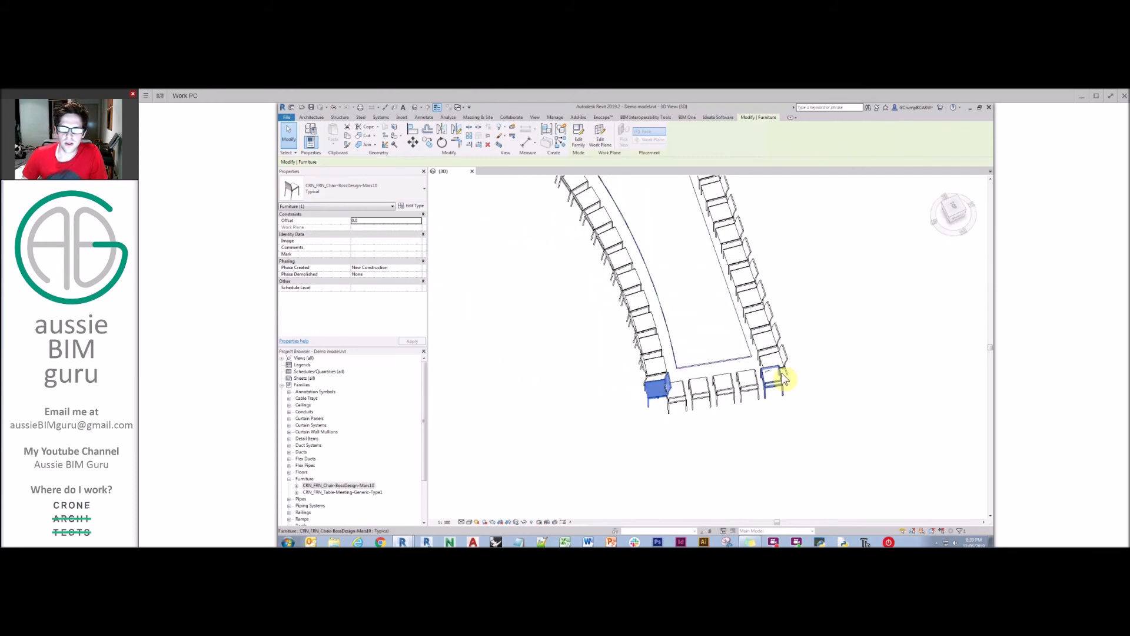
click(757, 427)
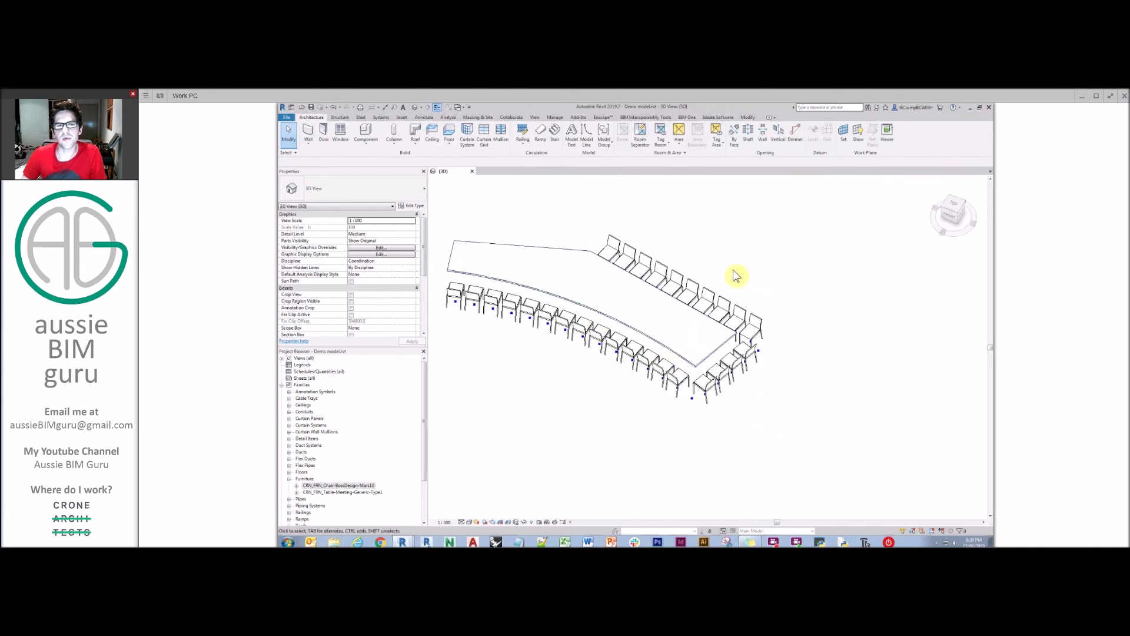
mouse_move(708, 232)
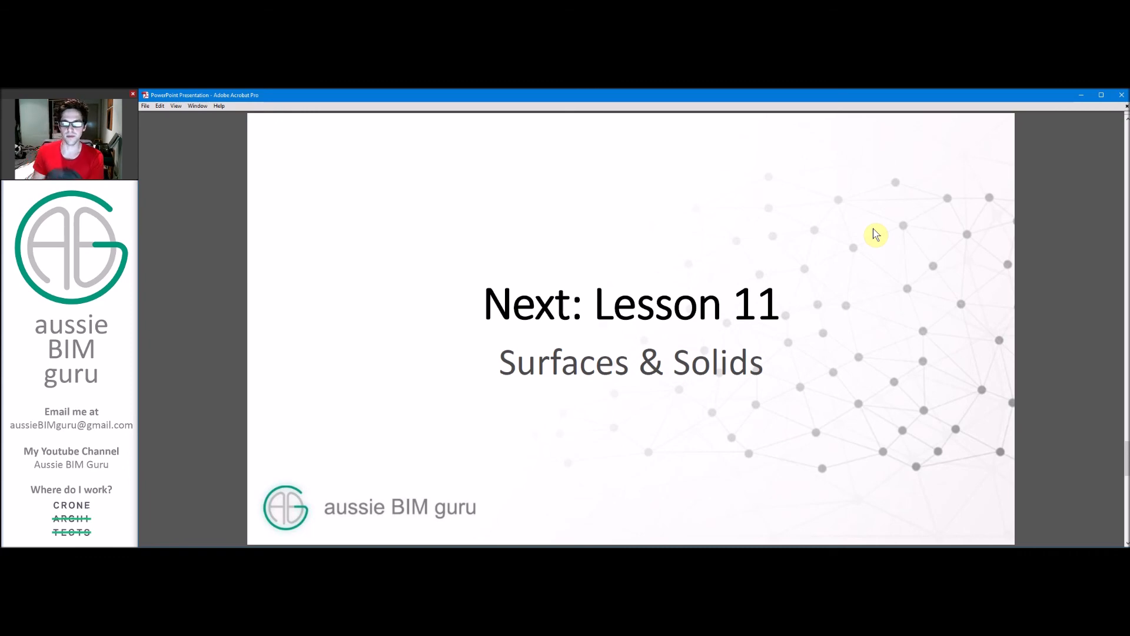
mouse_move(877, 252)
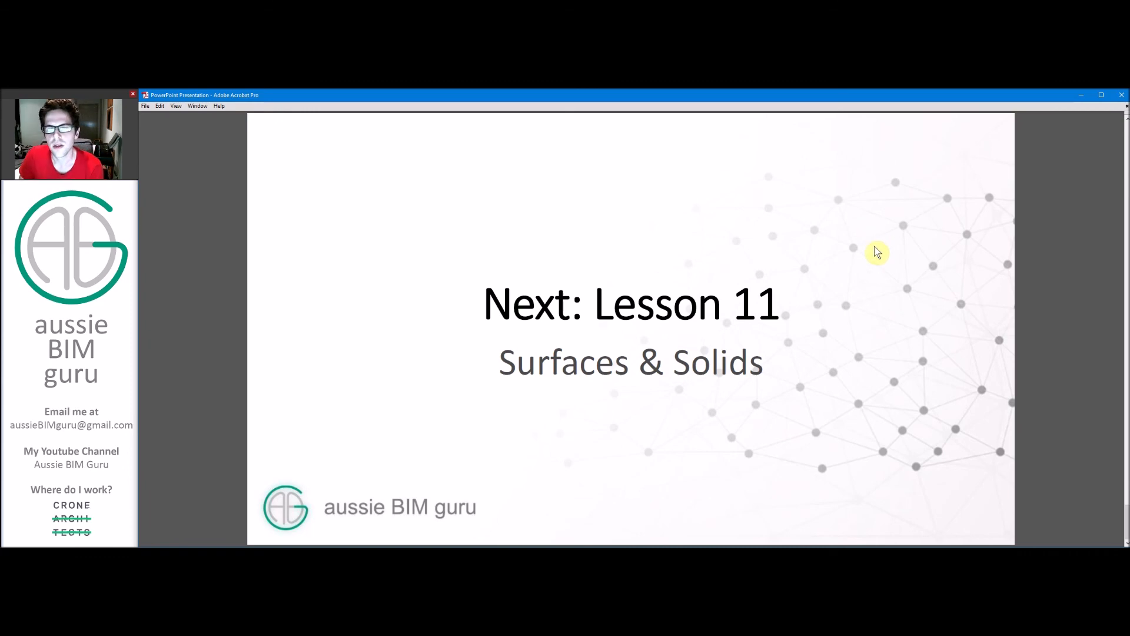